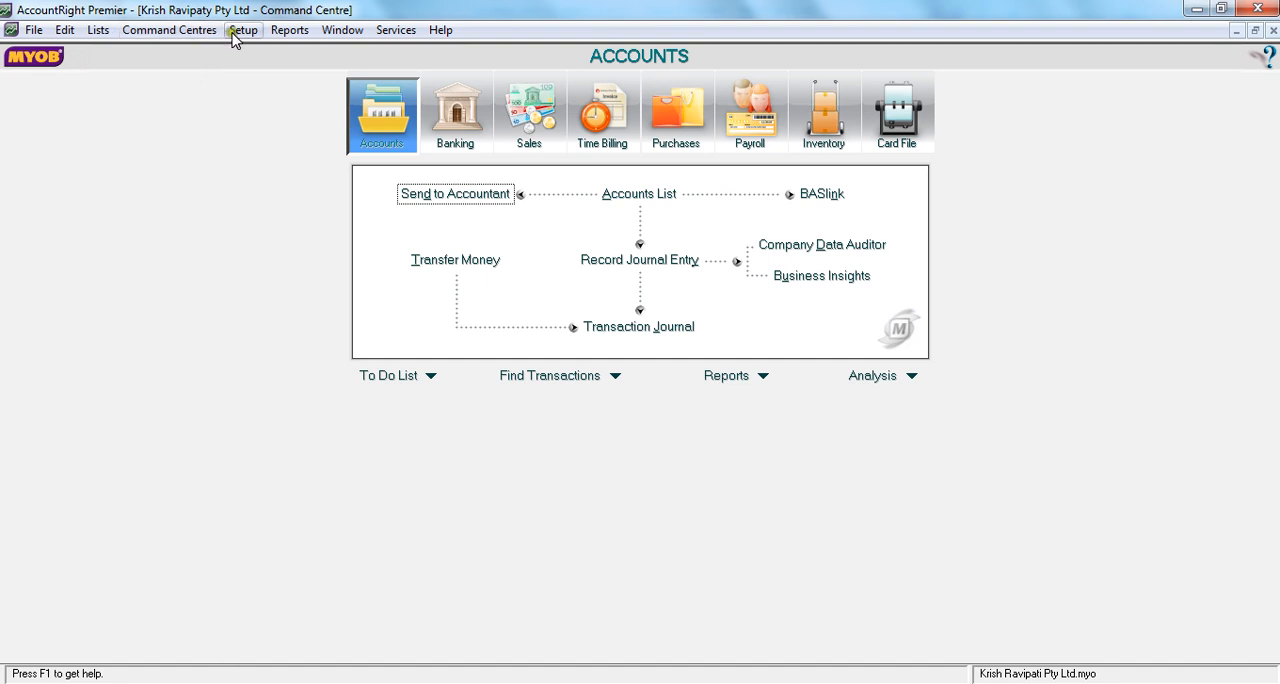
From Setup > Easy Setup Assistant, launch the Purchases assistant's welcome page
{"action": "left_click", "coordinate": [243, 29]}
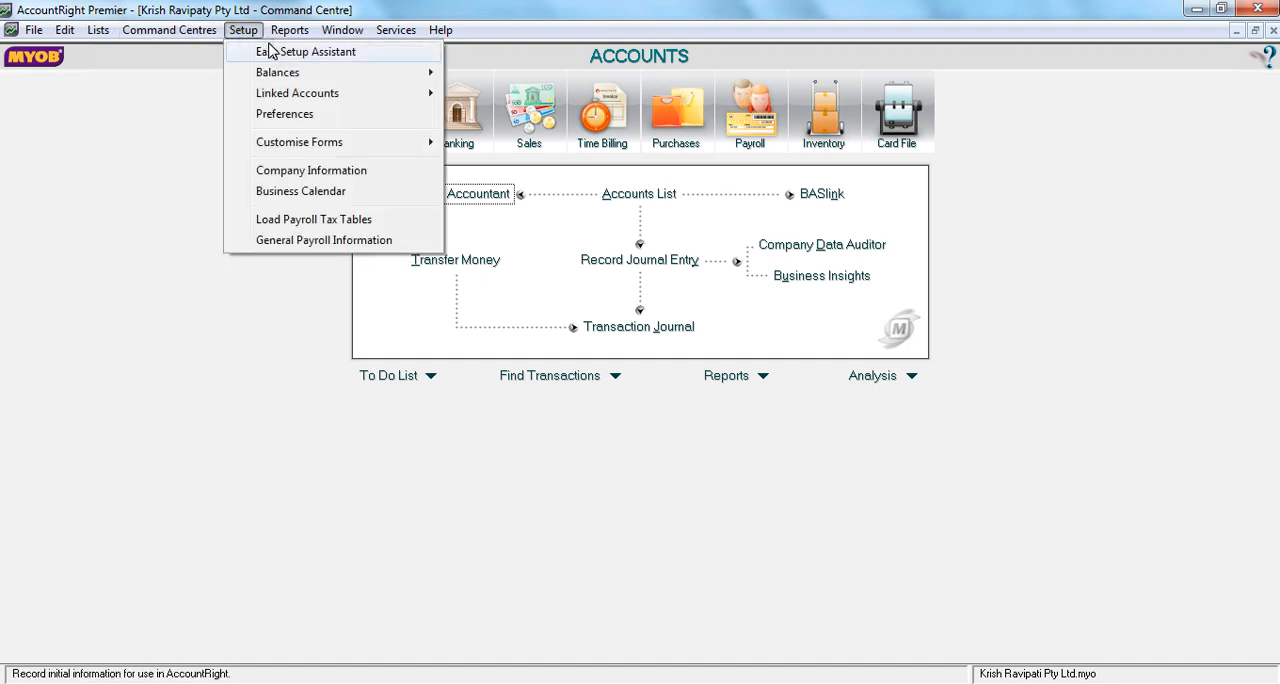
{"action": "left_click", "coordinate": [318, 51]}
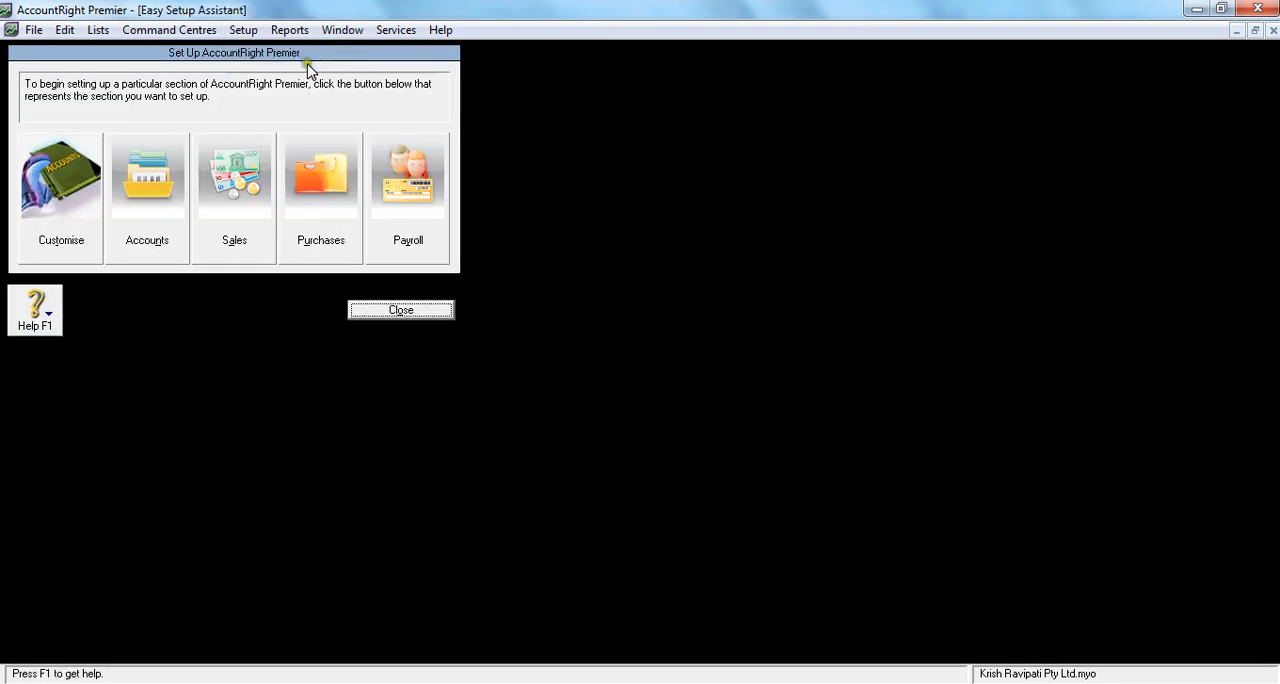
{"action": "left_click", "coordinate": [320, 180]}
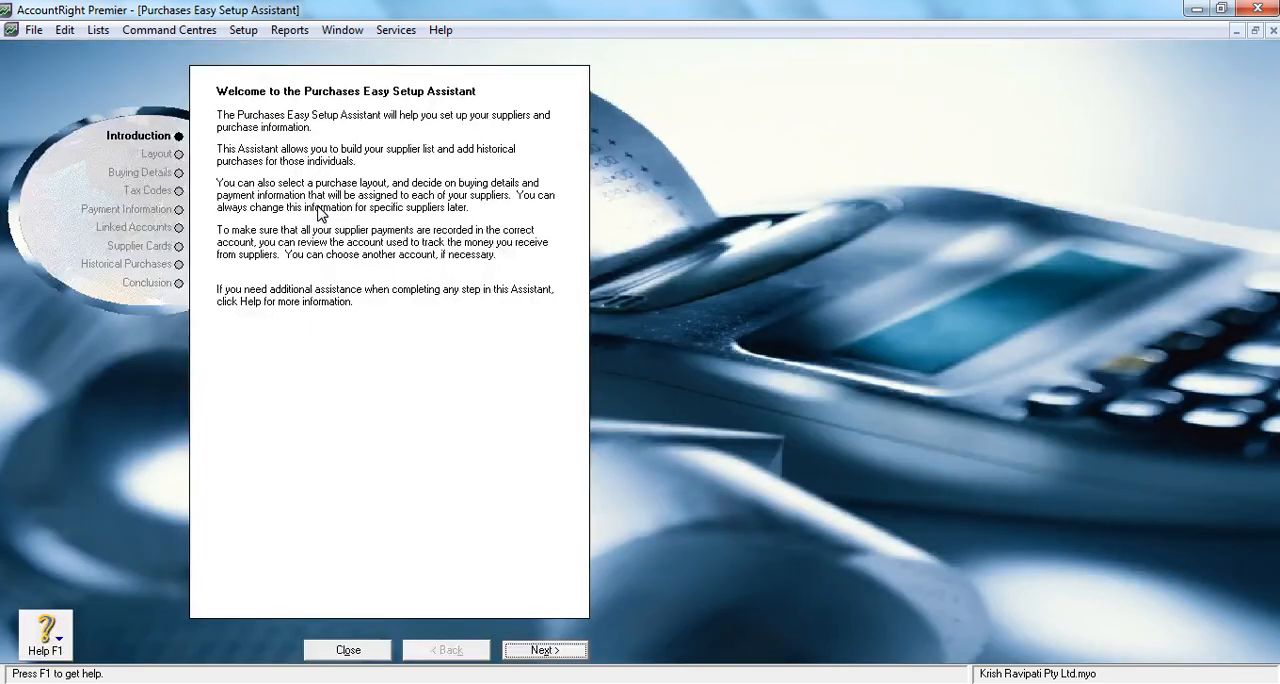
{"action": "mouse_move", "coordinate": [258, 213]}
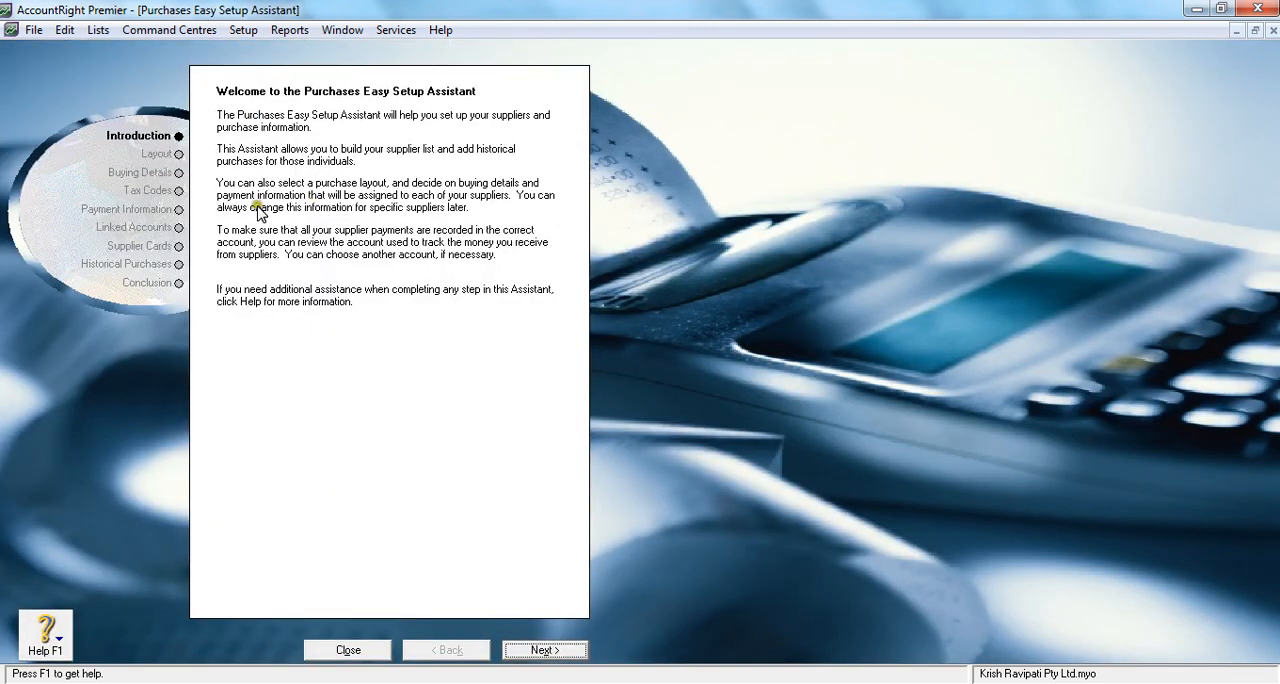
{"action": "mouse_move", "coordinate": [127, 263]}
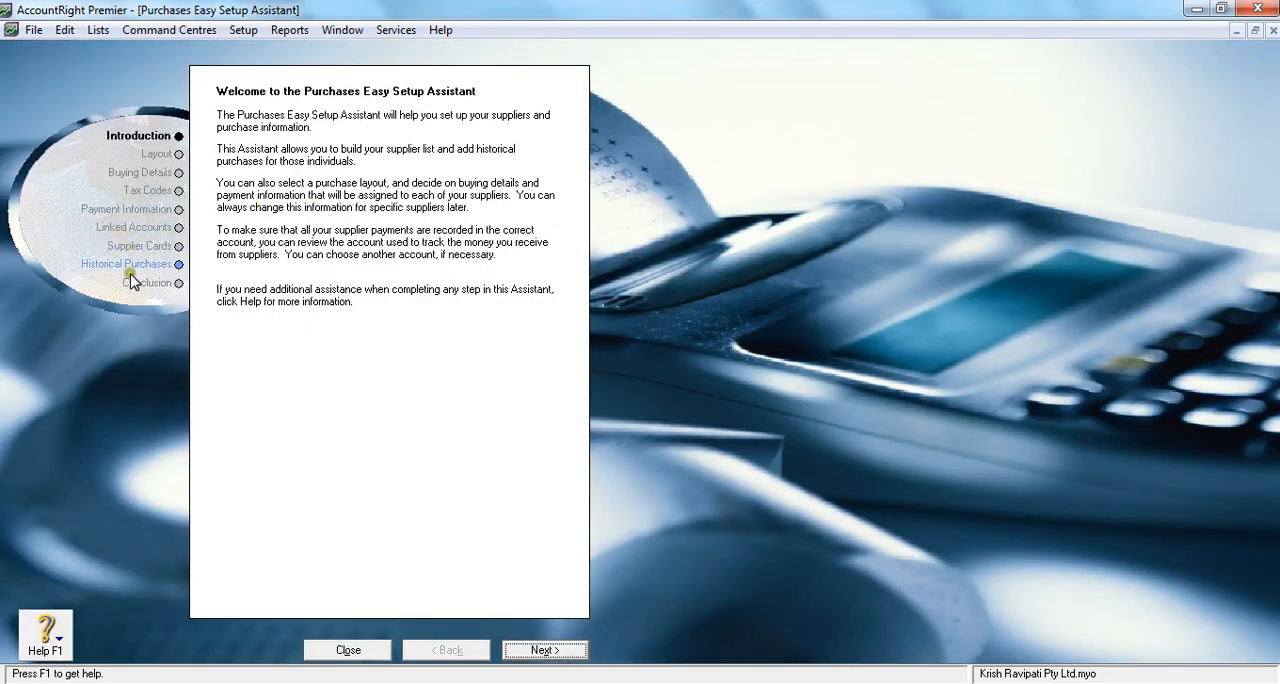
{"action": "mouse_move", "coordinate": [155, 145]}
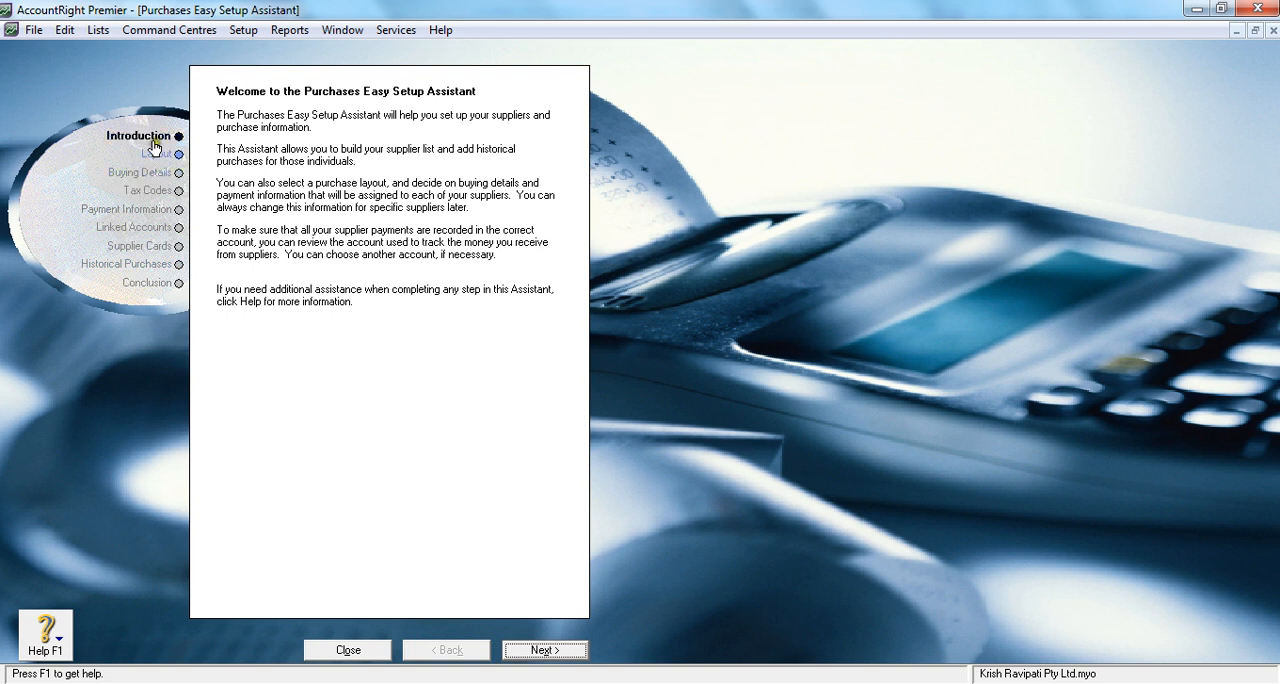
Try the Item layout, keep Service as the default purchase layout, and continue
{"action": "left_click", "coordinate": [545, 650]}
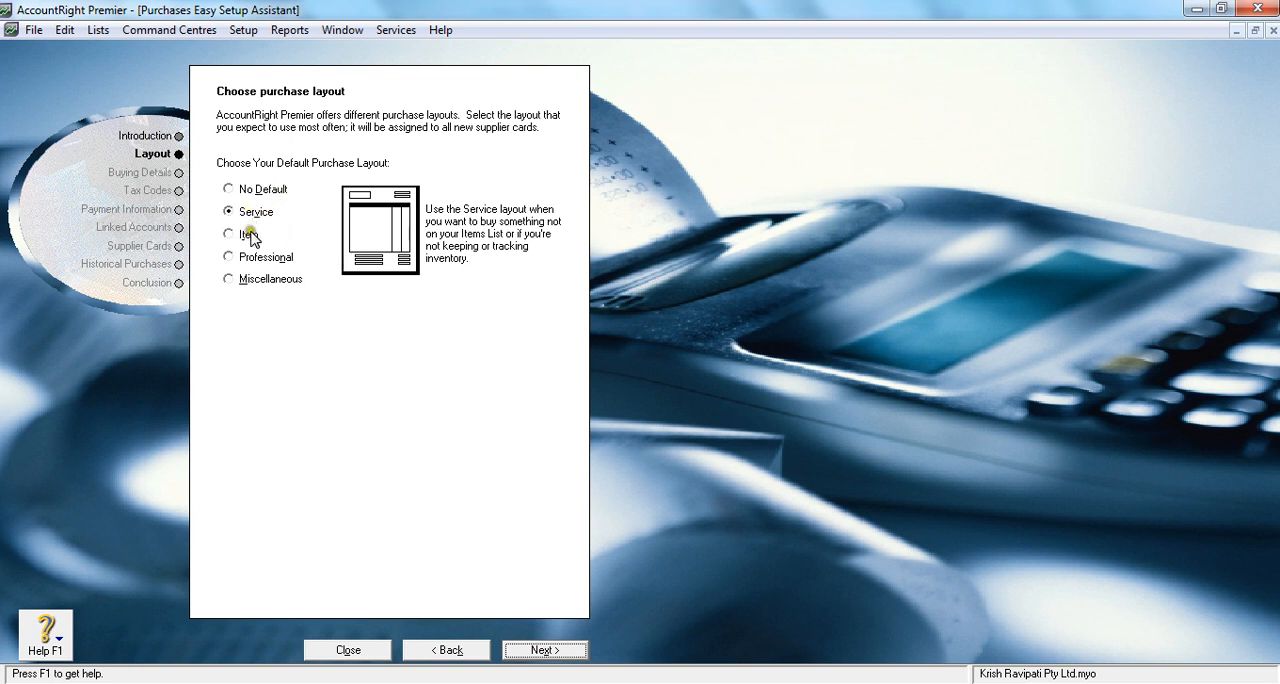
{"action": "left_click", "coordinate": [229, 234]}
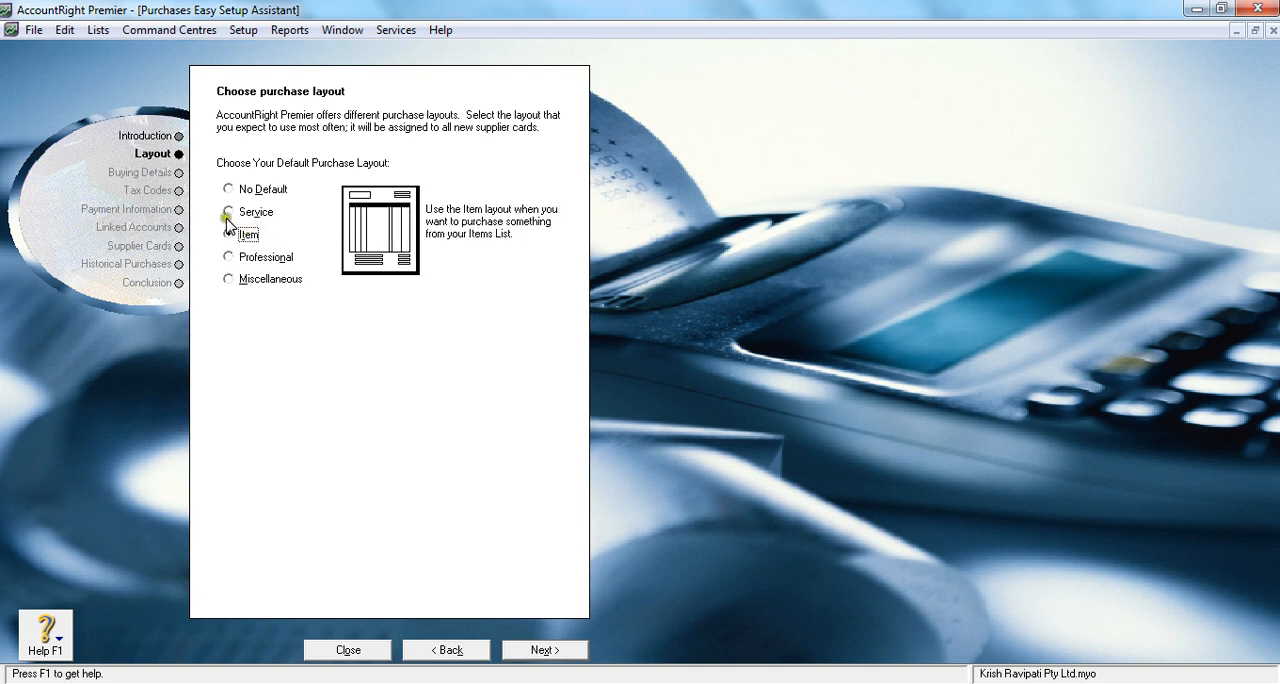
{"action": "left_click", "coordinate": [228, 234]}
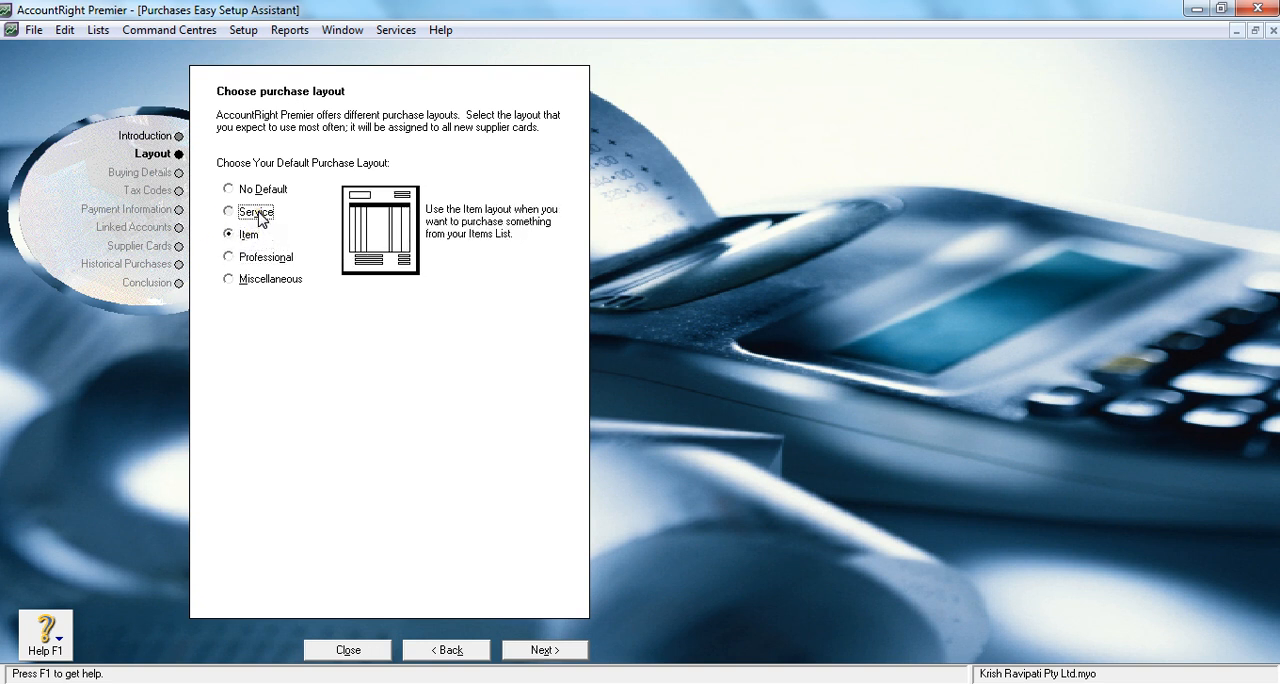
{"action": "left_click", "coordinate": [228, 212]}
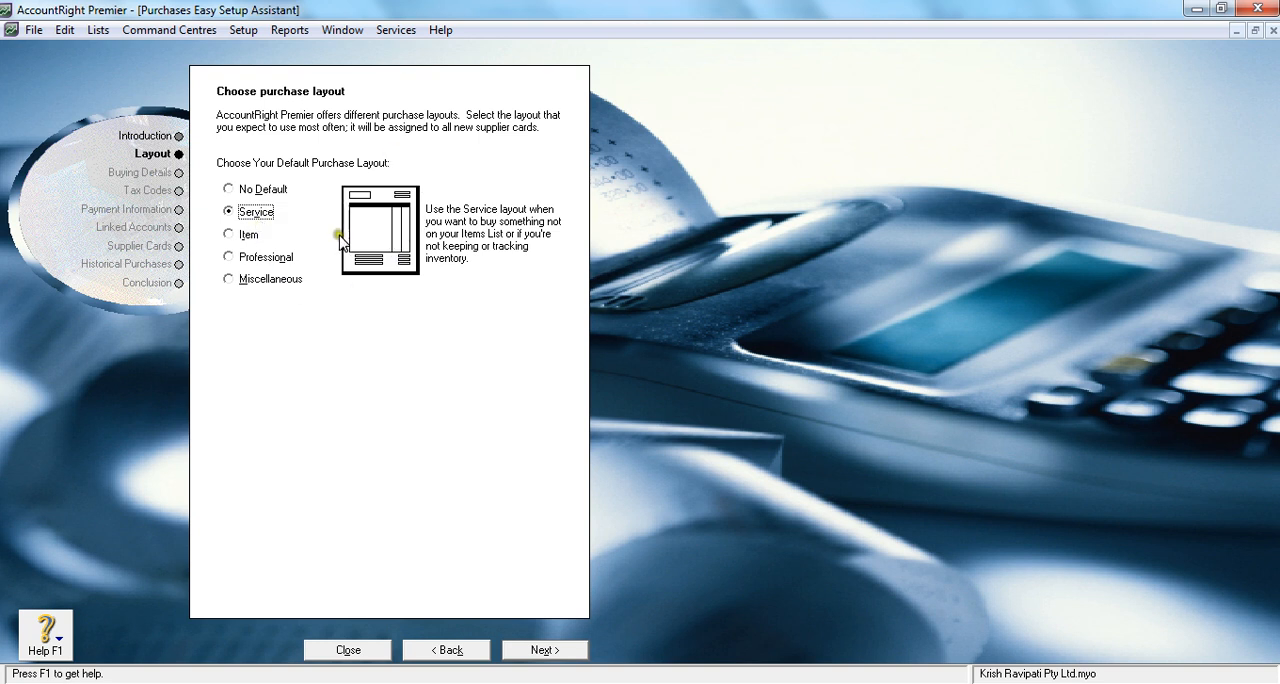
{"action": "mouse_move", "coordinate": [337, 240]}
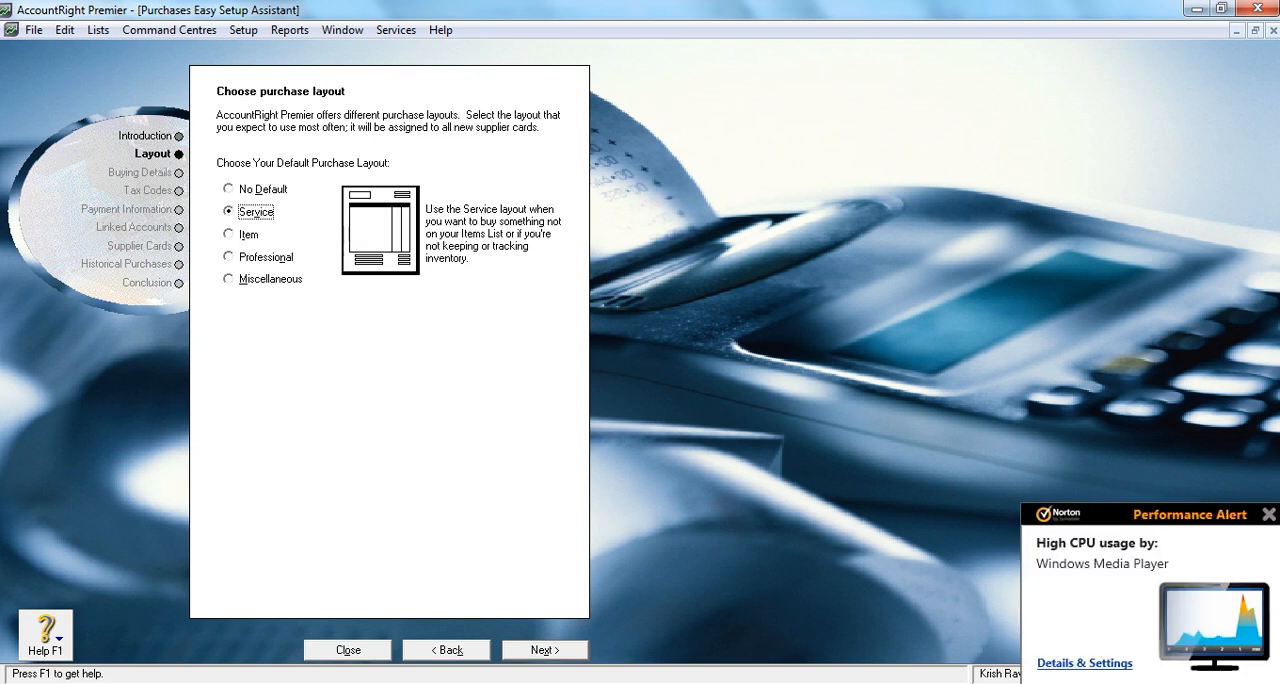
{"action": "left_click", "coordinate": [1269, 513]}
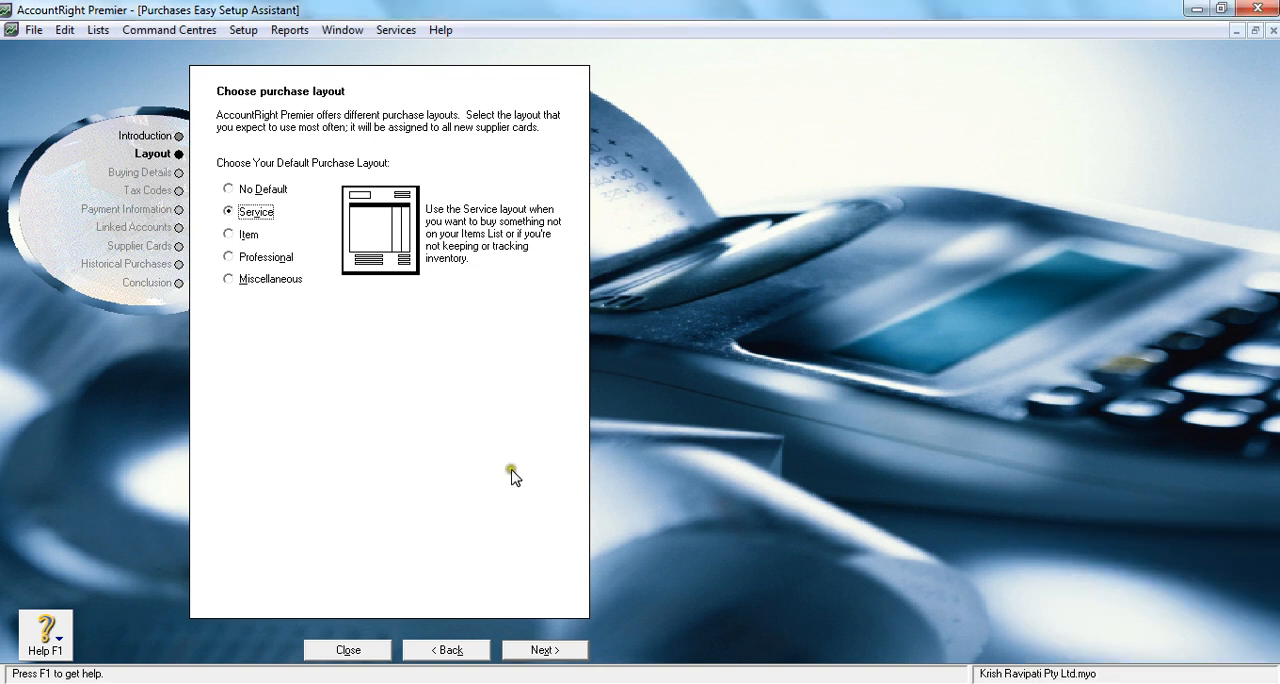
{"action": "mouse_move", "coordinate": [545, 655]}
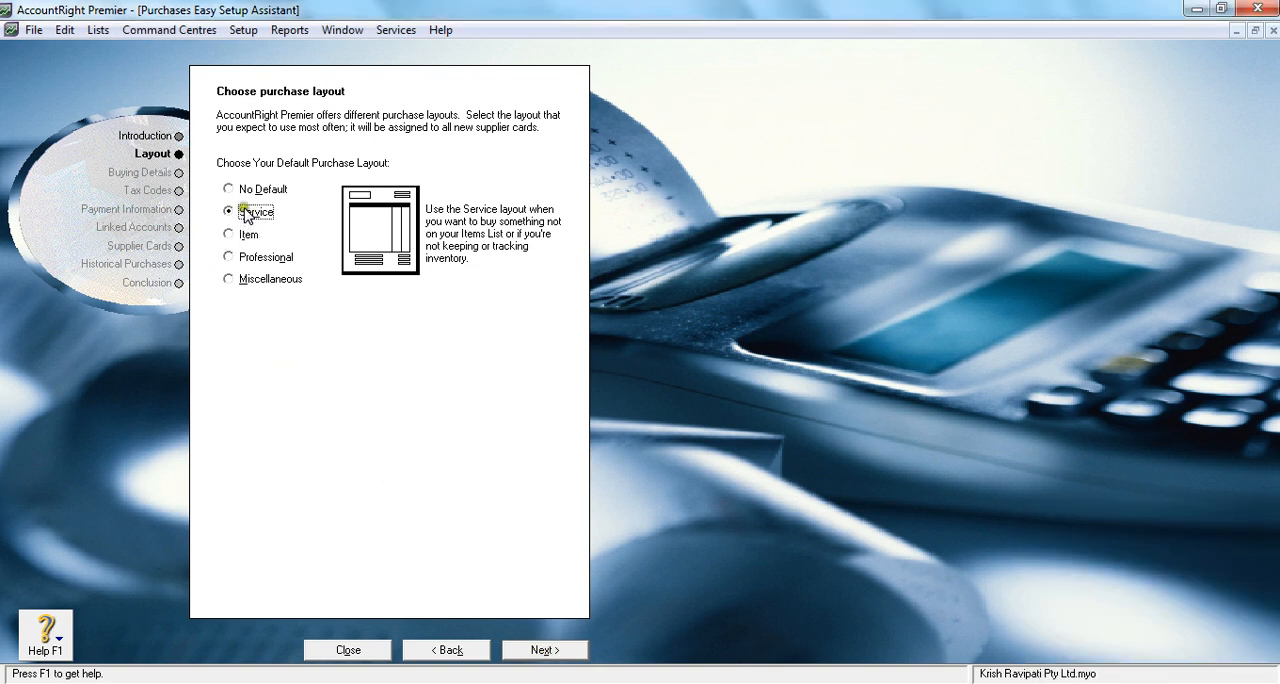
{"action": "left_click", "coordinate": [544, 649]}
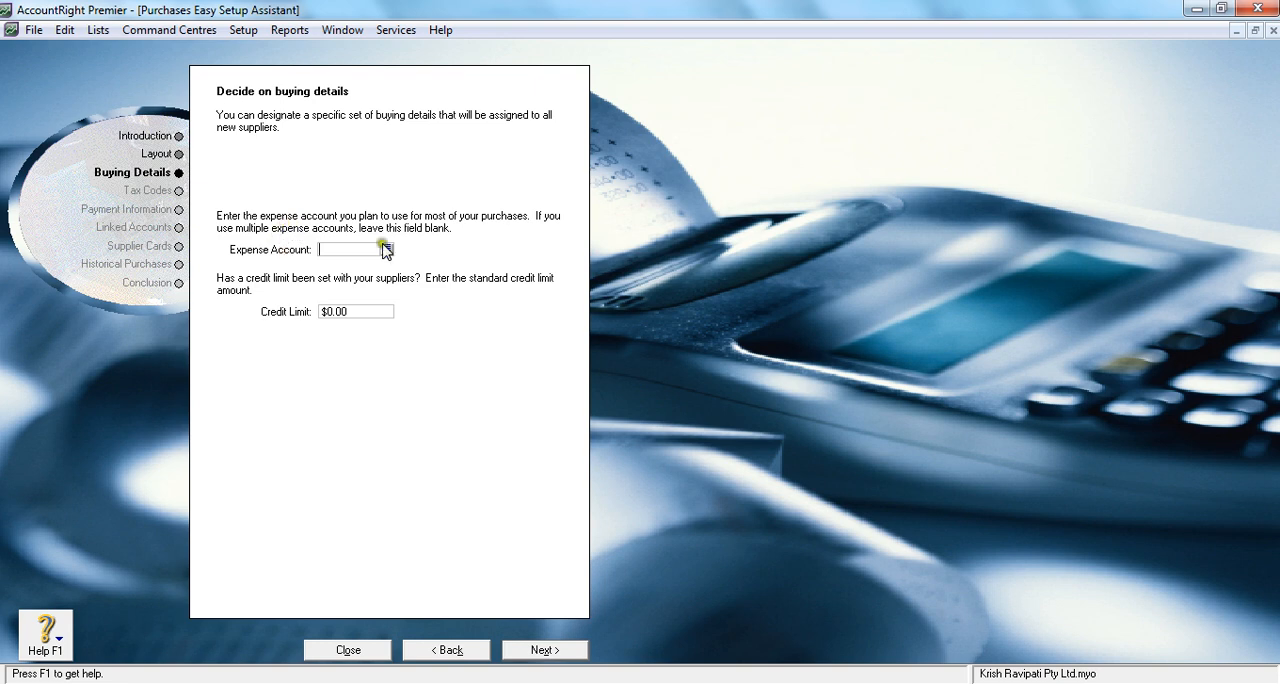
{"action": "left_click", "coordinate": [386, 249]}
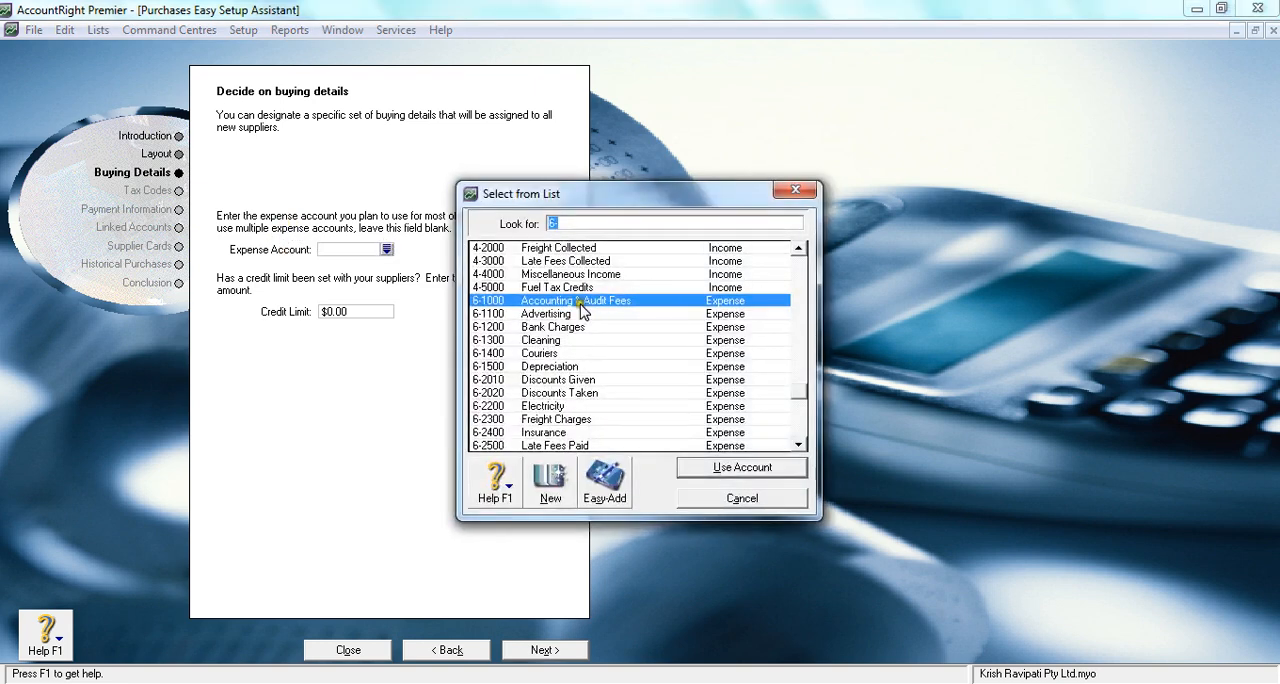
{"action": "left_click", "coordinate": [741, 498]}
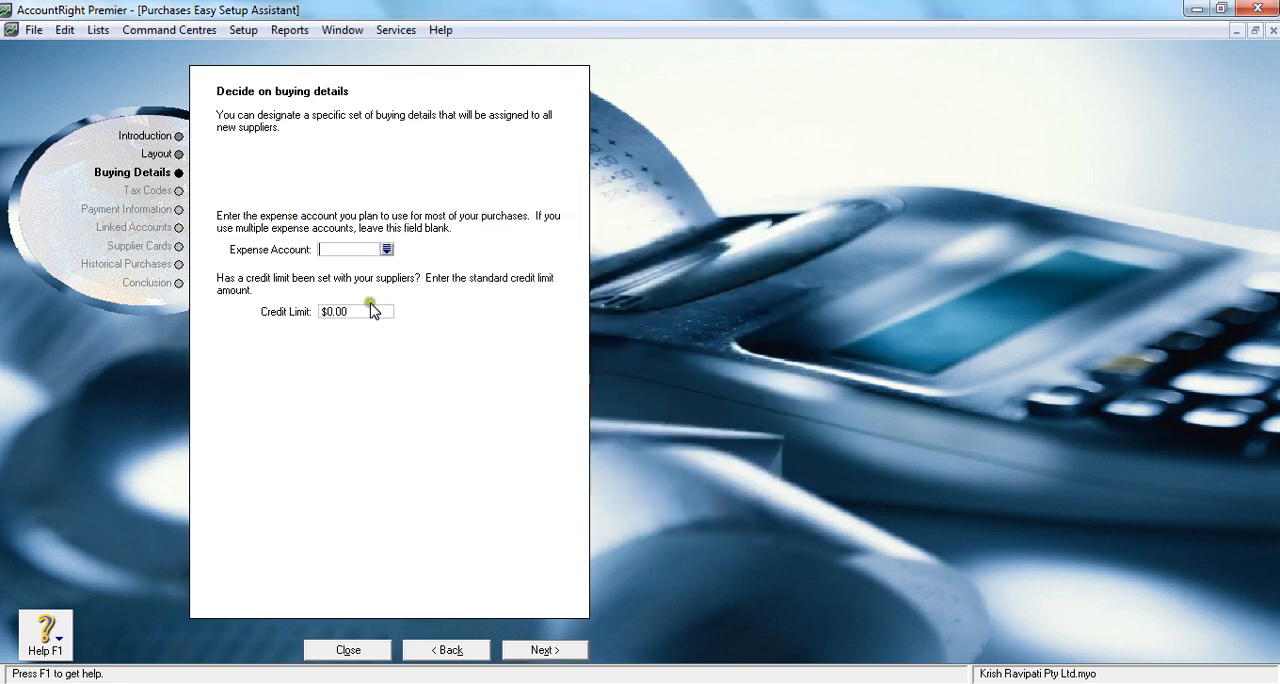
{"action": "mouse_move", "coordinate": [313, 225]}
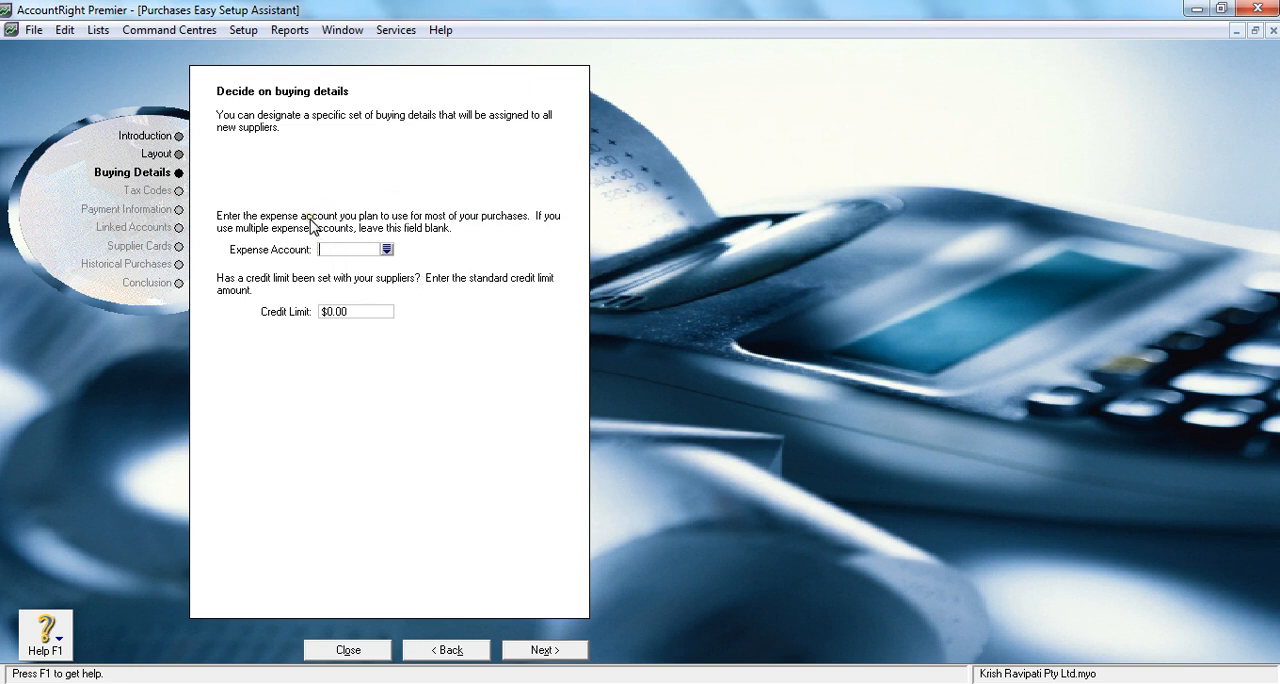
{"action": "left_click", "coordinate": [386, 249]}
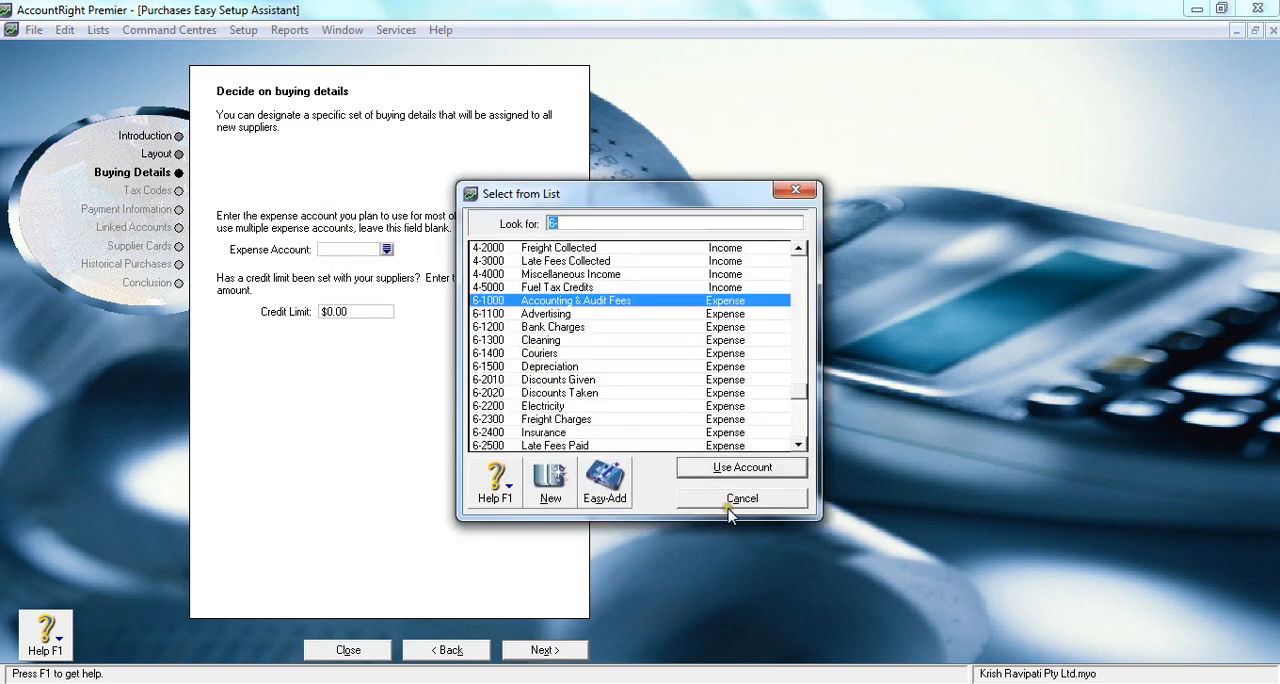
{"action": "left_click", "coordinate": [741, 498]}
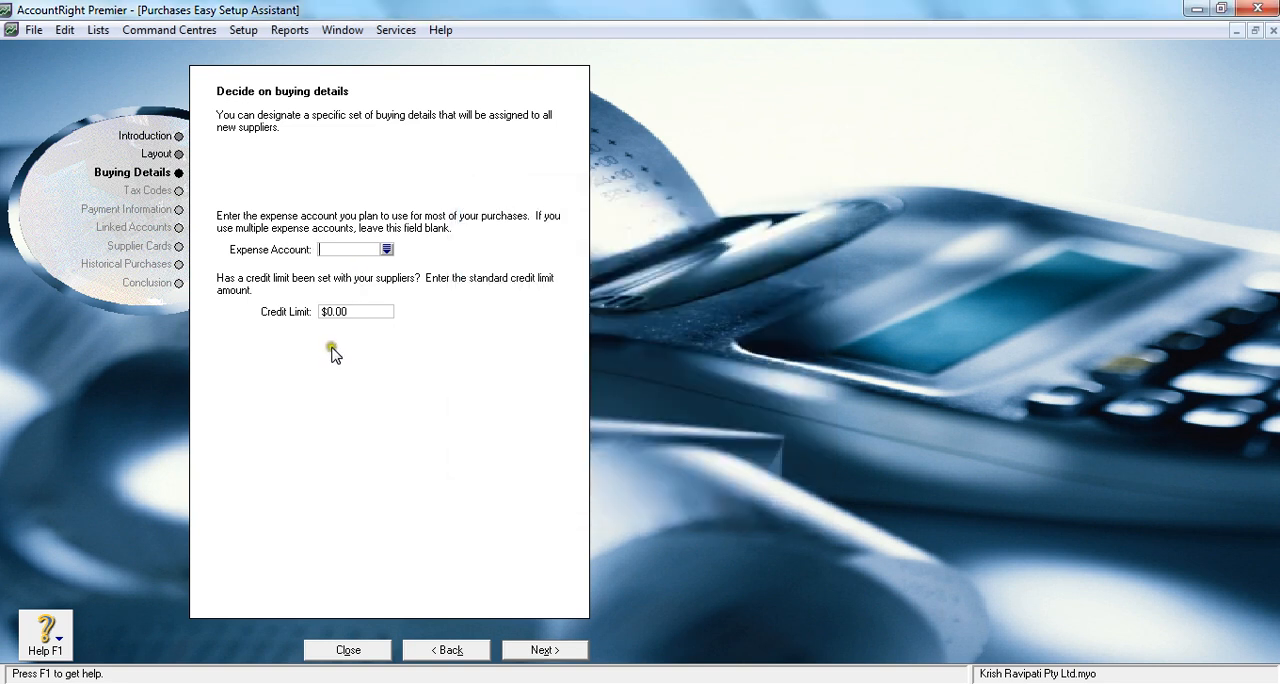
{"action": "mouse_move", "coordinate": [463, 603]}
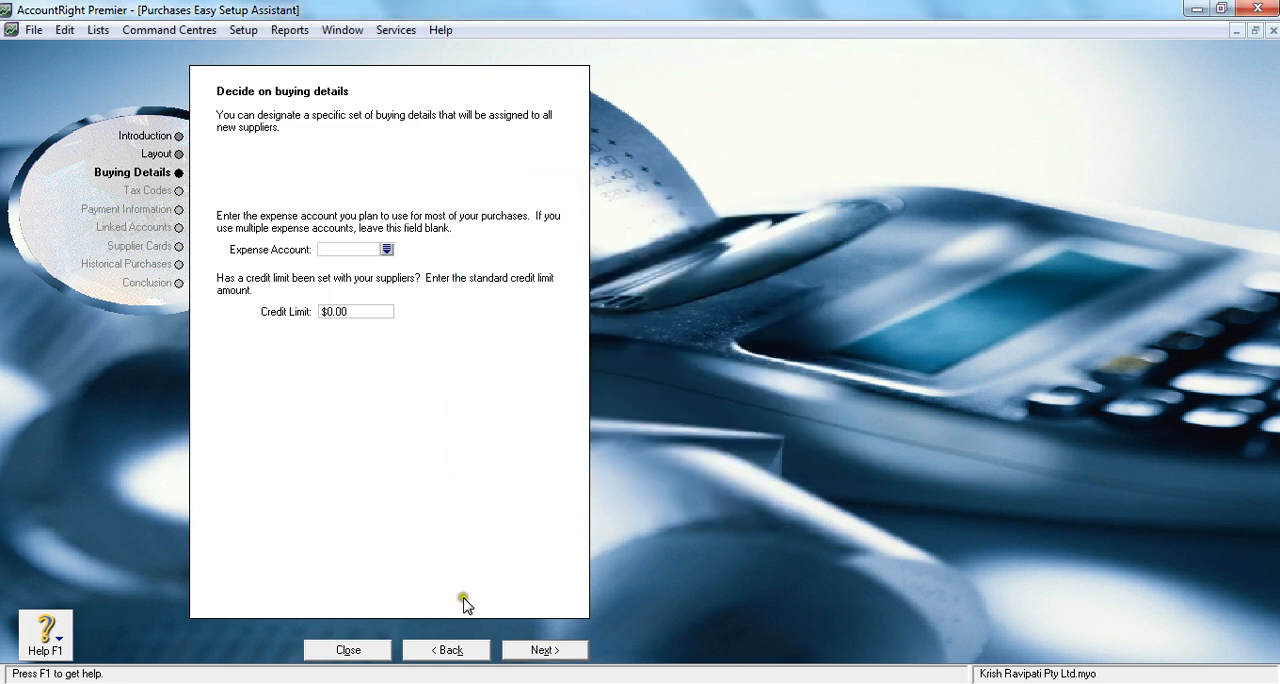
Advance to the Tax Codes page, using GST for supplier and freight tax codes
{"action": "left_click", "coordinate": [544, 649]}
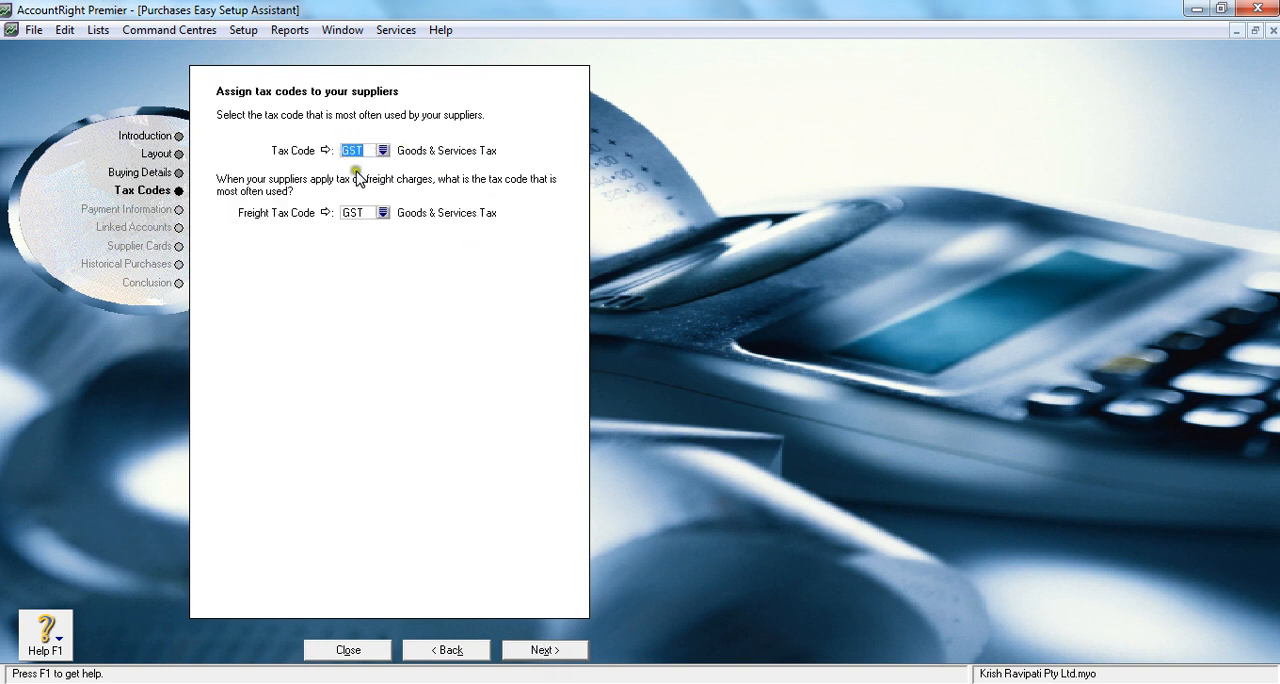
{"action": "mouse_move", "coordinate": [368, 175]}
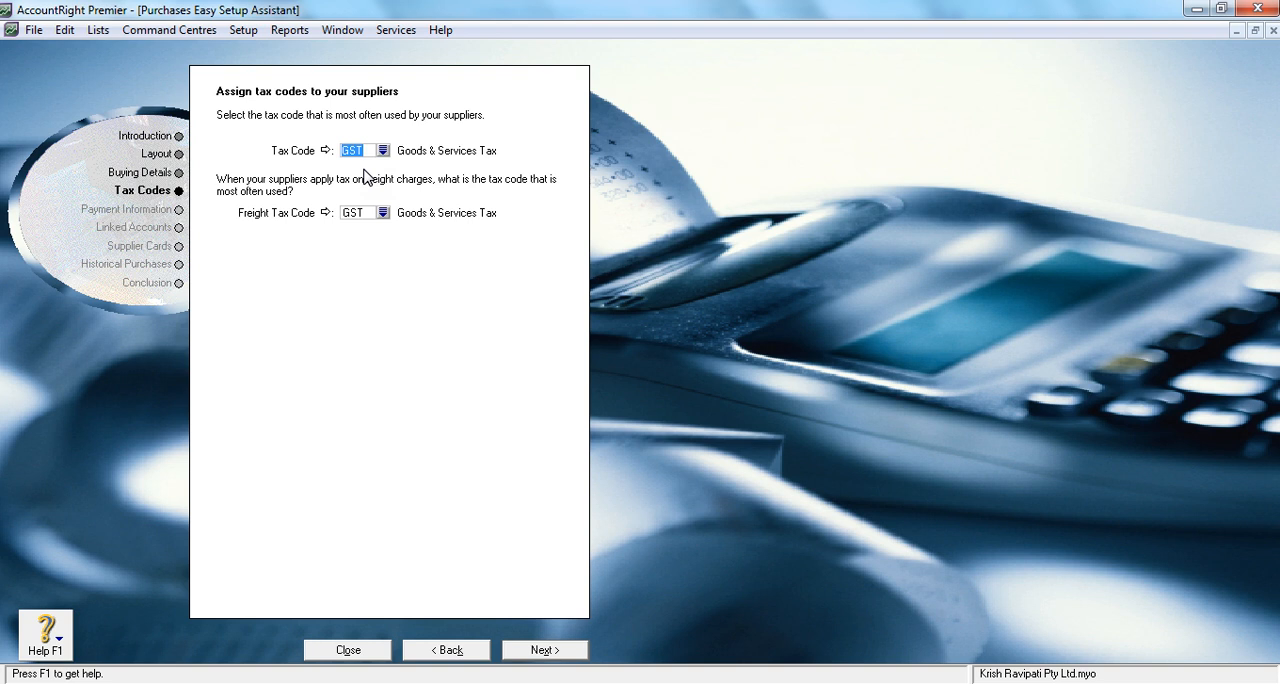
{"action": "mouse_move", "coordinate": [438, 178]}
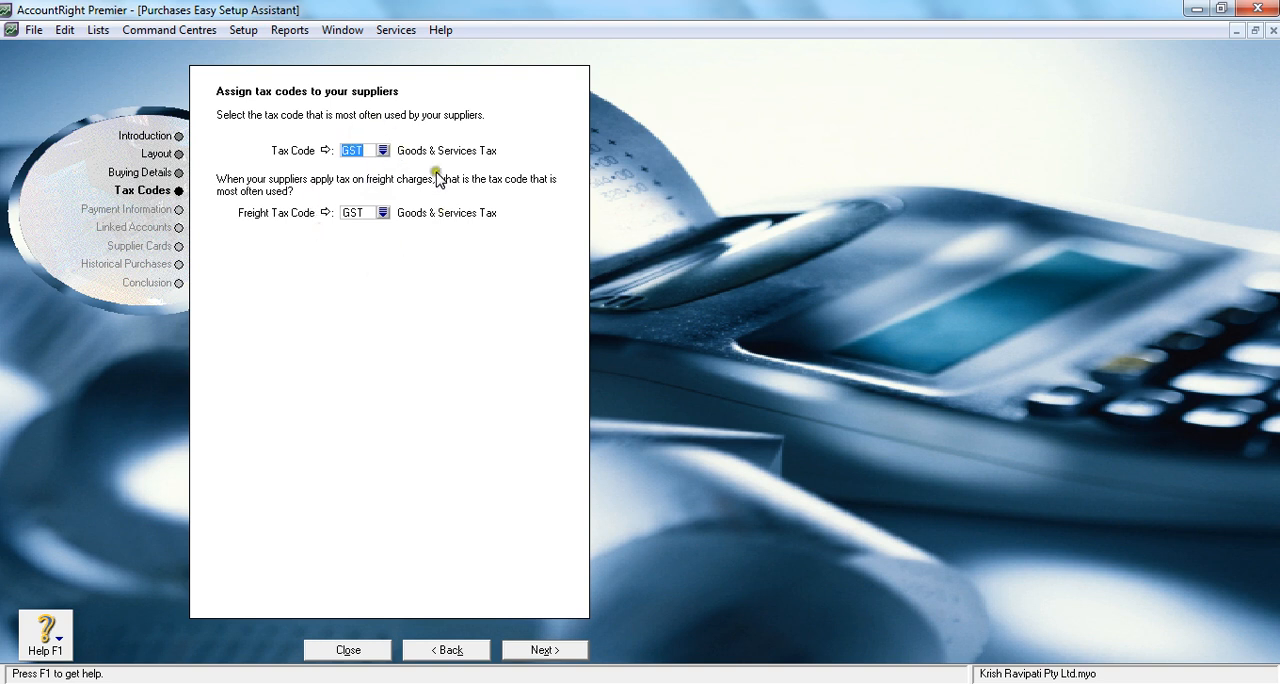
{"action": "mouse_move", "coordinate": [400, 228]}
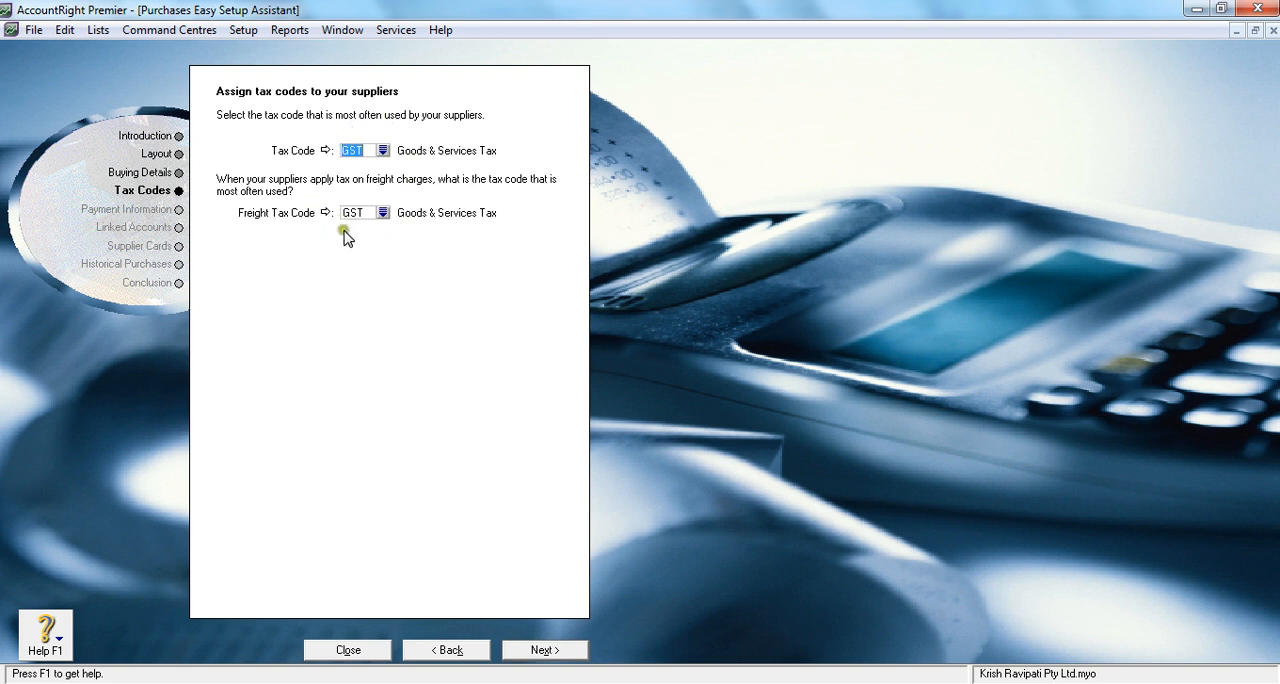
{"action": "mouse_move", "coordinate": [350, 248]}
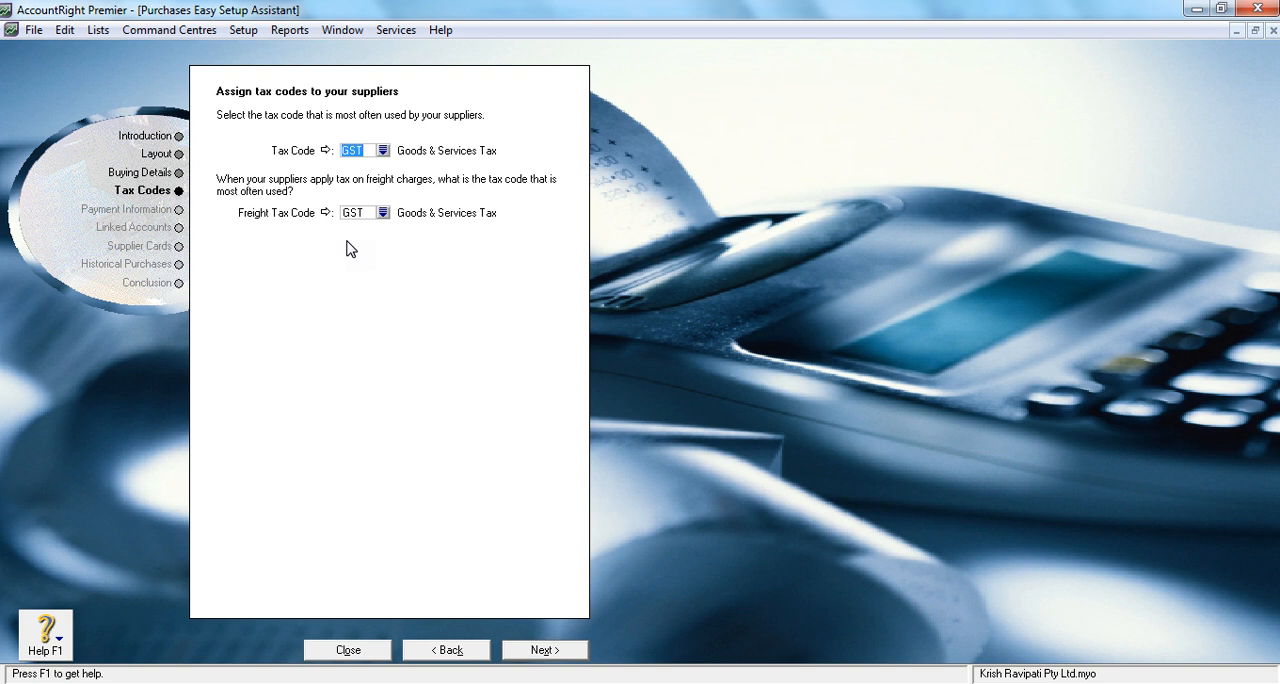
{"action": "mouse_move", "coordinate": [448, 195]}
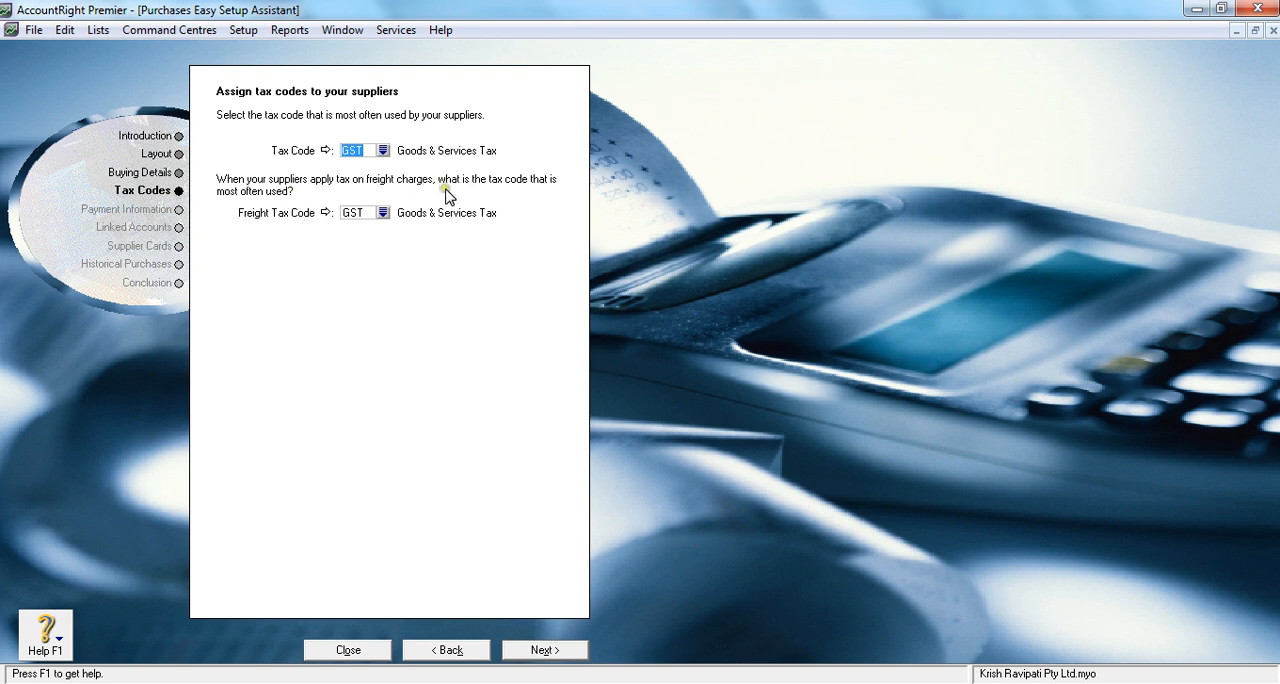
{"action": "mouse_move", "coordinate": [415, 195]}
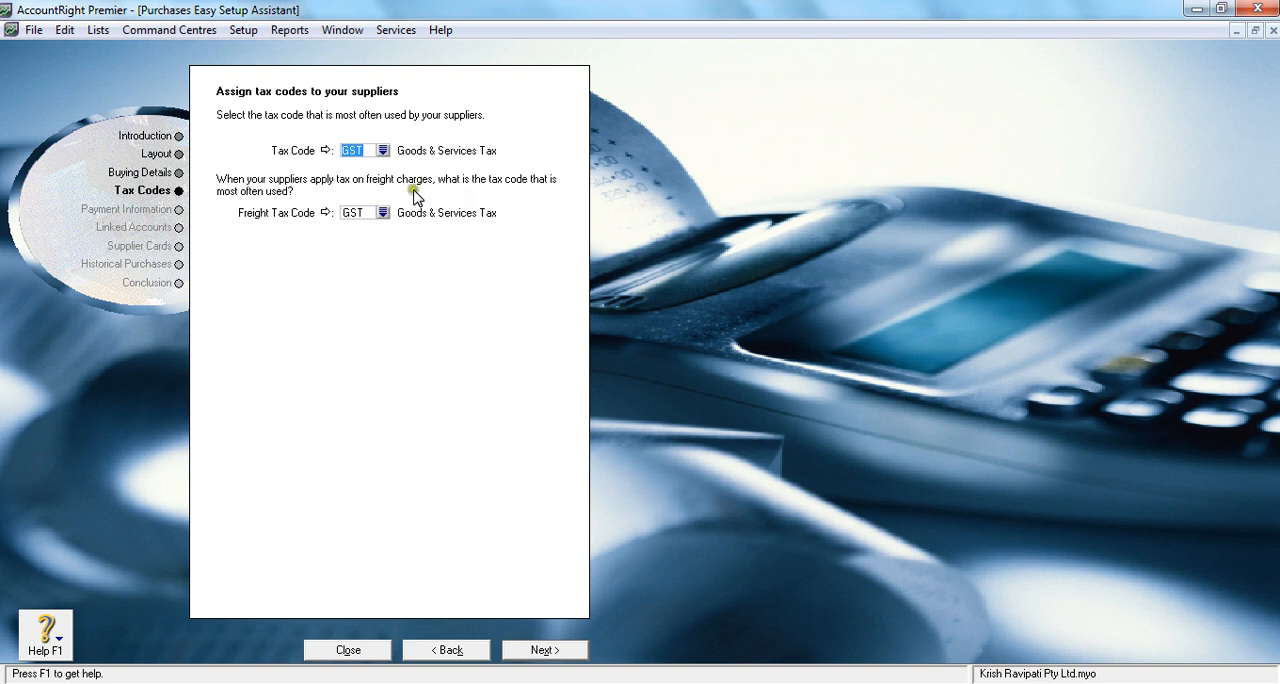
{"action": "mouse_move", "coordinate": [343, 255]}
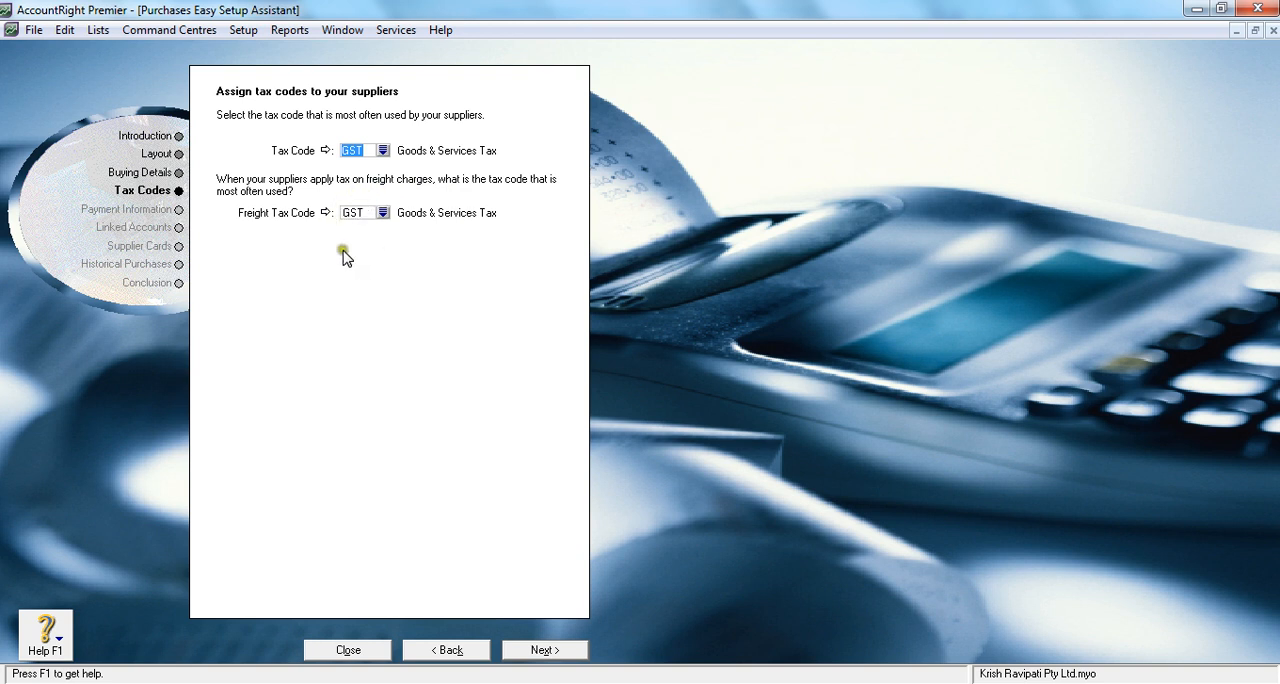
{"action": "mouse_move", "coordinate": [393, 335]}
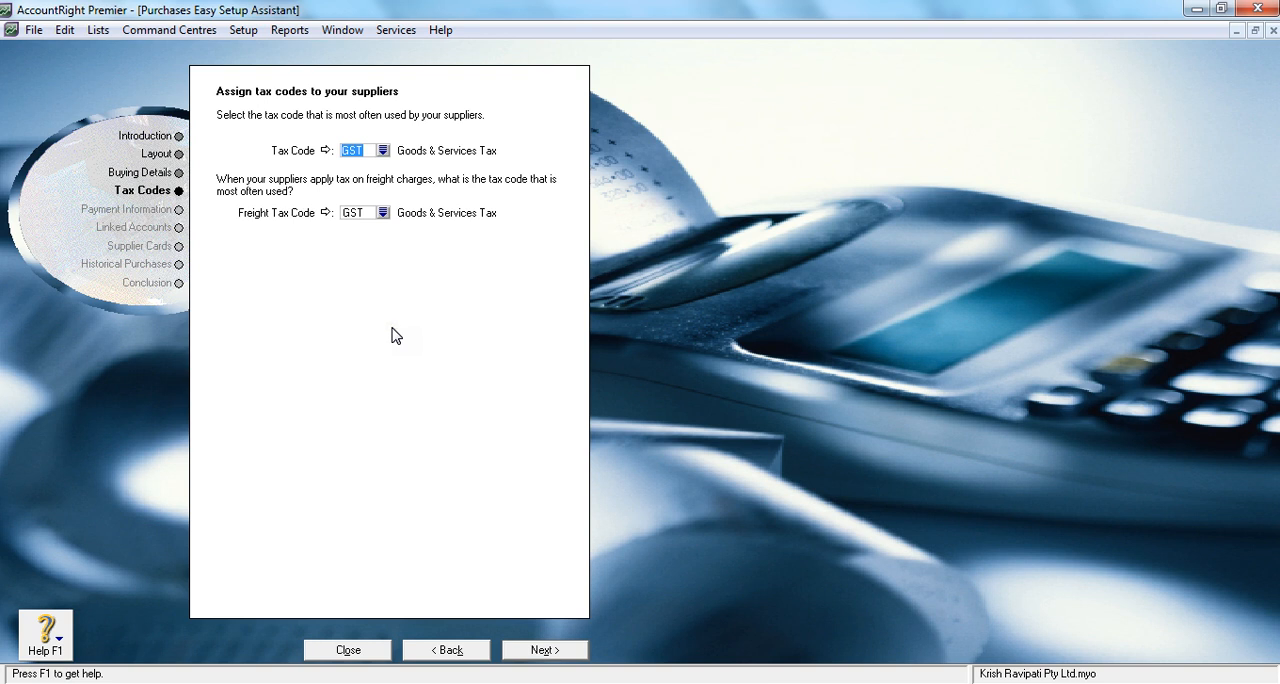
Go to the payment information page and browse the payment method list
{"action": "left_click", "coordinate": [544, 649]}
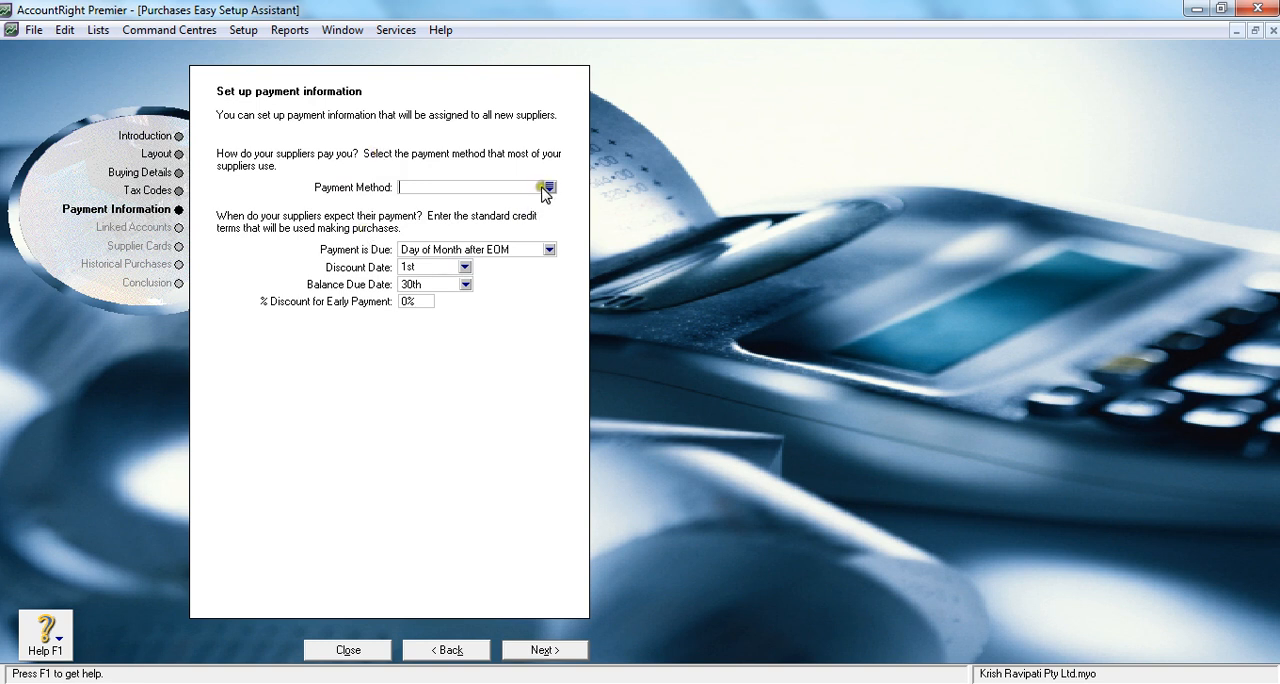
{"action": "left_click", "coordinate": [547, 187]}
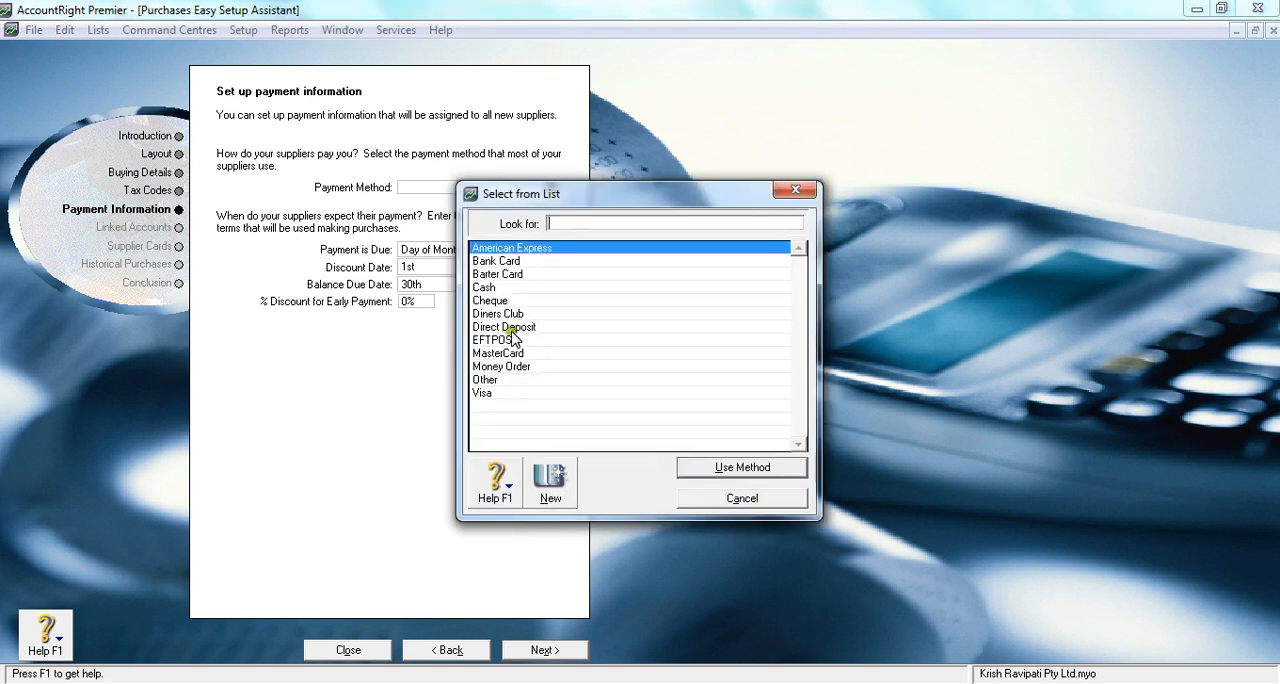
{"action": "left_click", "coordinate": [504, 327]}
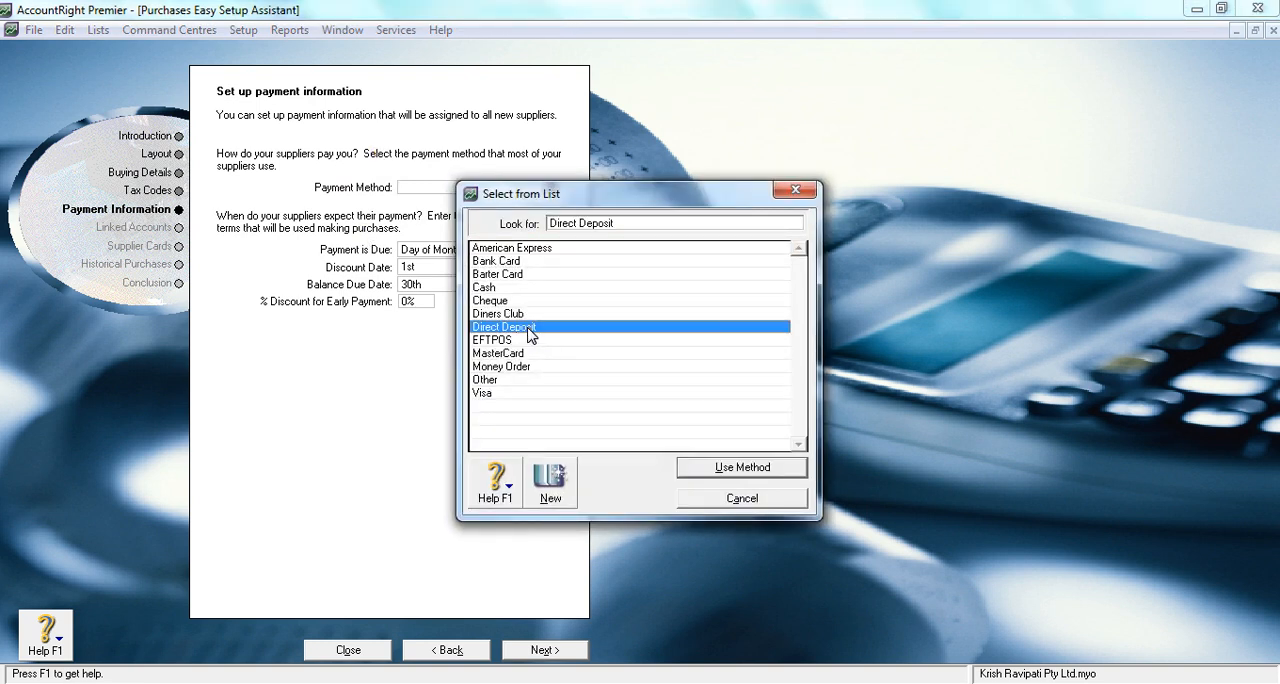
{"action": "left_click", "coordinate": [741, 498]}
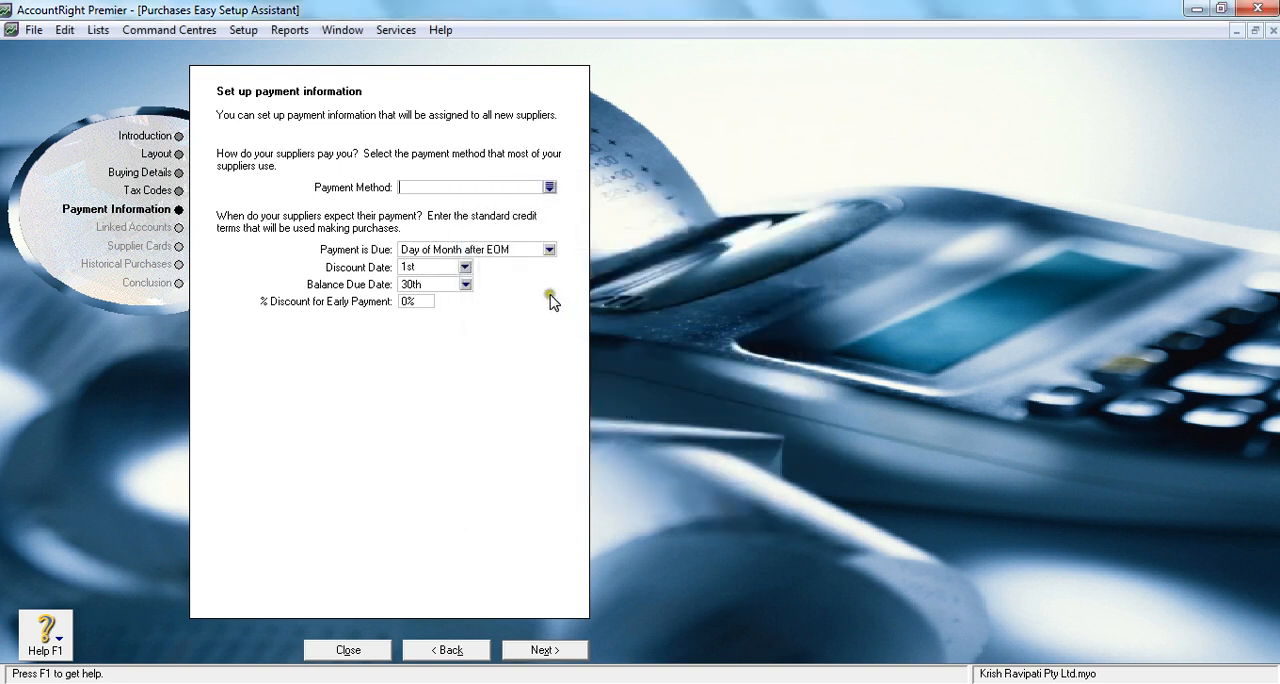
{"action": "left_click", "coordinate": [549, 187]}
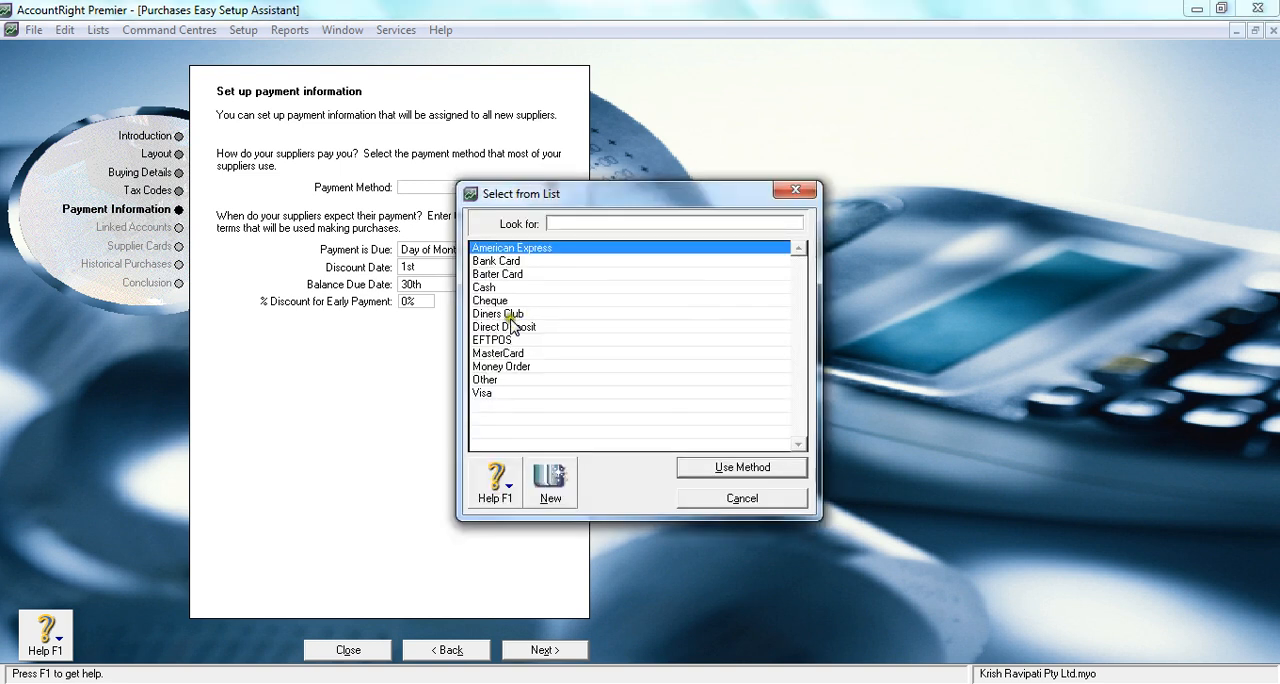
{"action": "mouse_move", "coordinate": [516, 343]}
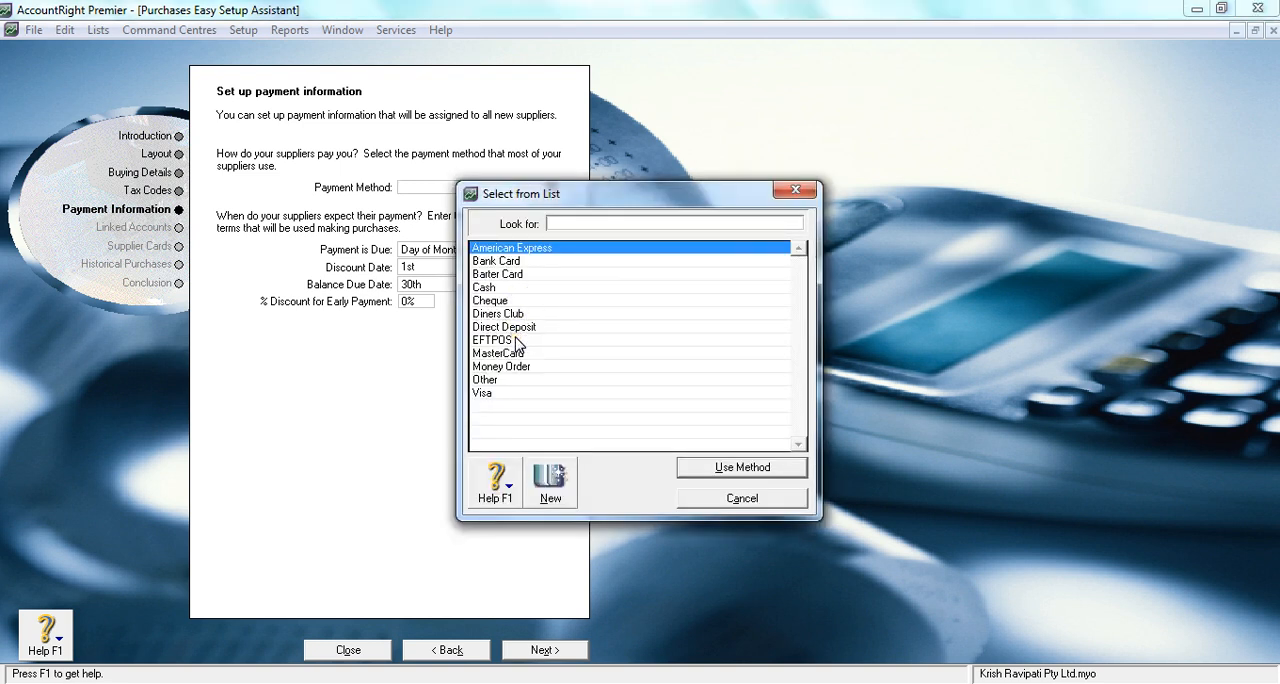
{"action": "left_click", "coordinate": [741, 498]}
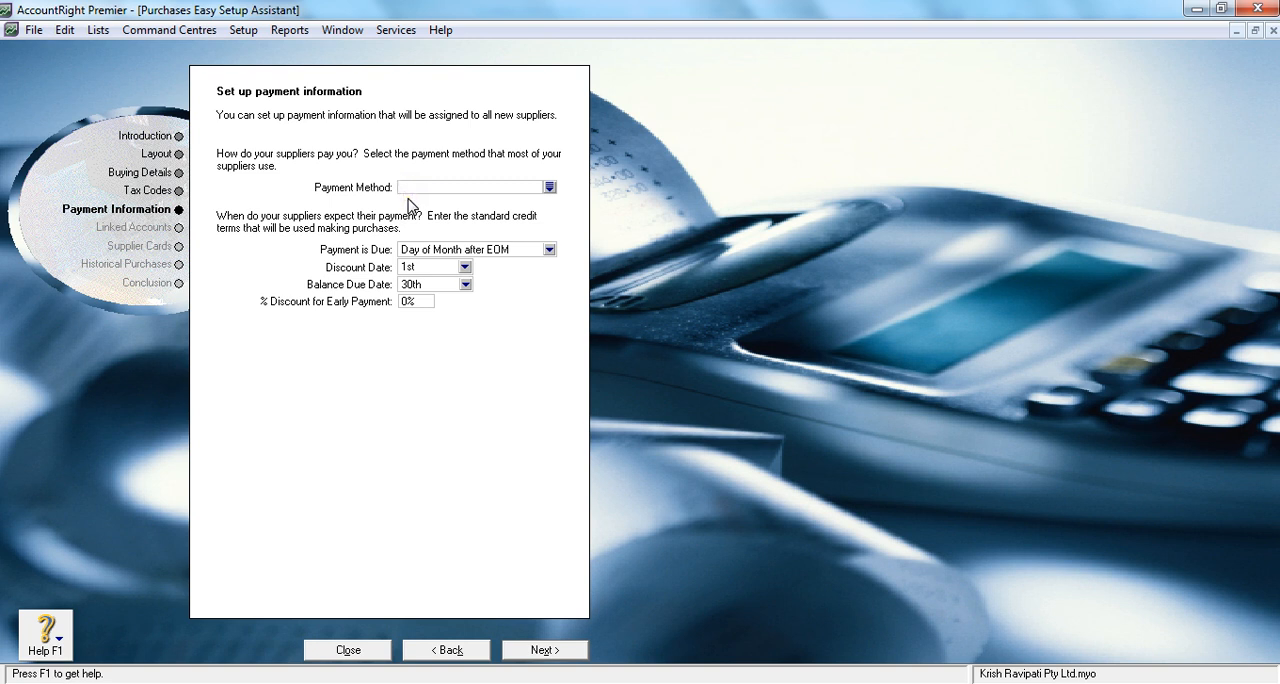
{"action": "mouse_move", "coordinate": [408, 178]}
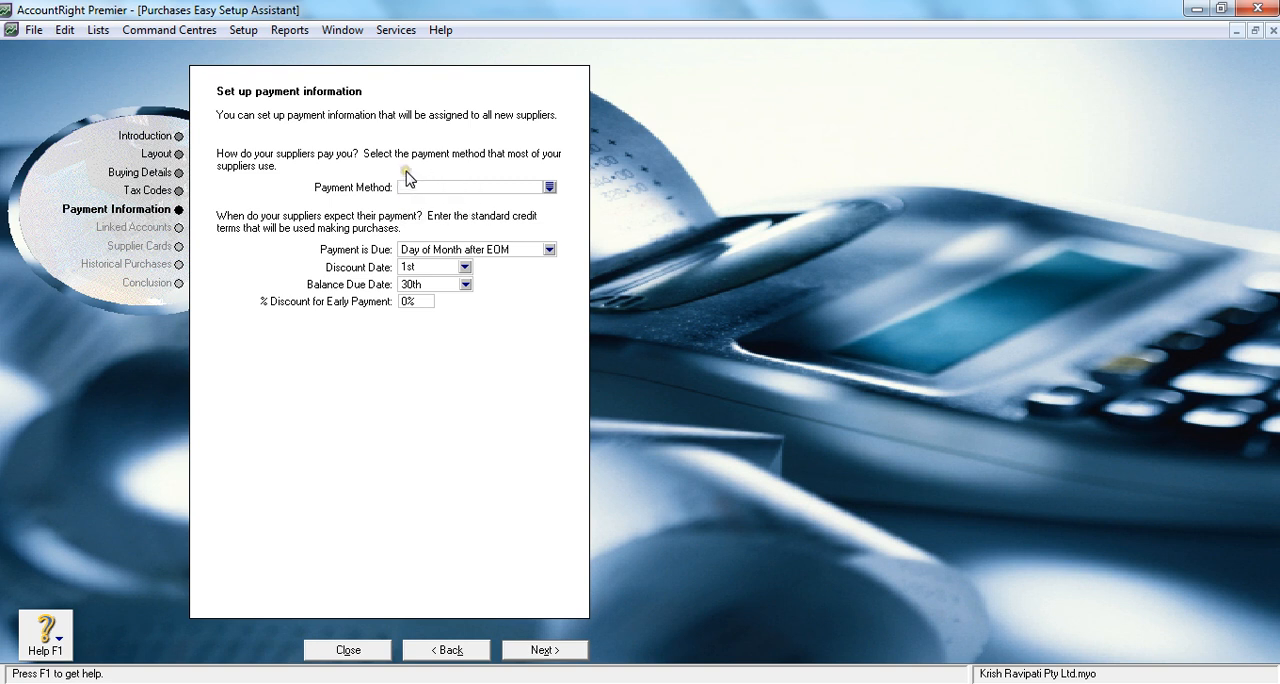
{"action": "mouse_move", "coordinate": [498, 305]}
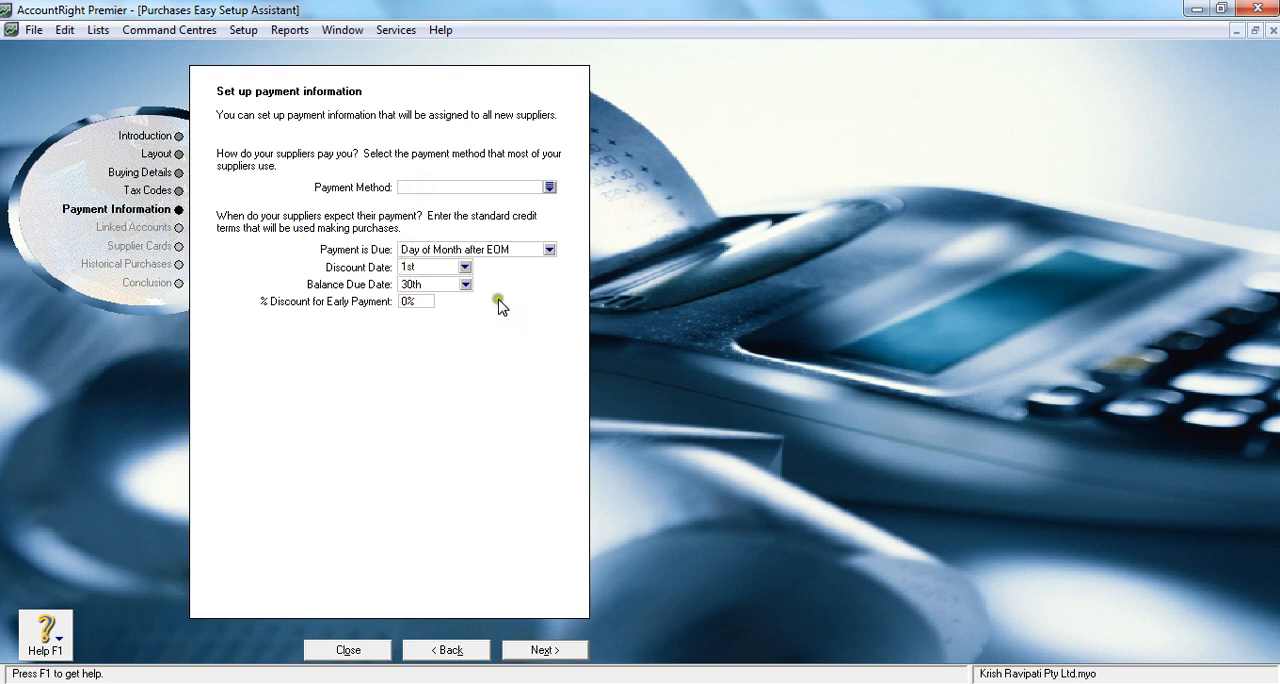
{"action": "mouse_move", "coordinate": [375, 243]}
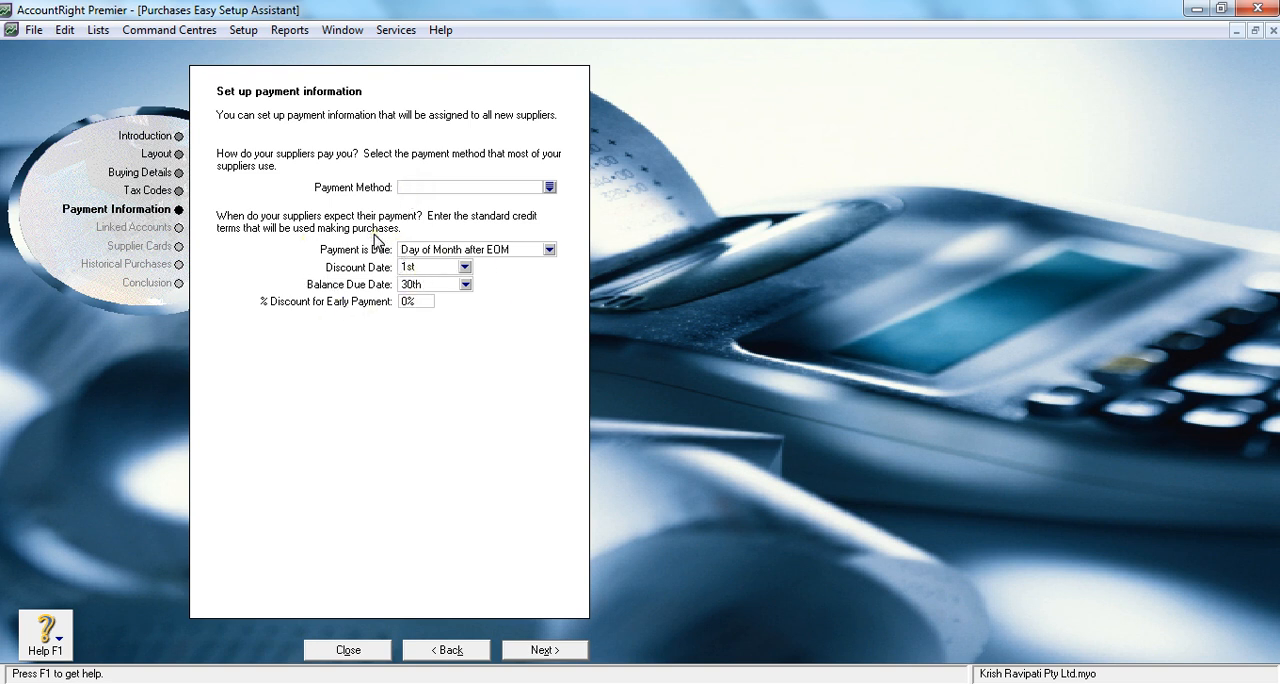
Make payment due 'In a Given # of Days' with 30 balance due days
{"action": "left_click", "coordinate": [470, 187]}
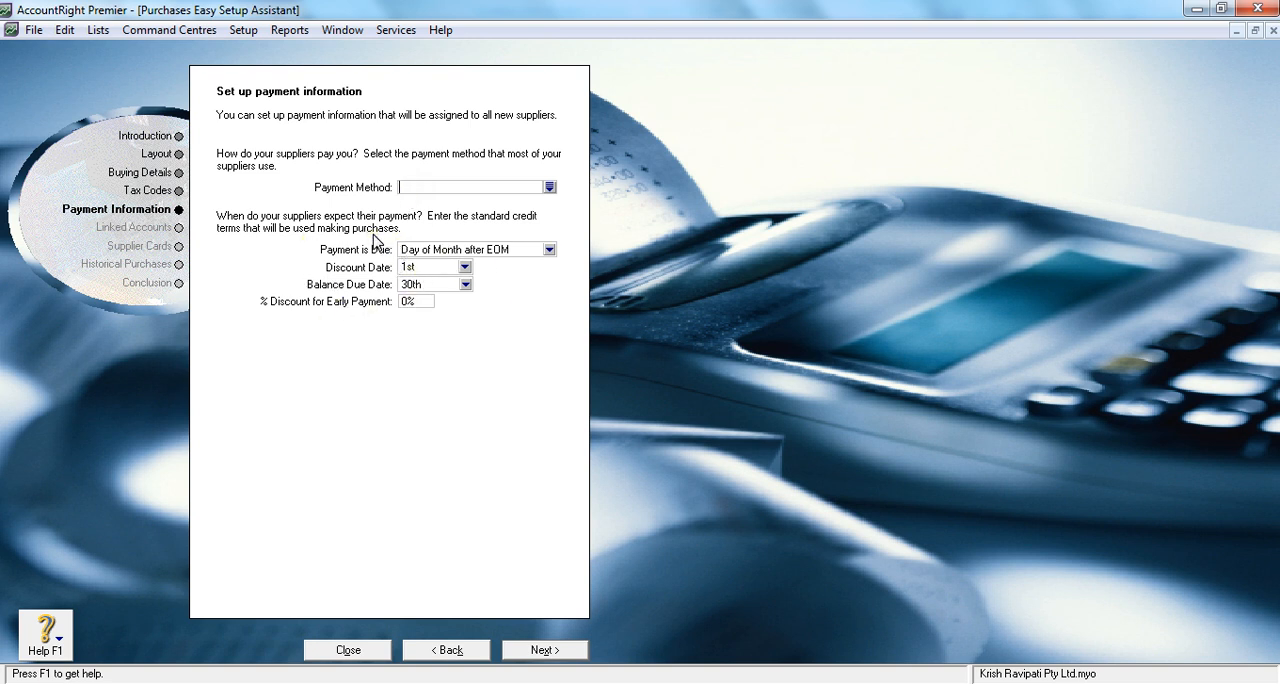
{"action": "left_click", "coordinate": [549, 249]}
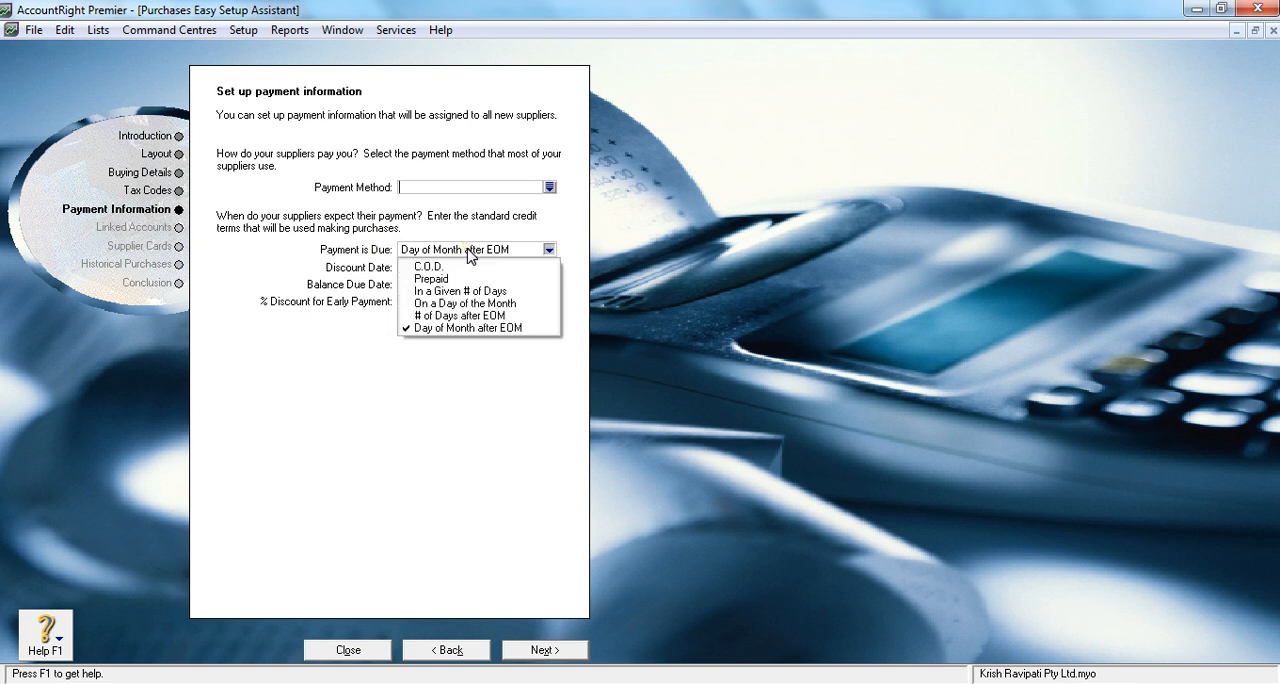
{"action": "mouse_move", "coordinate": [460, 315]}
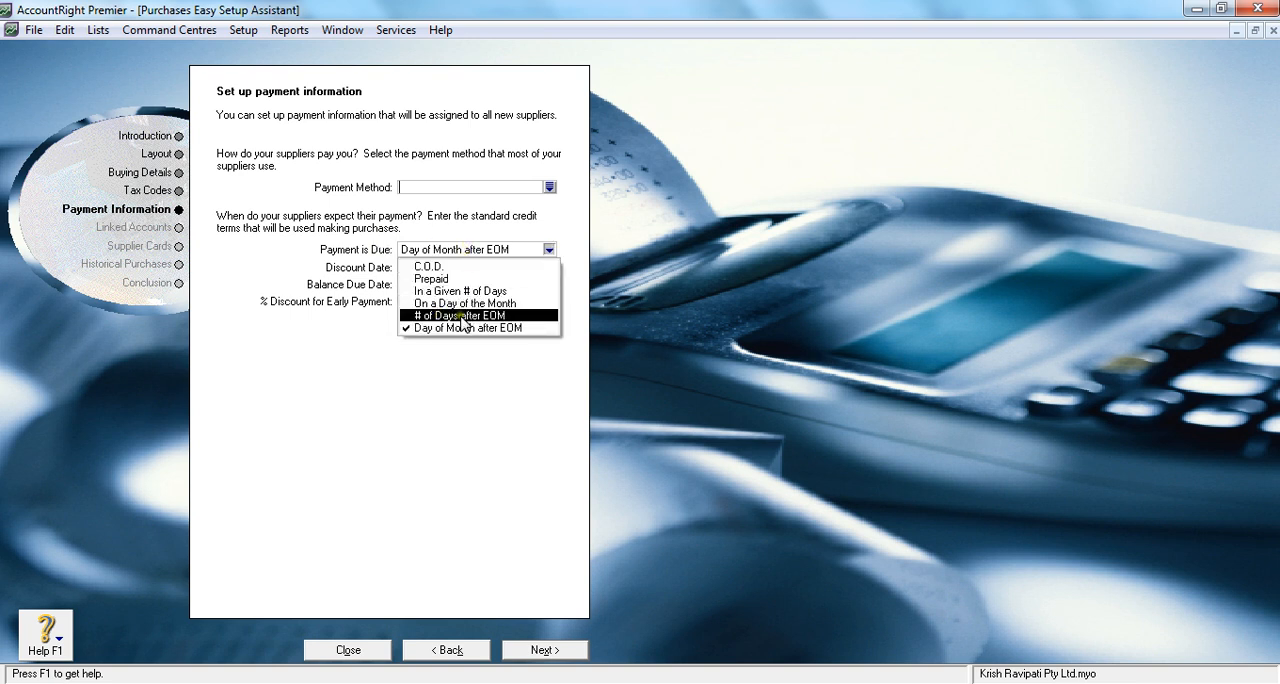
{"action": "left_click", "coordinate": [464, 291]}
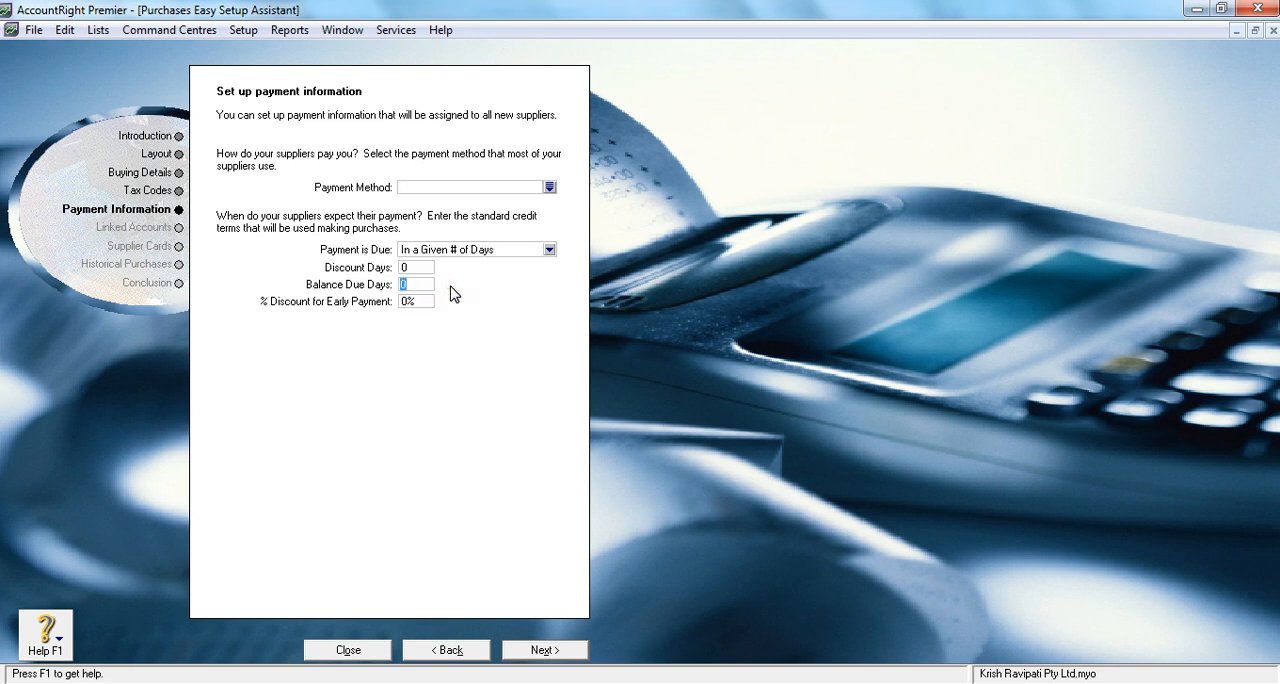
{"action": "type", "text": "1"}
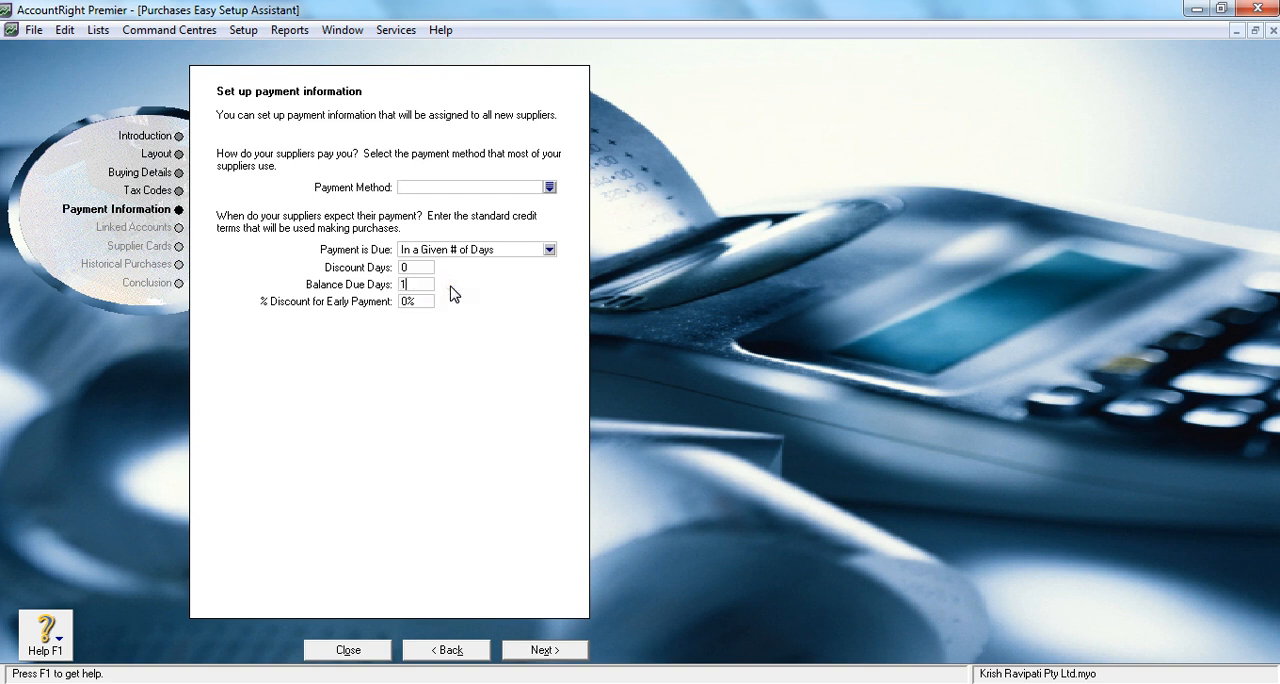
{"action": "type", "text": "30"}
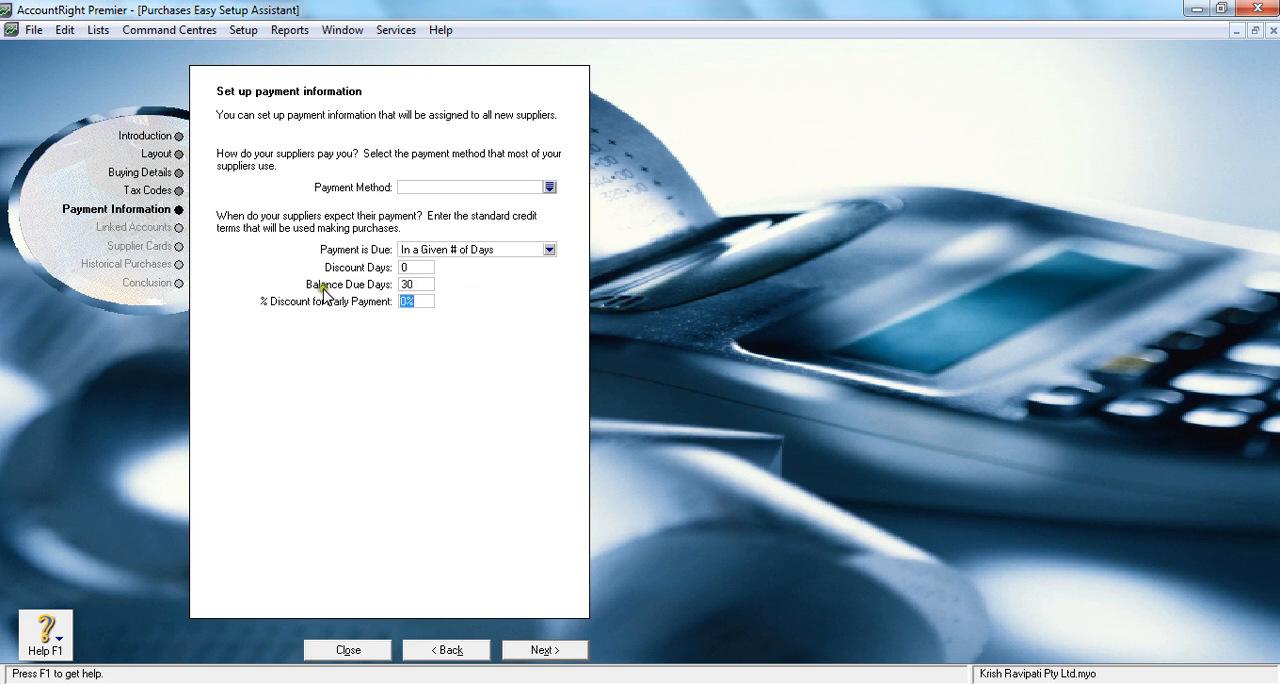
{"action": "mouse_move", "coordinate": [397, 330]}
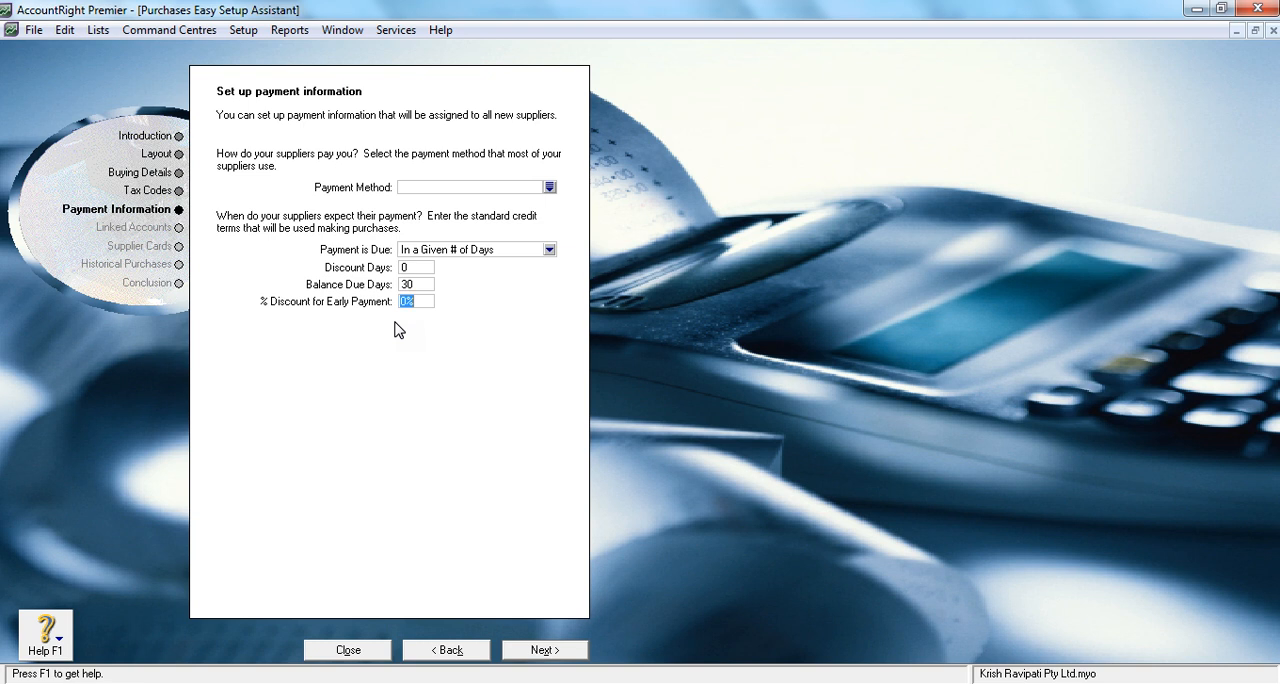
{"action": "mouse_move", "coordinate": [350, 275]}
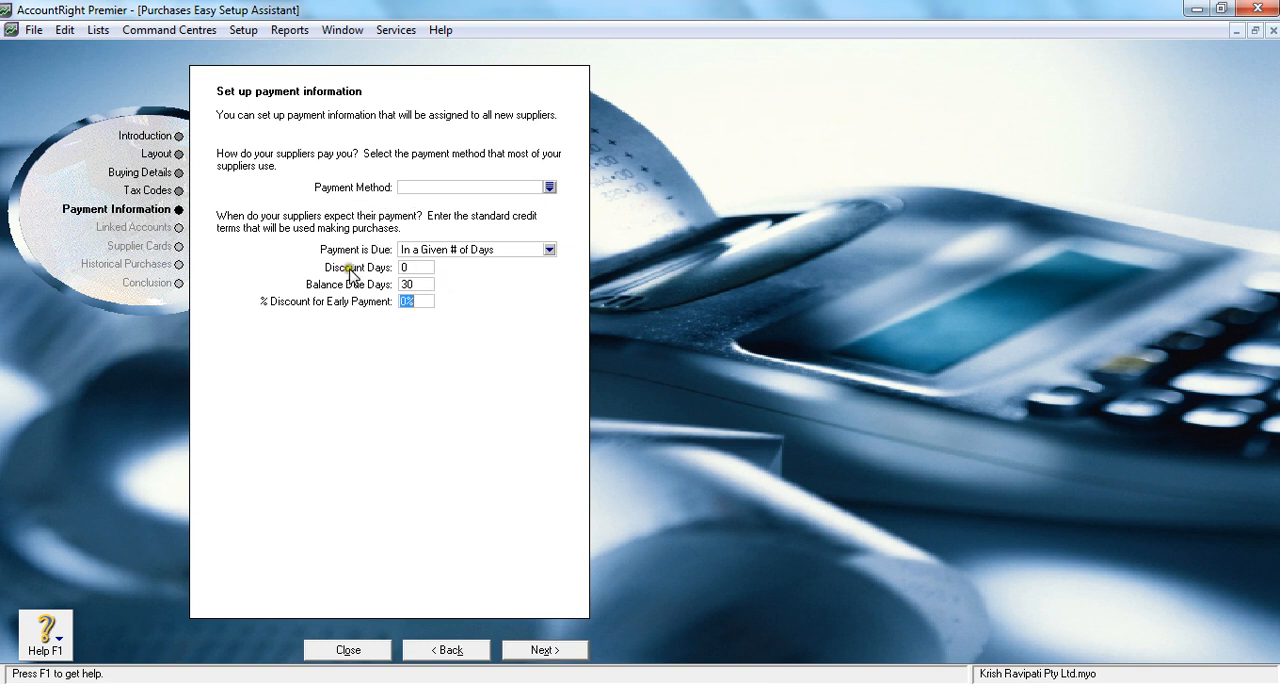
{"action": "mouse_move", "coordinate": [433, 336]}
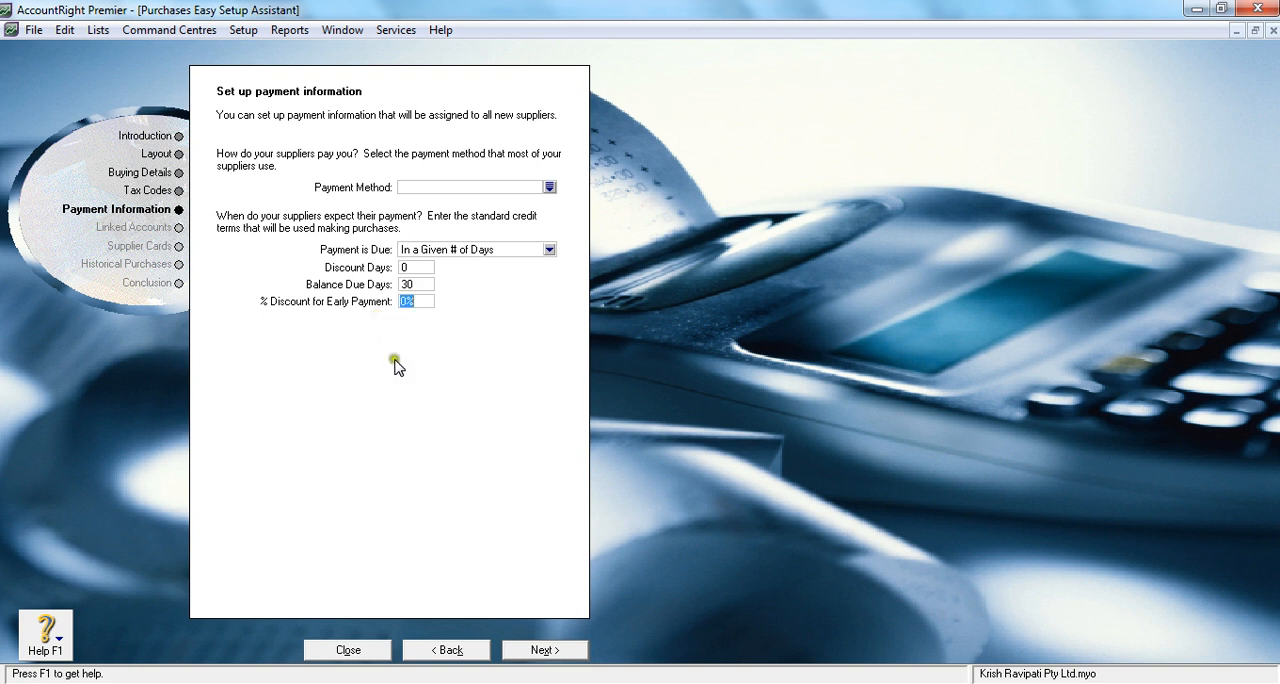
{"action": "mouse_move", "coordinate": [402, 364]}
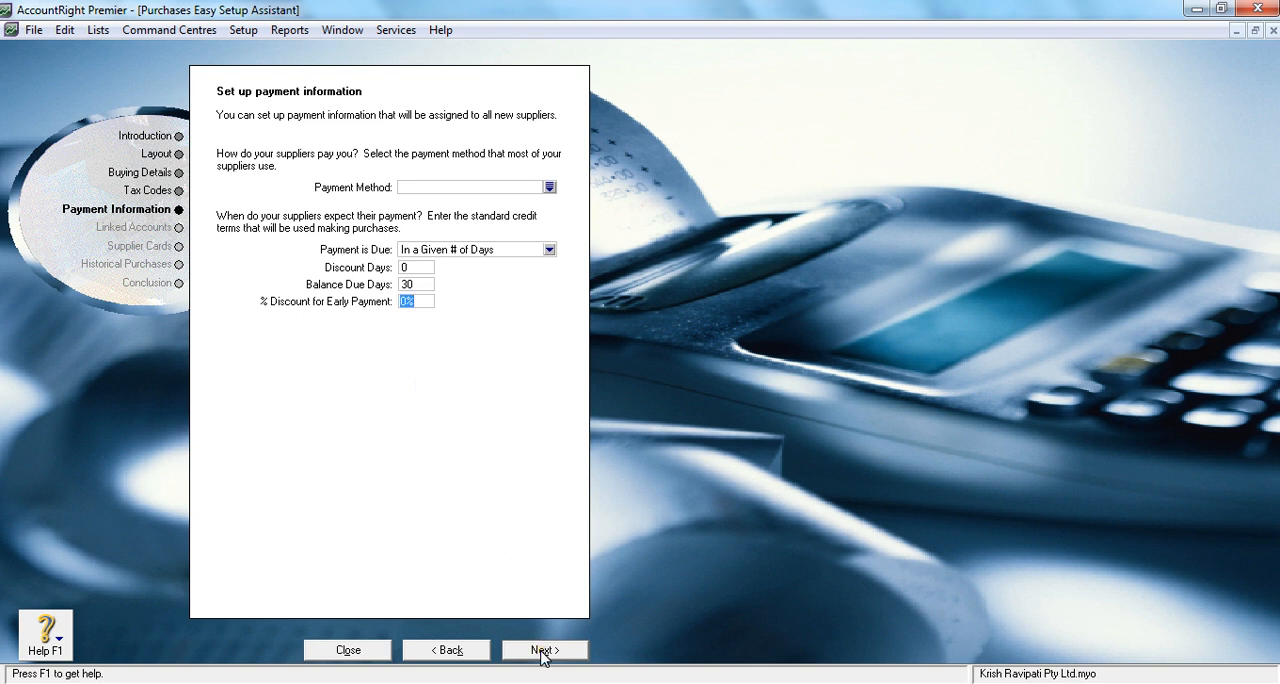
Advance to the Linked Accounts page showing 1-1110 Cheque Account
{"action": "left_click", "coordinate": [545, 650]}
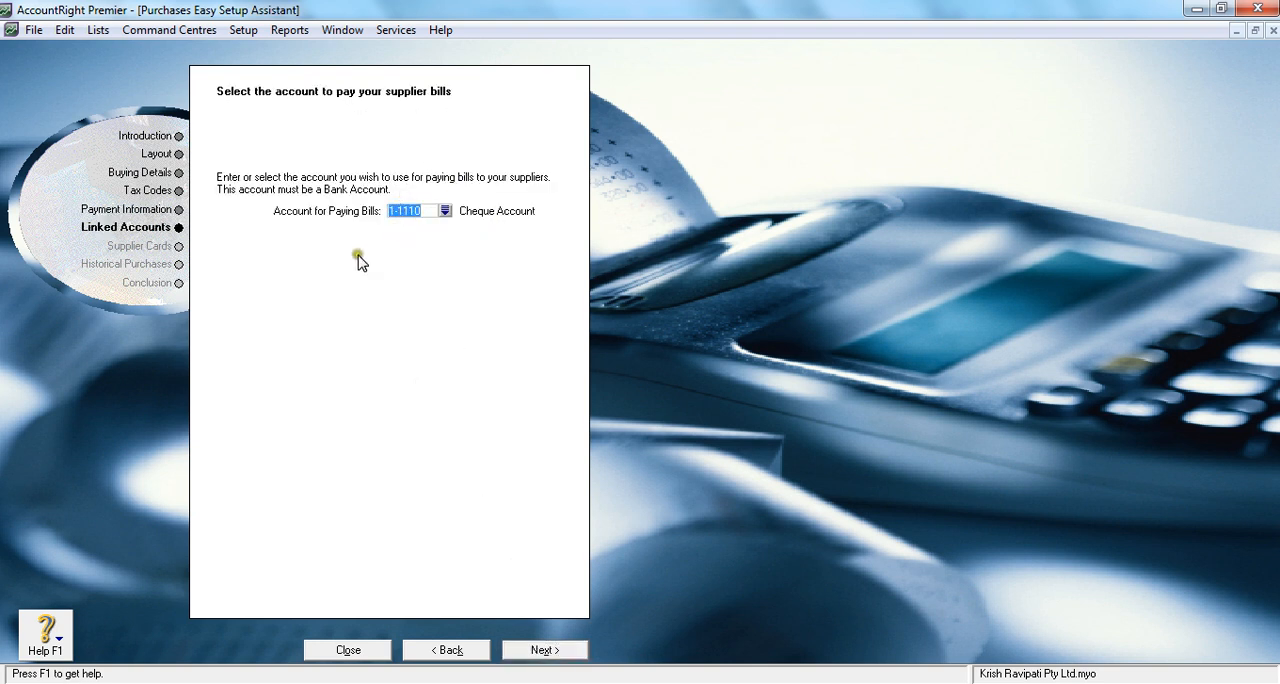
{"action": "mouse_move", "coordinate": [382, 170]}
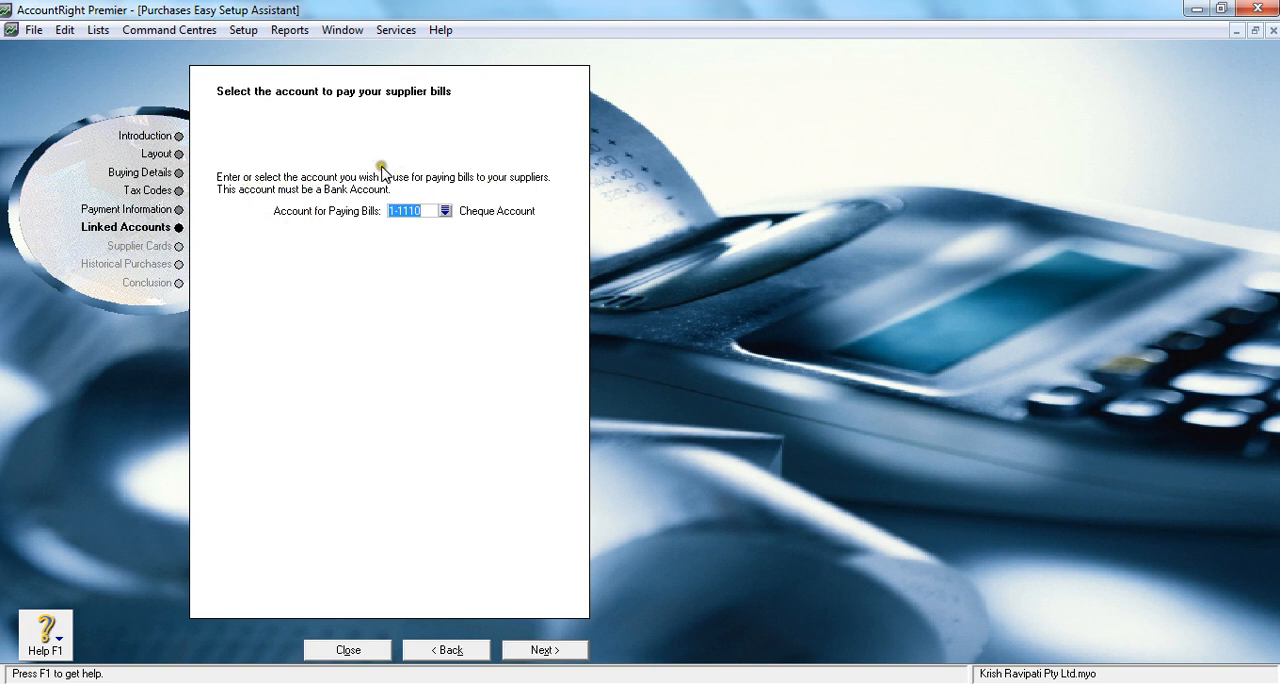
{"action": "mouse_move", "coordinate": [385, 251]}
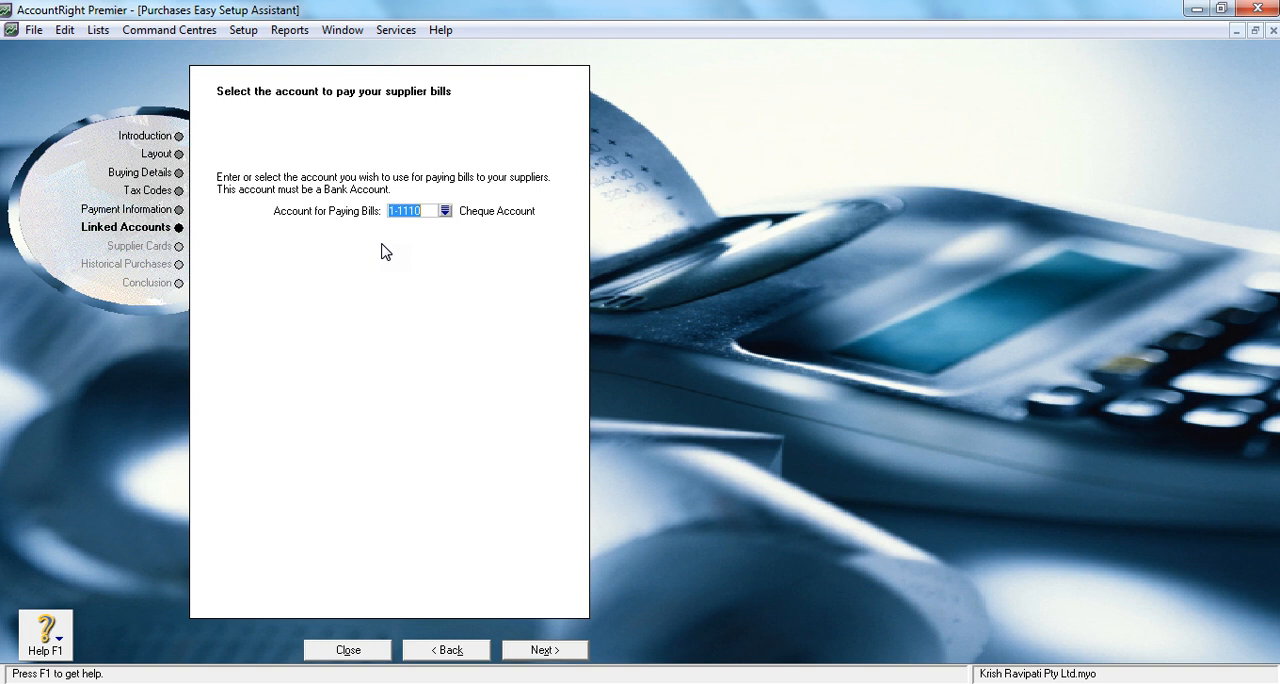
{"action": "mouse_move", "coordinate": [438, 237]}
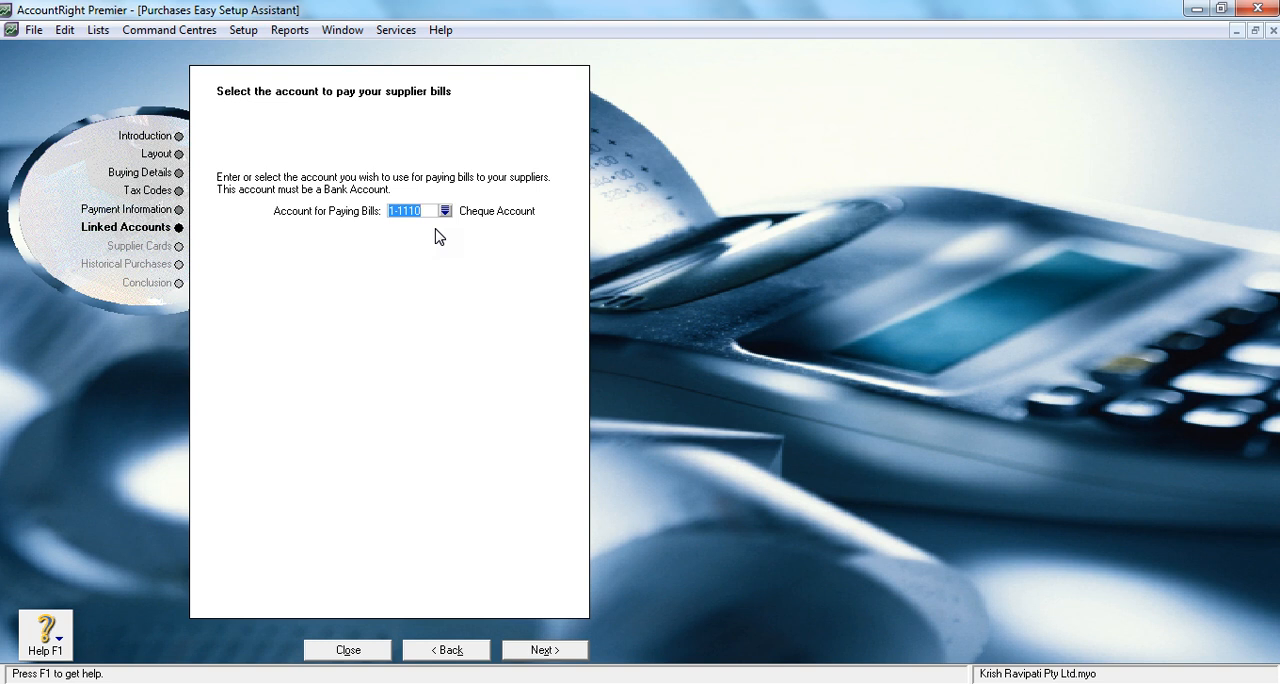
{"action": "mouse_move", "coordinate": [276, 272]}
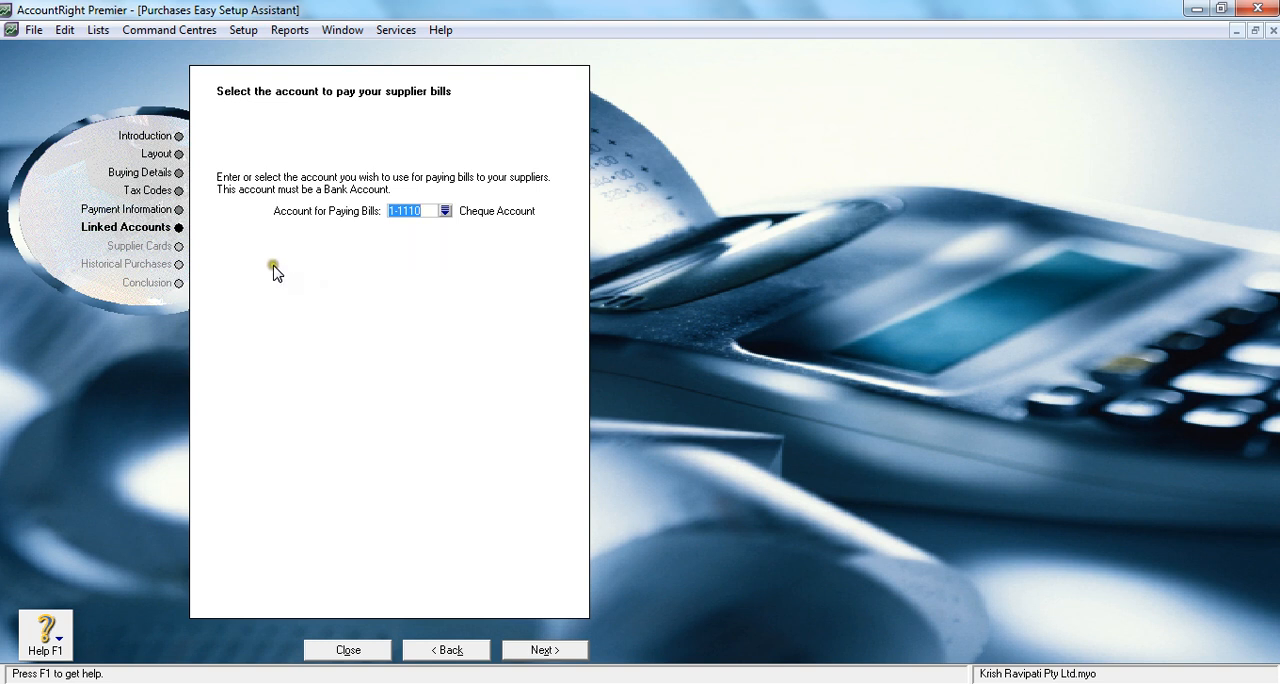
{"action": "mouse_move", "coordinate": [230, 294]}
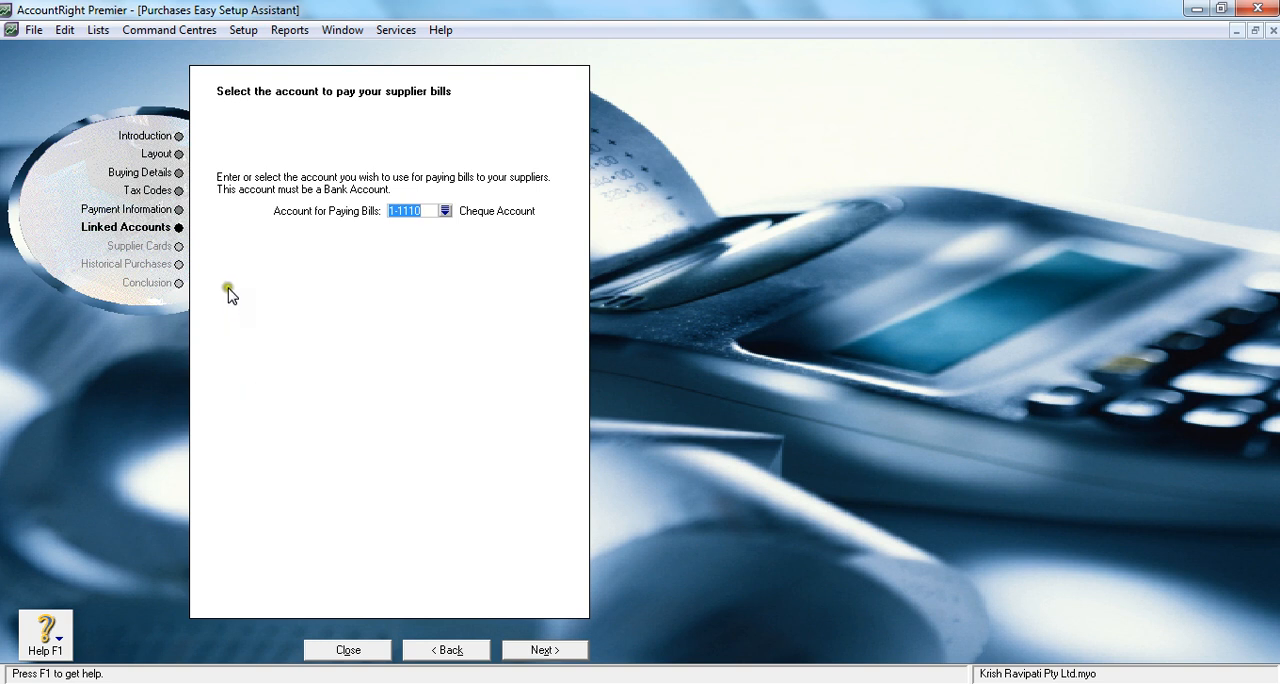
{"action": "mouse_move", "coordinate": [343, 344]}
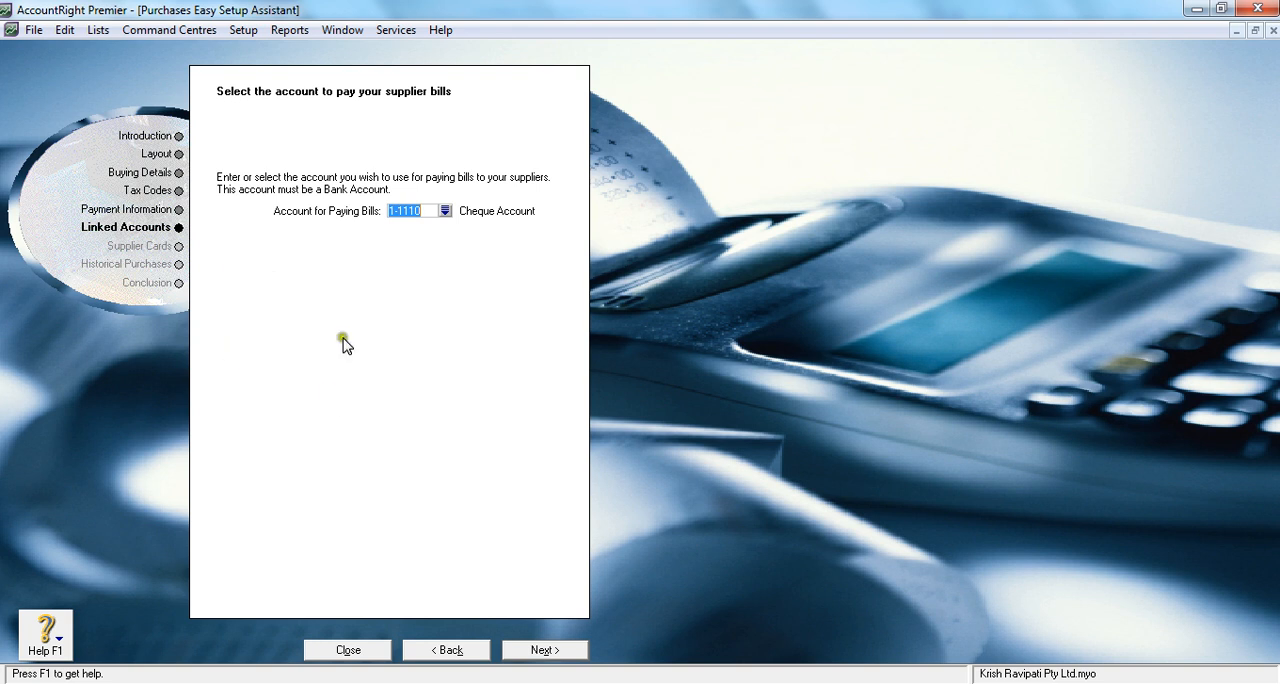
{"action": "mouse_move", "coordinate": [266, 378]}
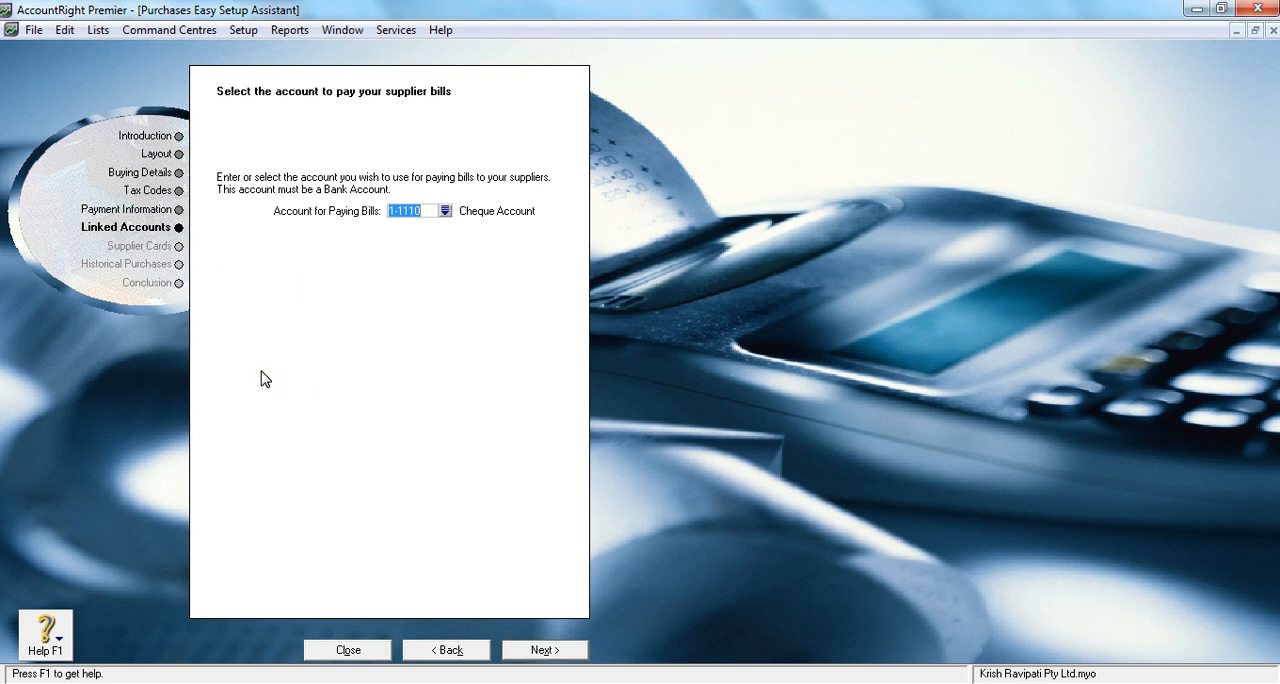
{"action": "mouse_move", "coordinate": [477, 220]}
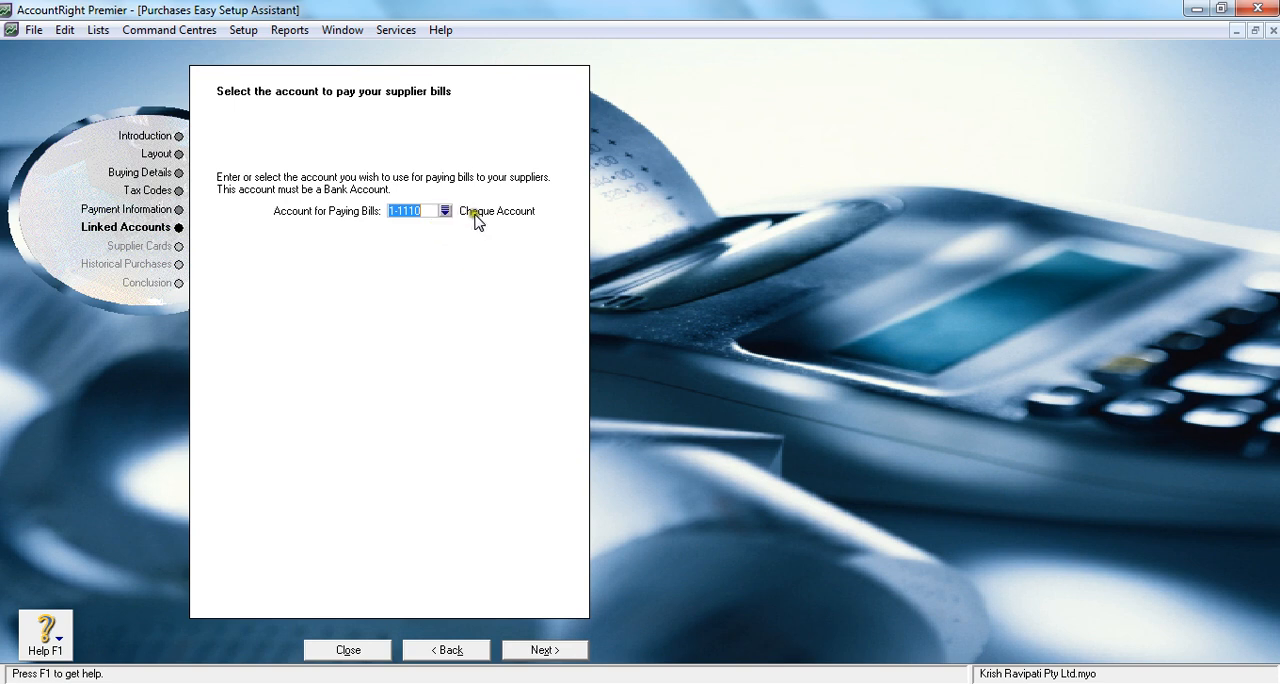
{"action": "mouse_move", "coordinate": [447, 218]}
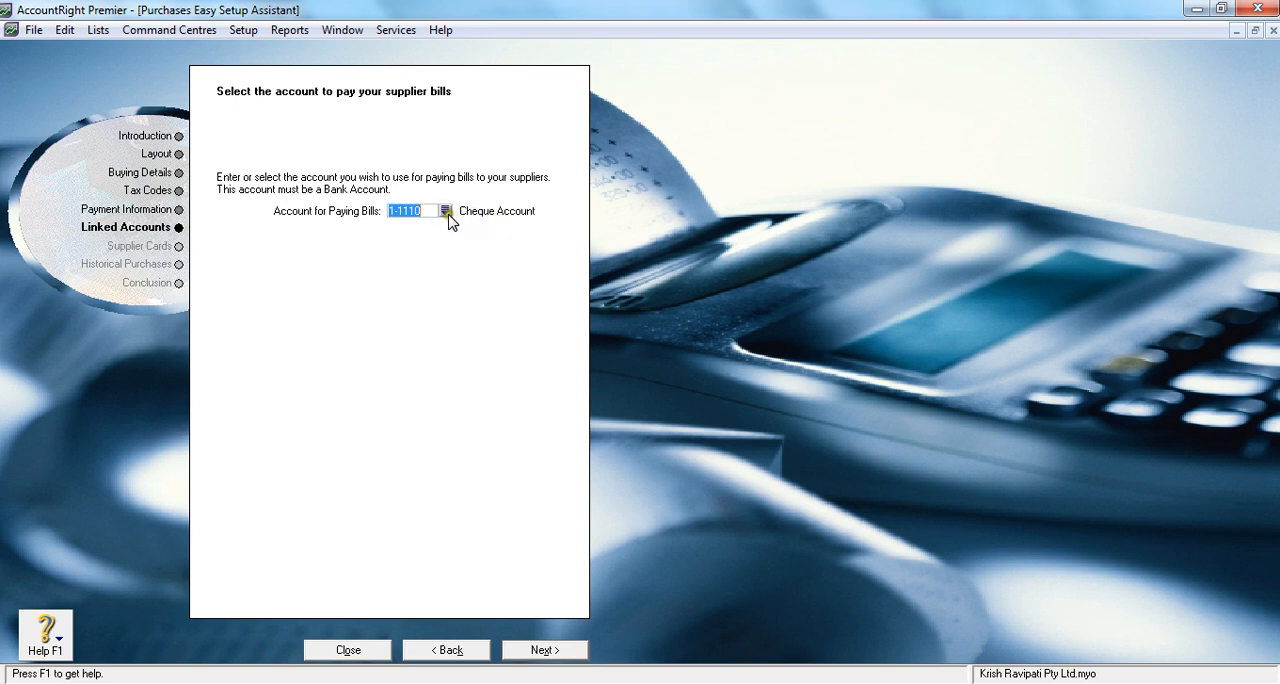
Pick 1-1190 Electronic Clearing Account from the Account for Paying Bills lookup
{"action": "left_click", "coordinate": [445, 210]}
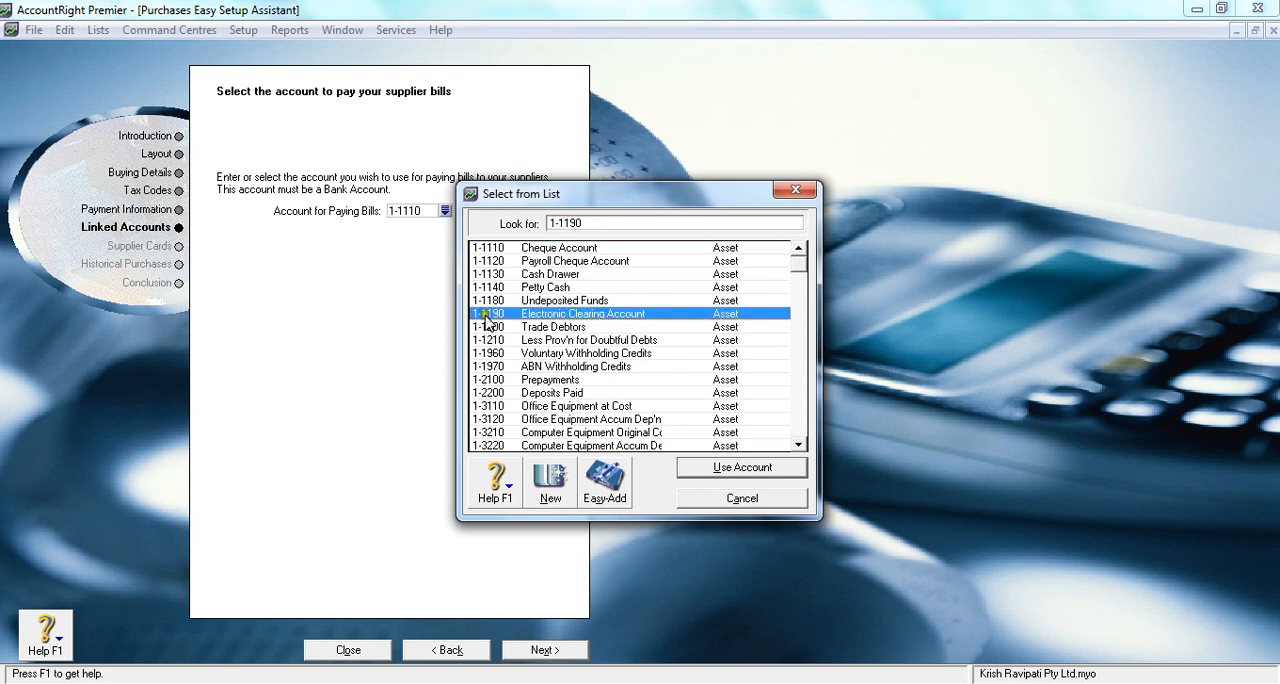
{"action": "mouse_move", "coordinate": [563, 322]}
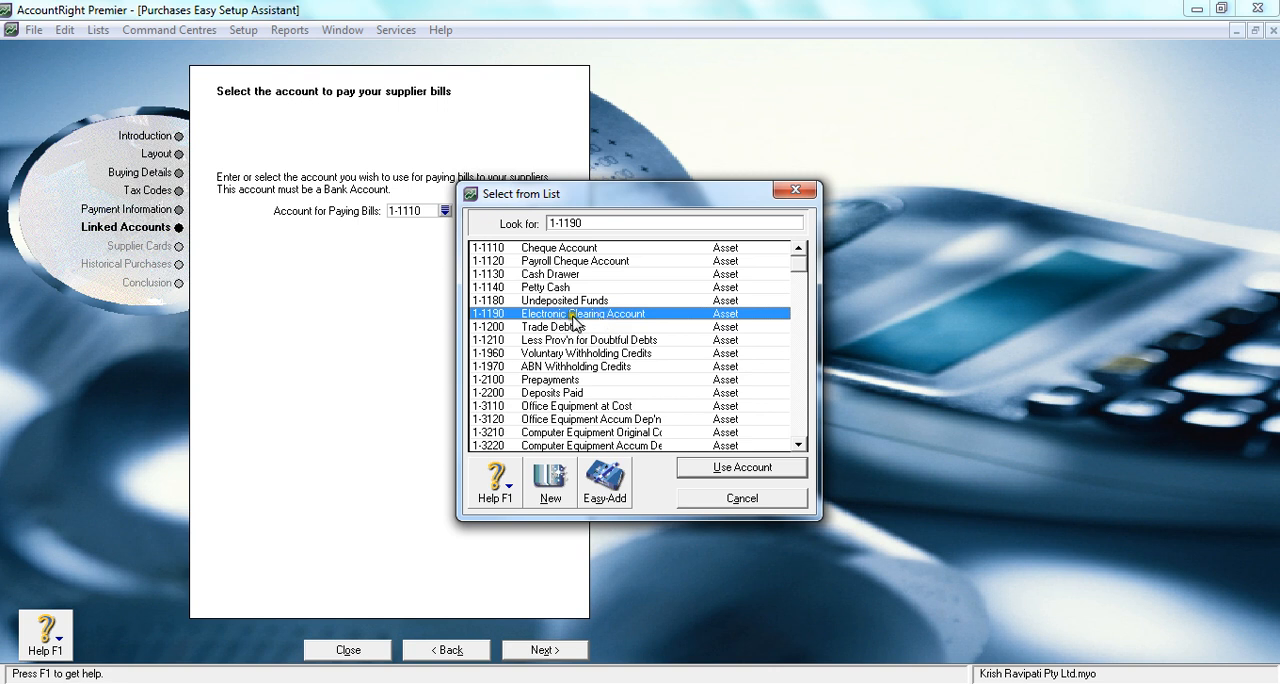
{"action": "mouse_move", "coordinate": [567, 320]}
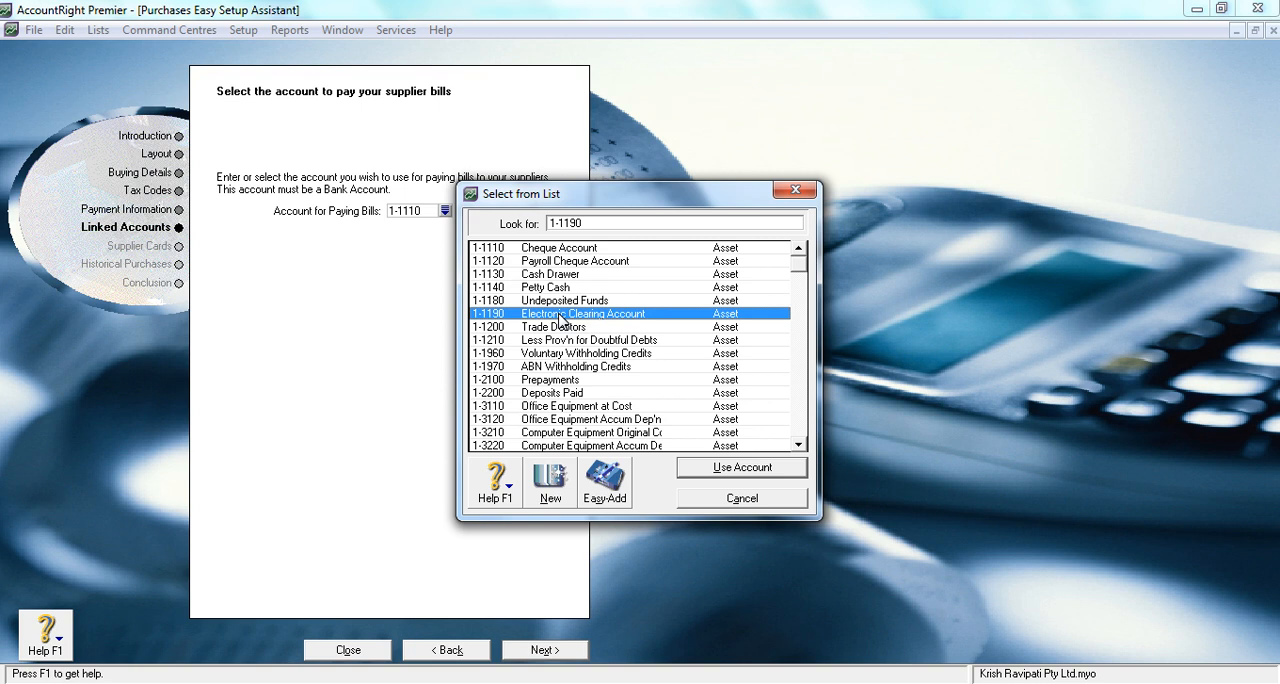
{"action": "mouse_move", "coordinate": [556, 323]}
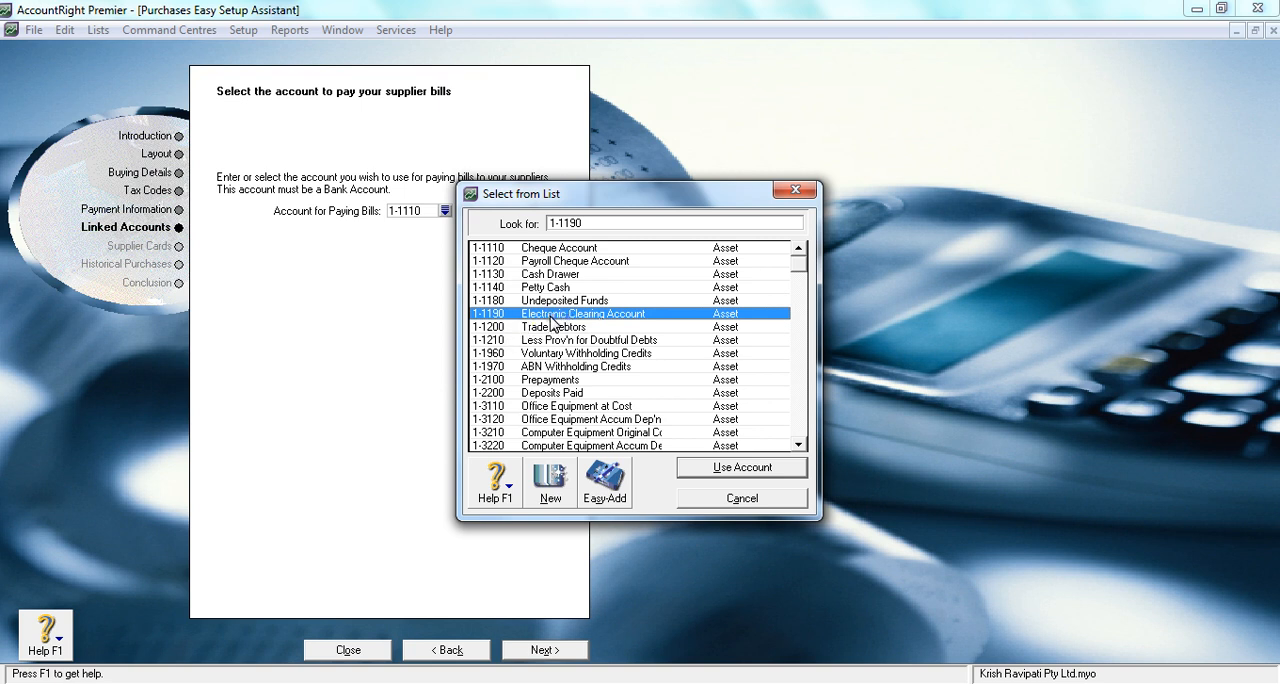
{"action": "mouse_move", "coordinate": [520, 325]}
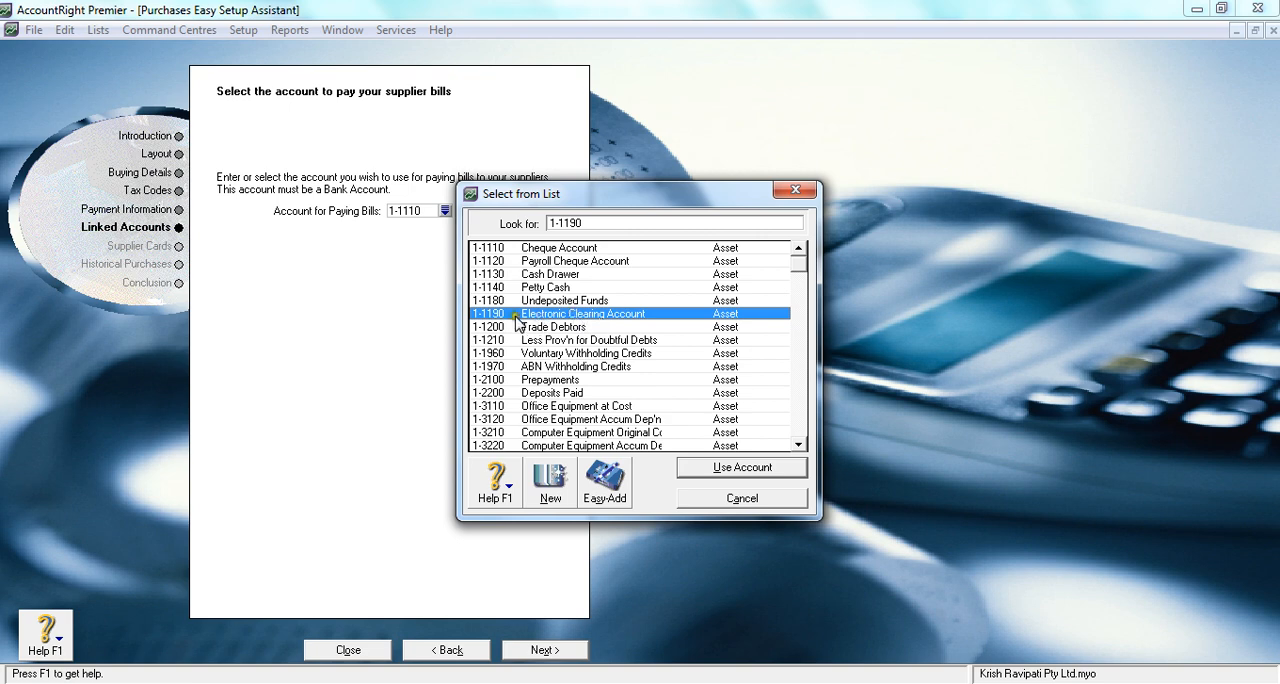
{"action": "left_click", "coordinate": [741, 467]}
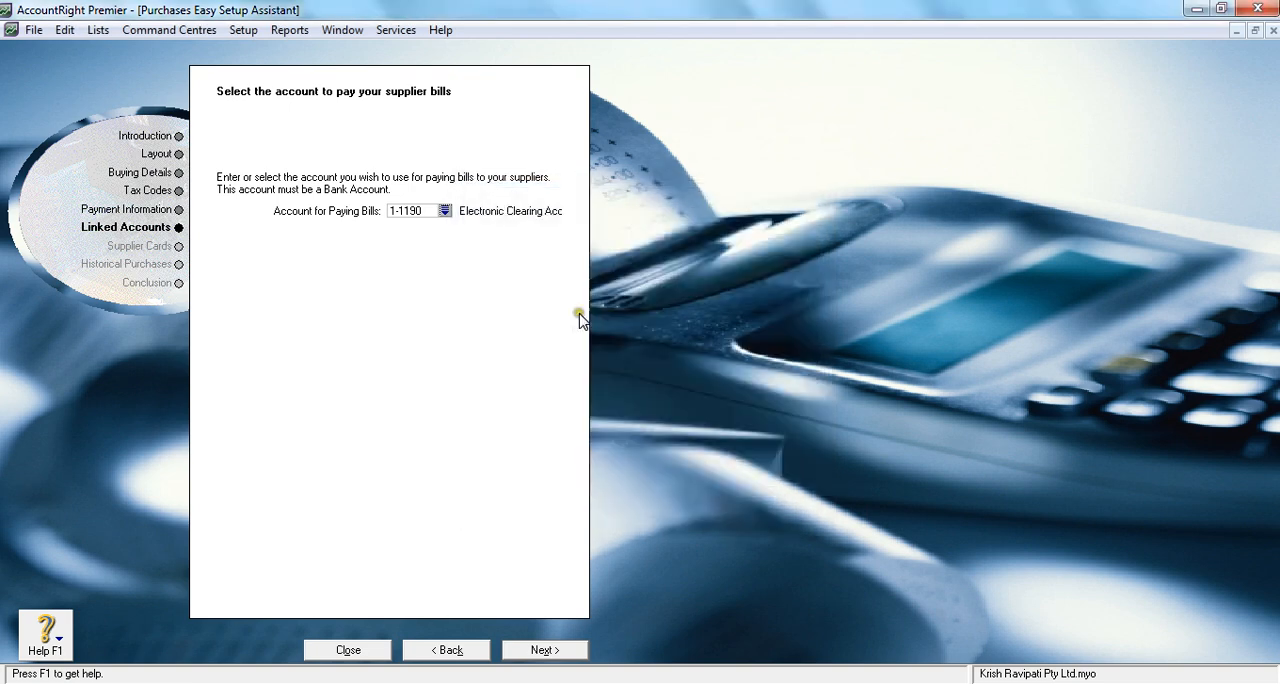
{"action": "mouse_move", "coordinate": [455, 177]}
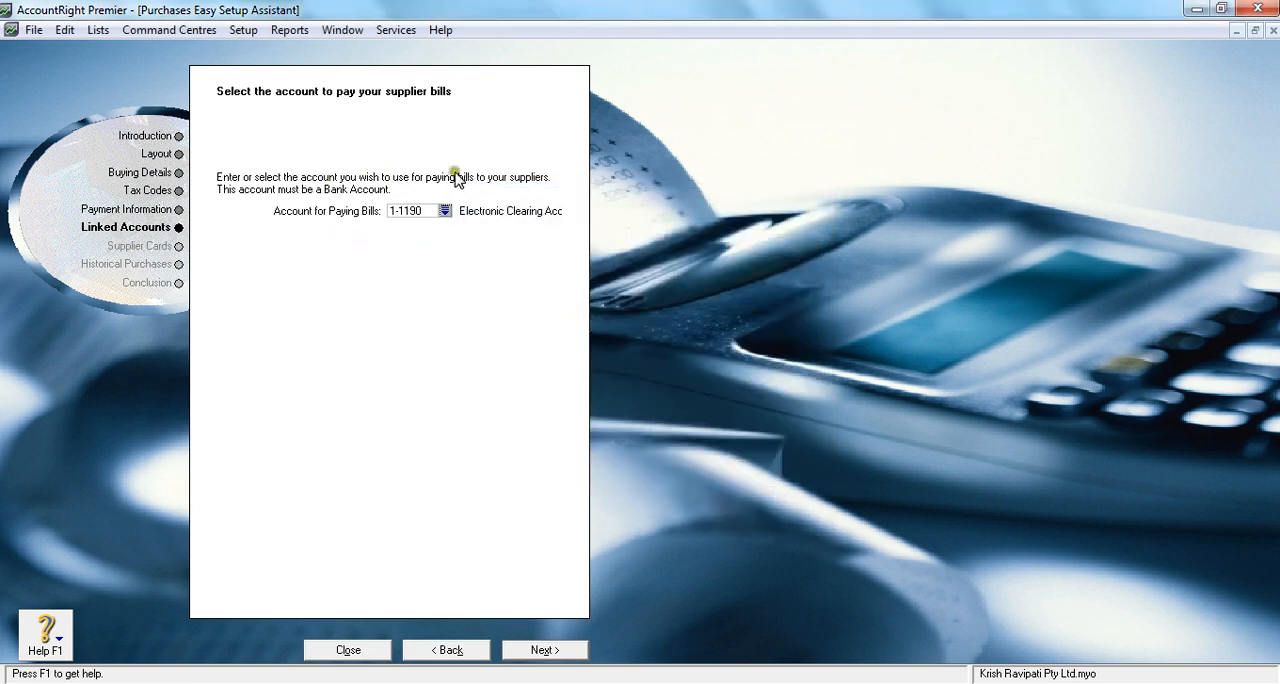
{"action": "mouse_move", "coordinate": [471, 233]}
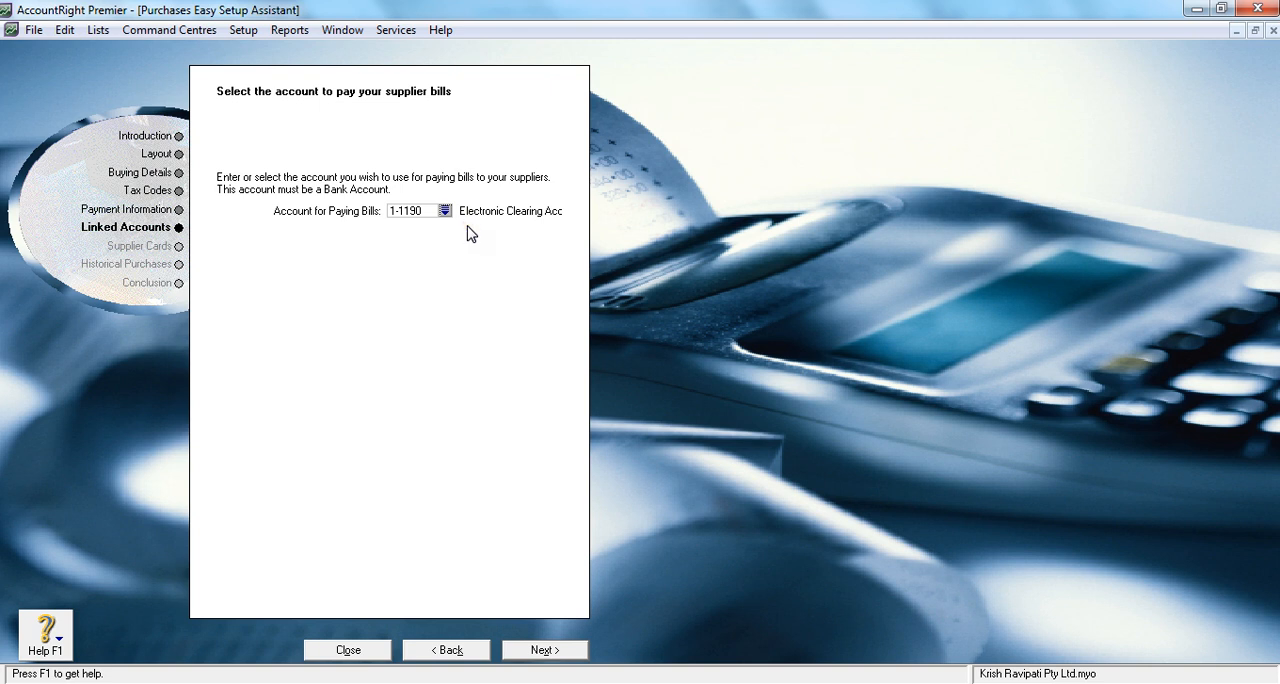
{"action": "mouse_move", "coordinate": [469, 199]}
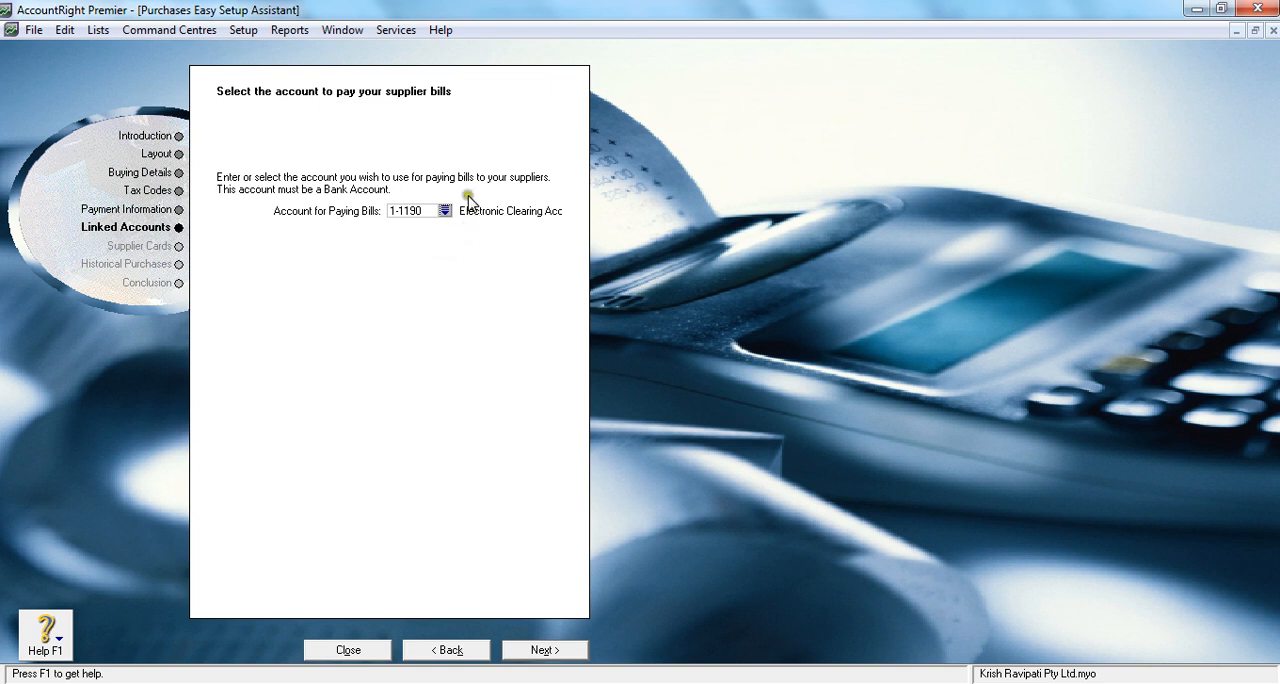
{"action": "mouse_move", "coordinate": [390, 232]}
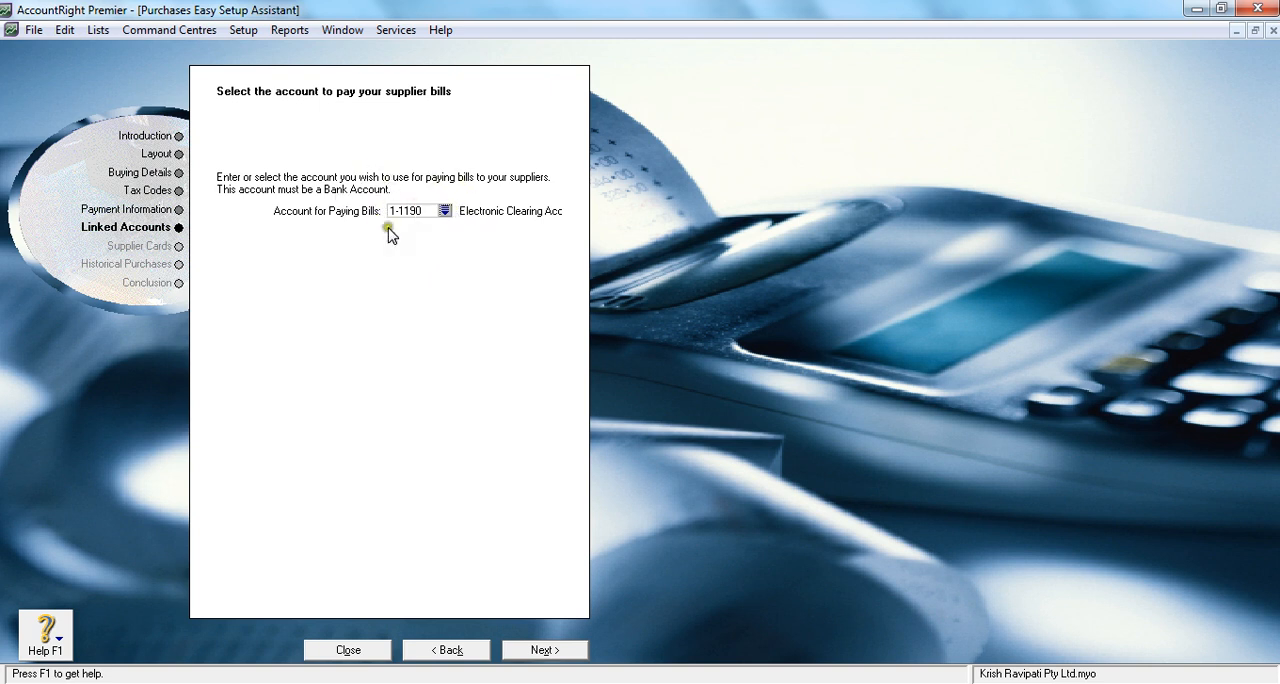
{"action": "mouse_move", "coordinate": [430, 247]}
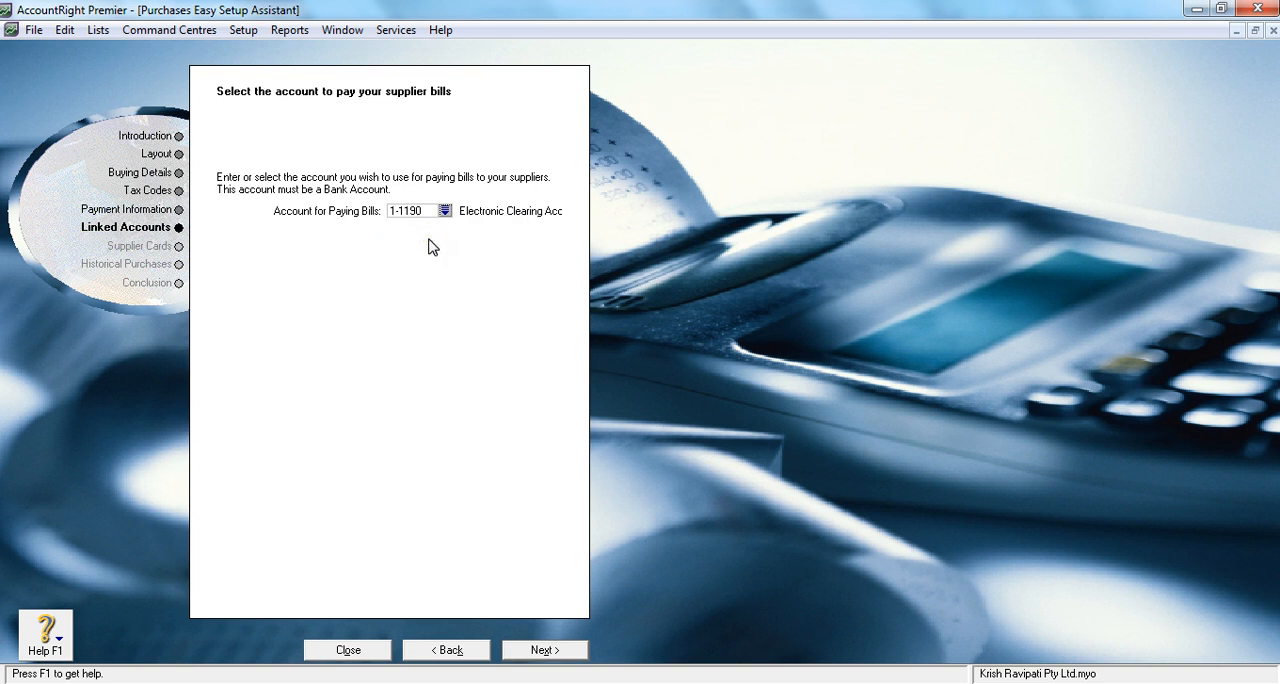
{"action": "mouse_move", "coordinate": [238, 189]}
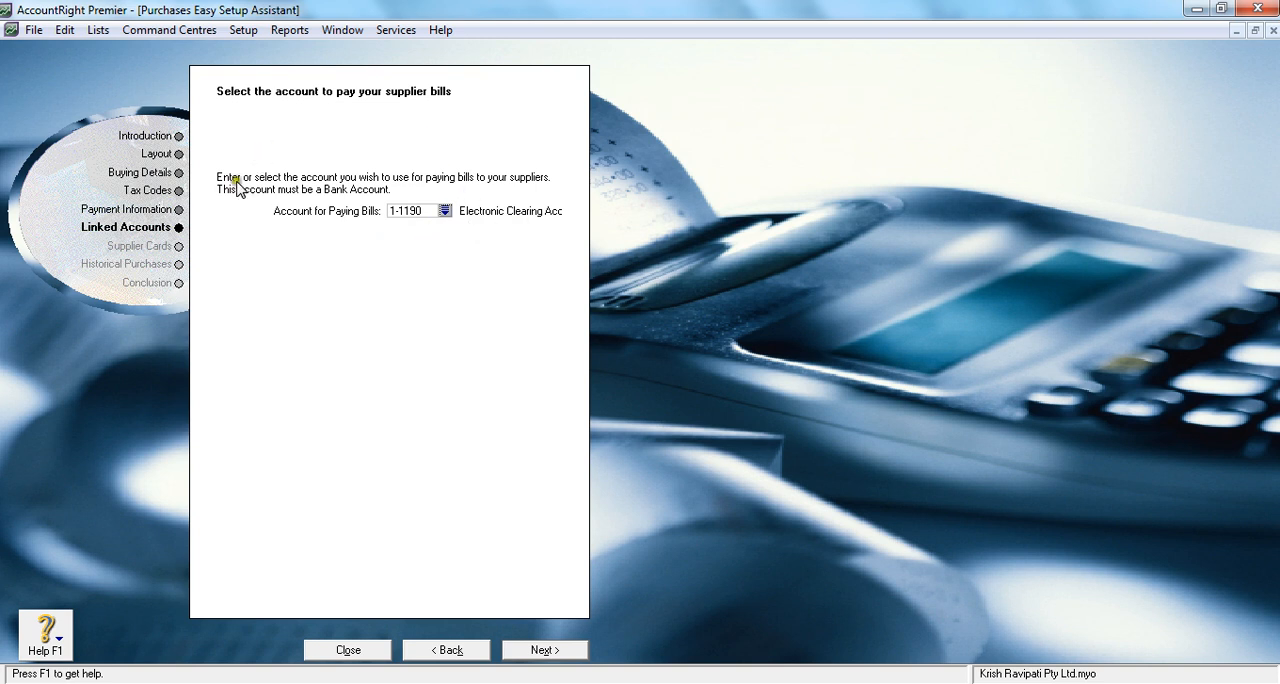
{"action": "mouse_move", "coordinate": [512, 630]}
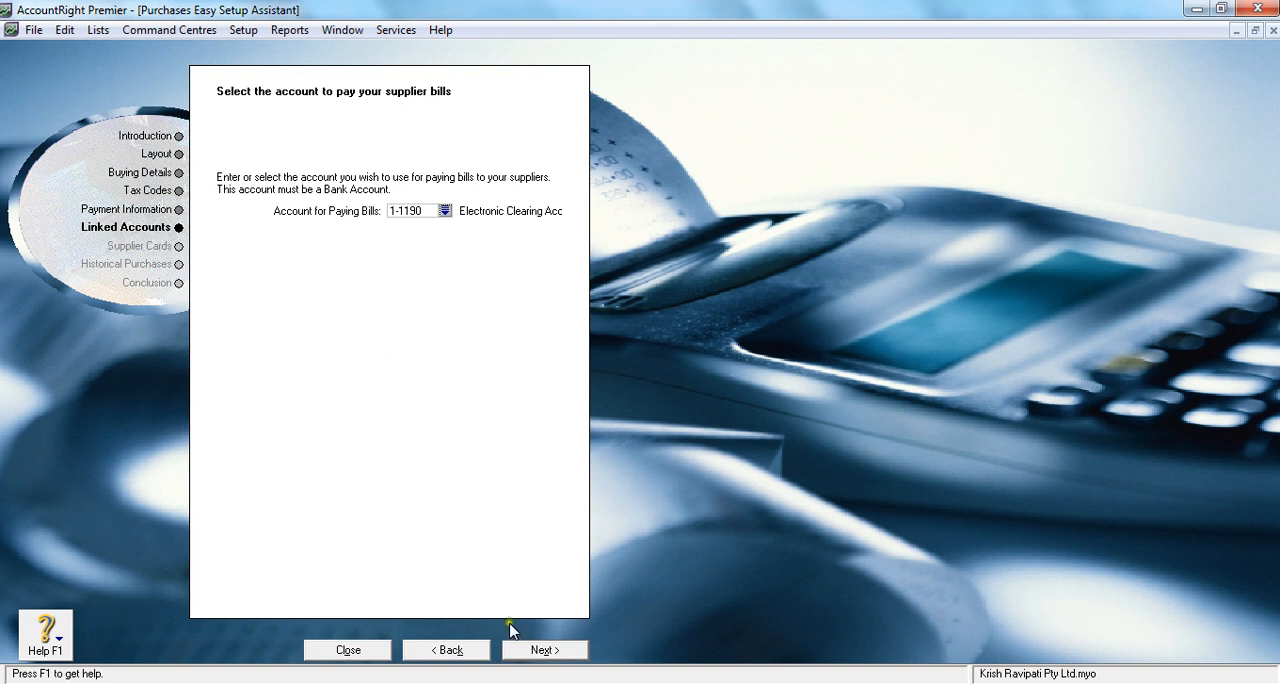
Skip Supplier Cards and Historical Purchases to reach the Conclusion page
{"action": "left_click", "coordinate": [544, 649]}
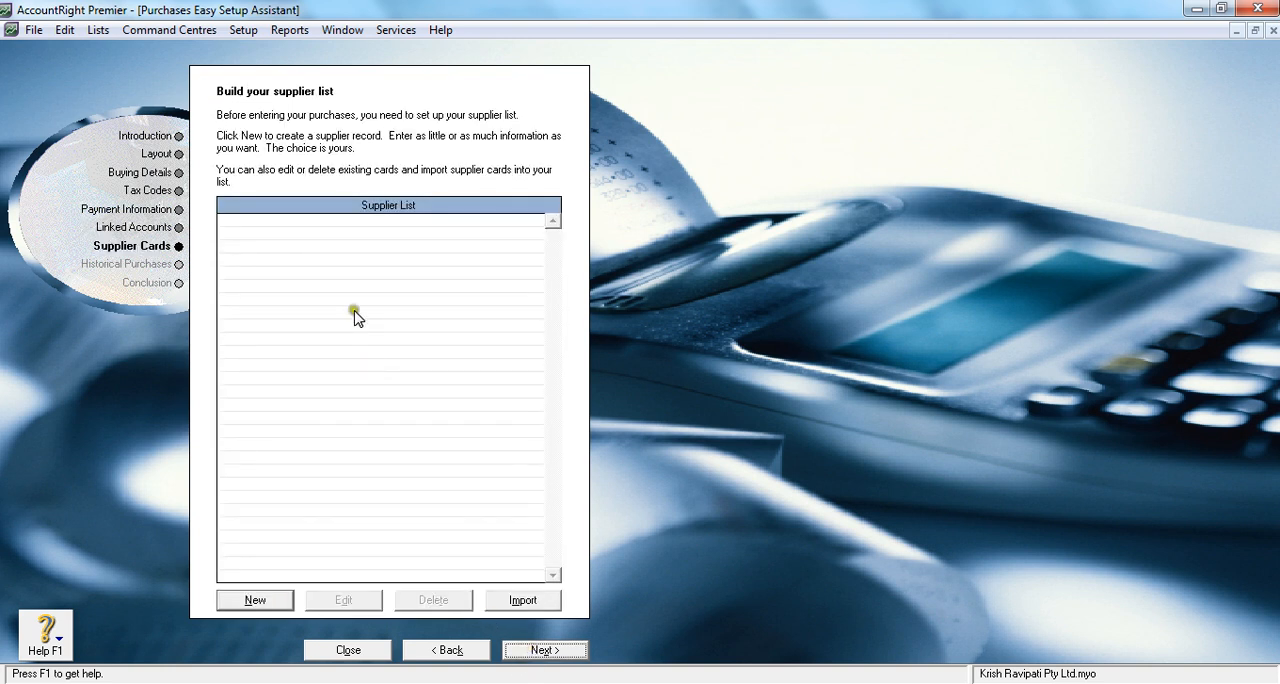
{"action": "mouse_move", "coordinate": [333, 247]}
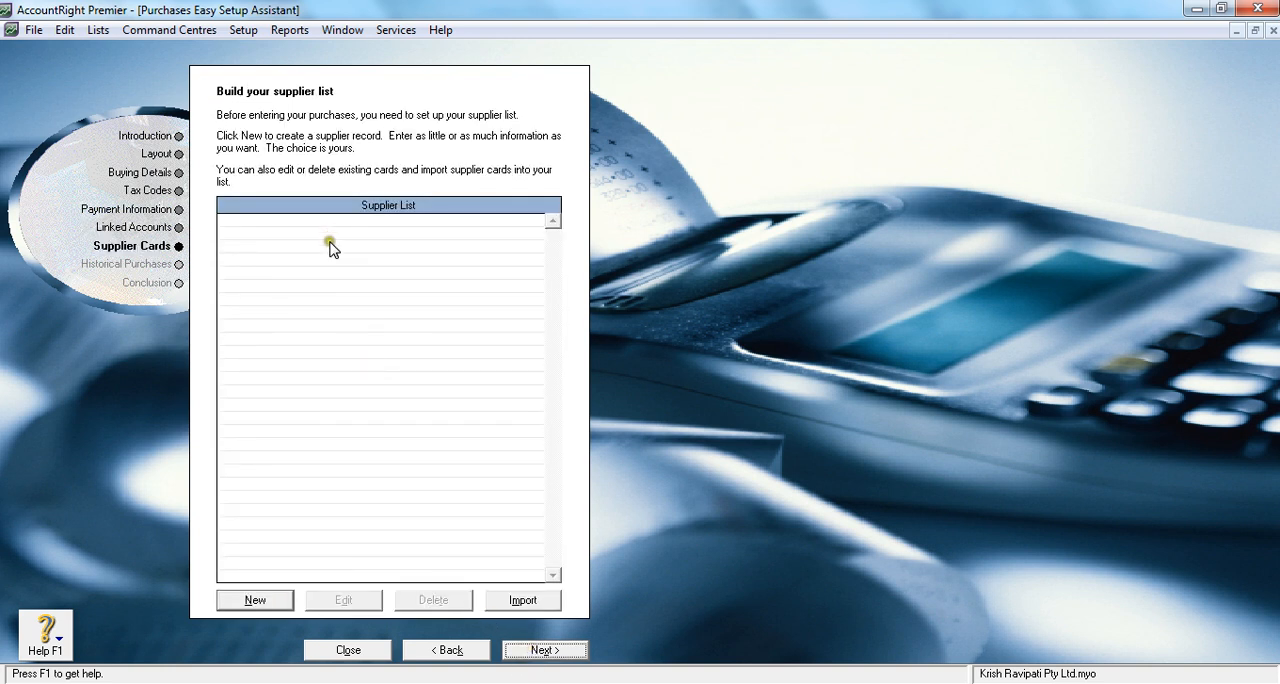
{"action": "mouse_move", "coordinate": [326, 317]}
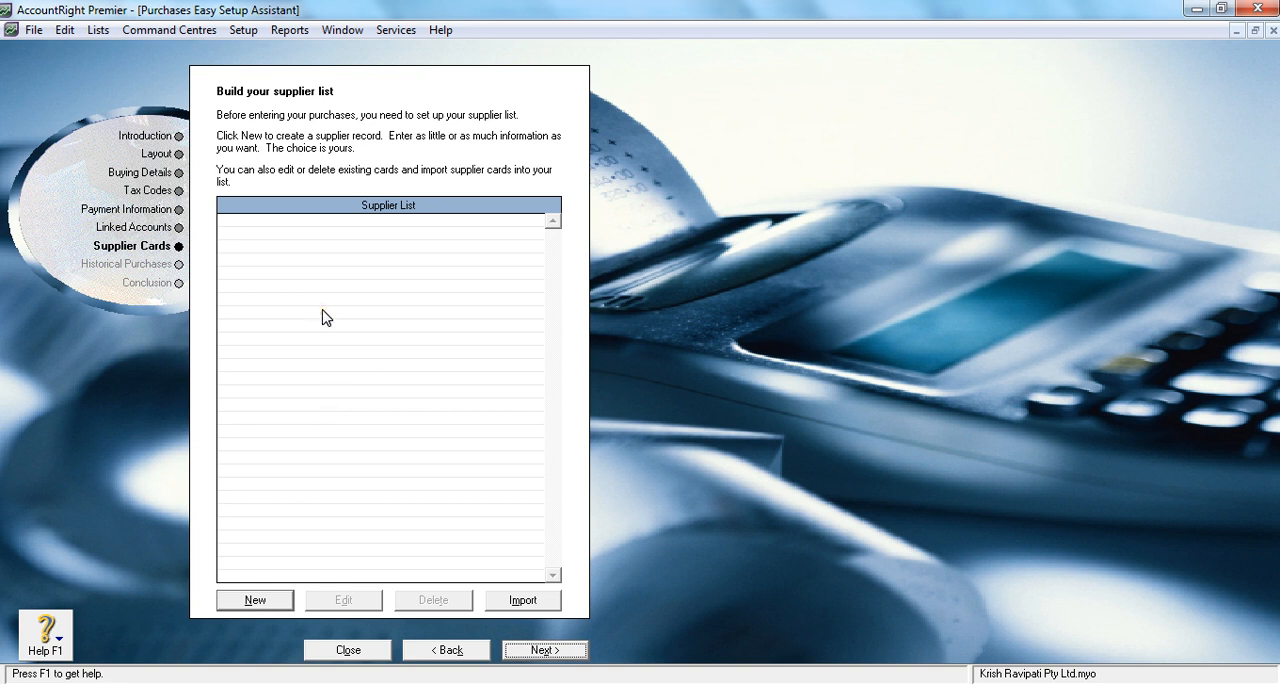
{"action": "mouse_move", "coordinate": [322, 302]}
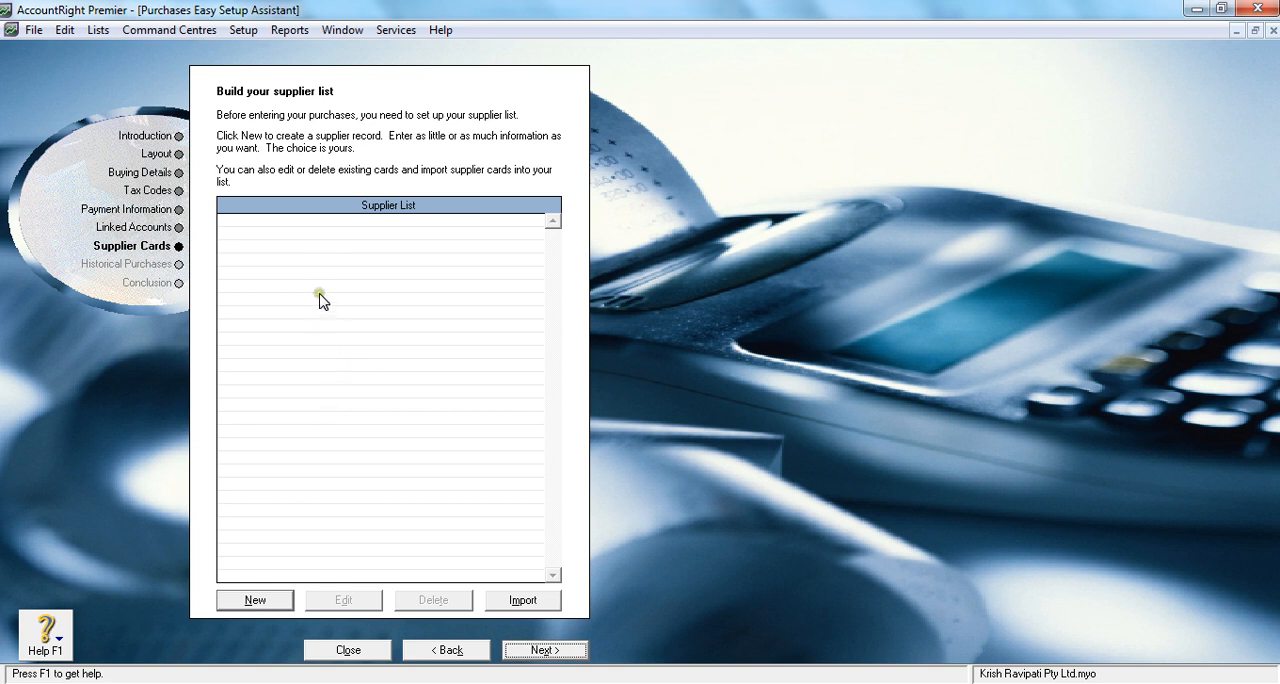
{"action": "mouse_move", "coordinate": [292, 588]}
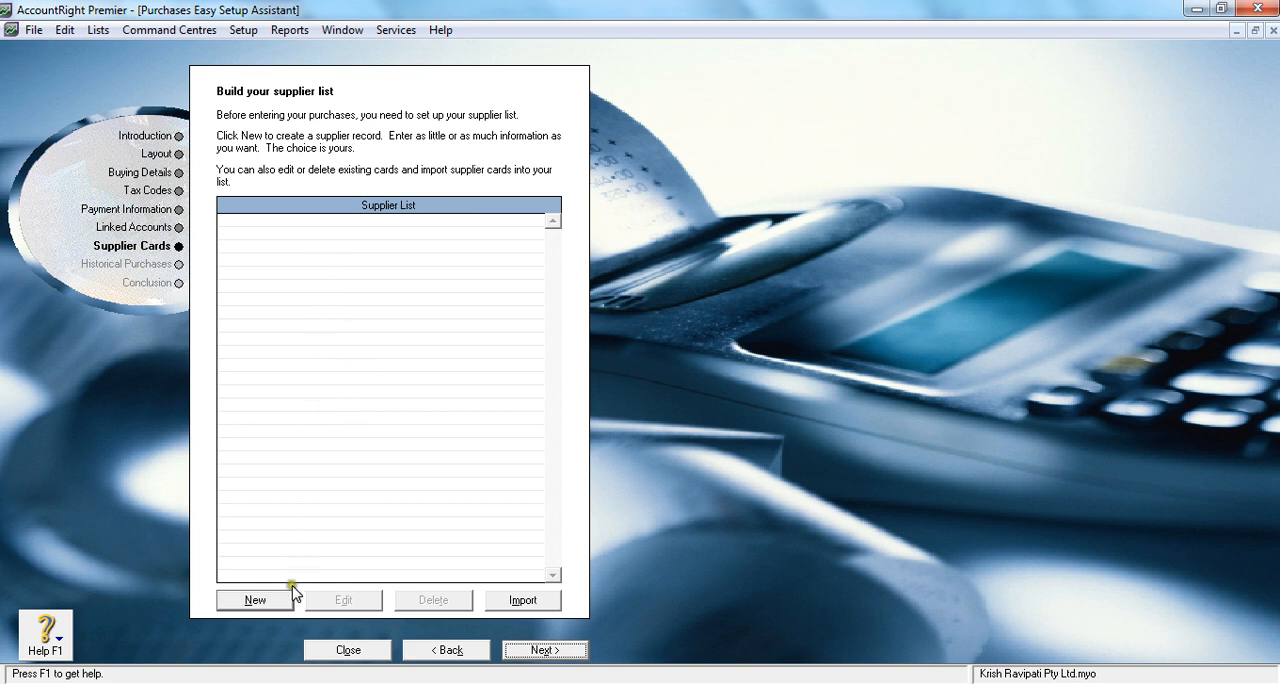
{"action": "mouse_move", "coordinate": [406, 261]}
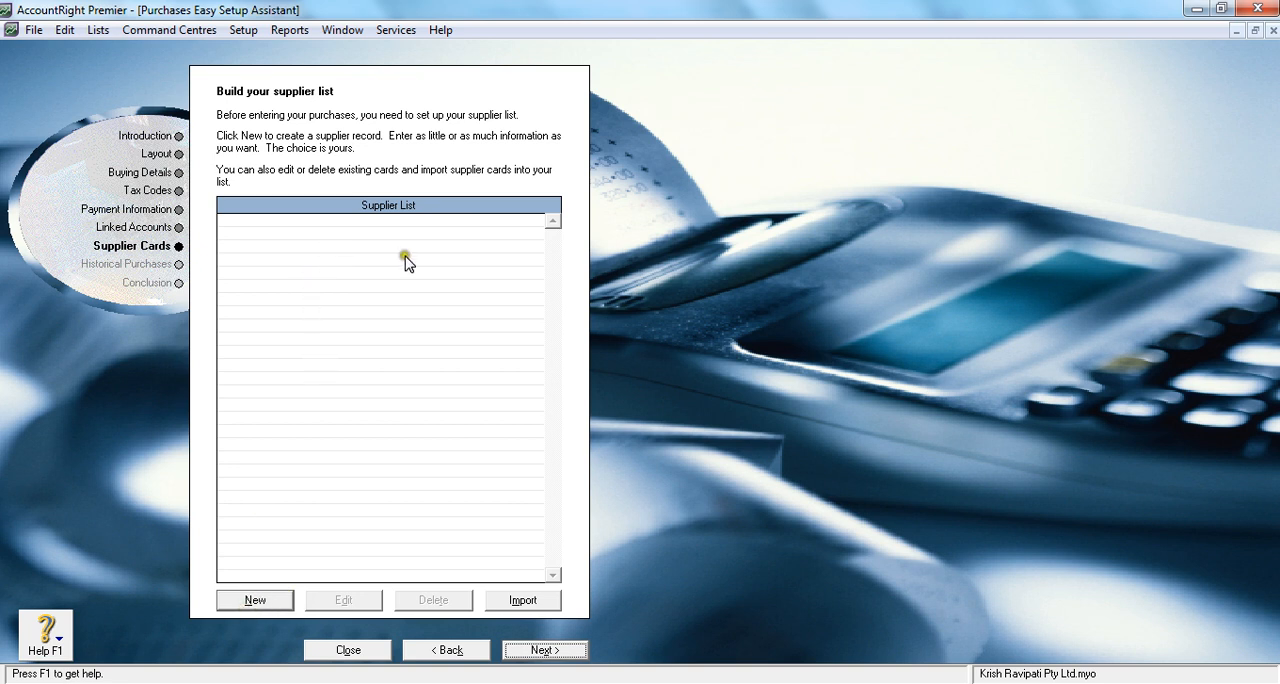
{"action": "mouse_move", "coordinate": [322, 220]}
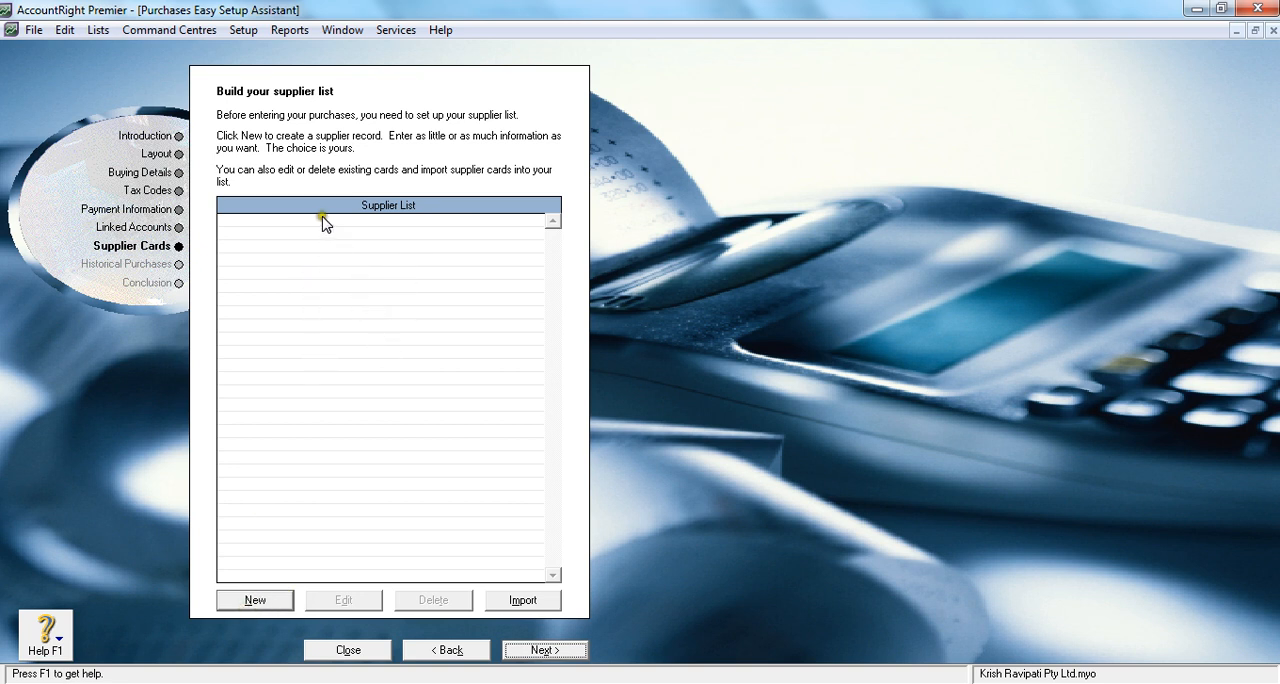
{"action": "mouse_move", "coordinate": [513, 293]}
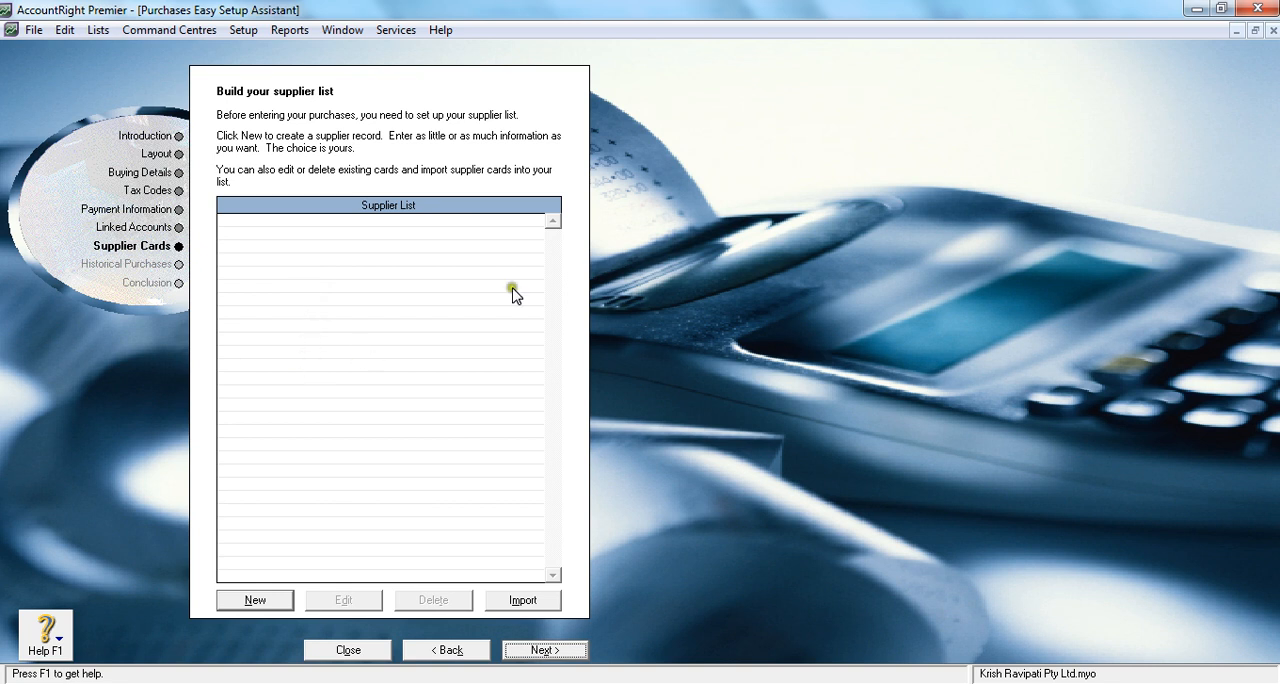
{"action": "mouse_move", "coordinate": [316, 308]}
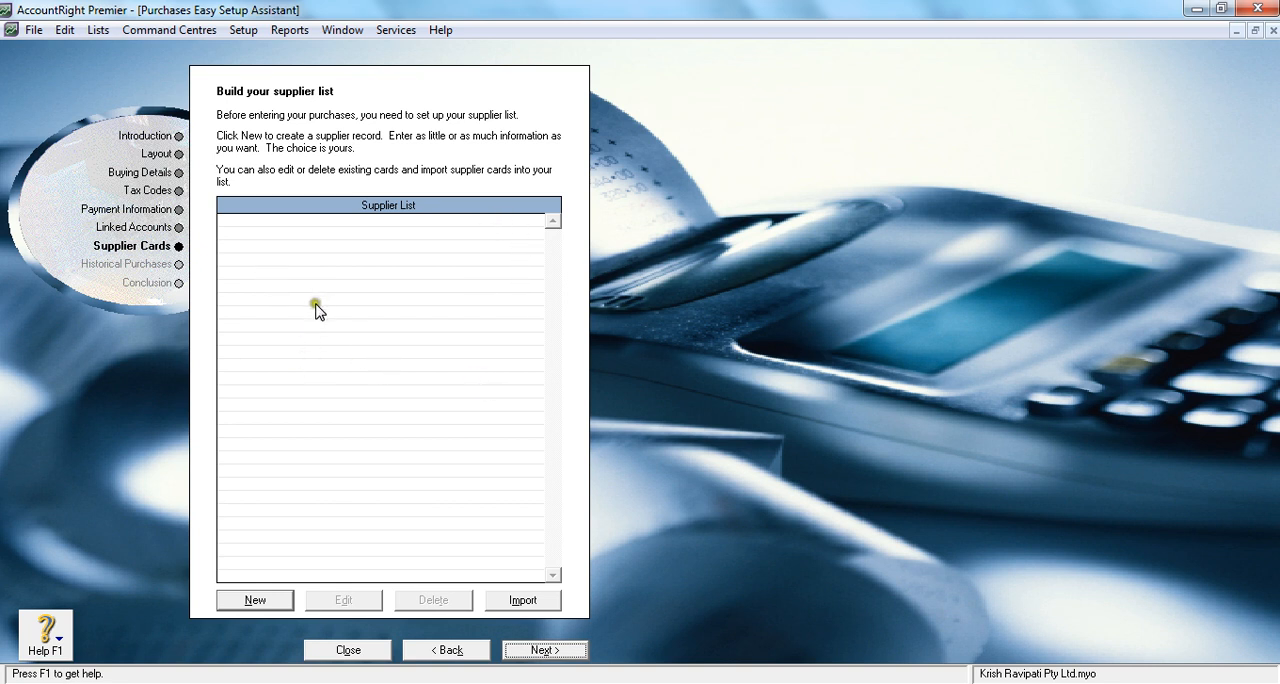
{"action": "mouse_move", "coordinate": [349, 303]}
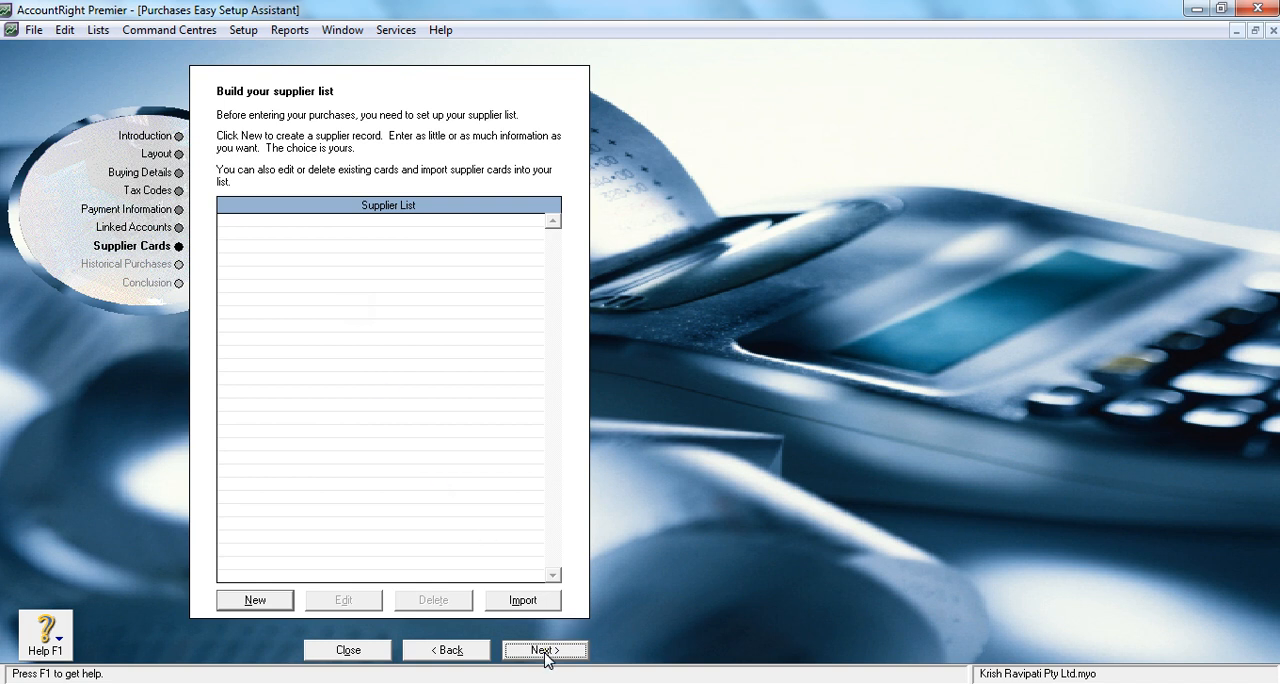
{"action": "left_click", "coordinate": [544, 650]}
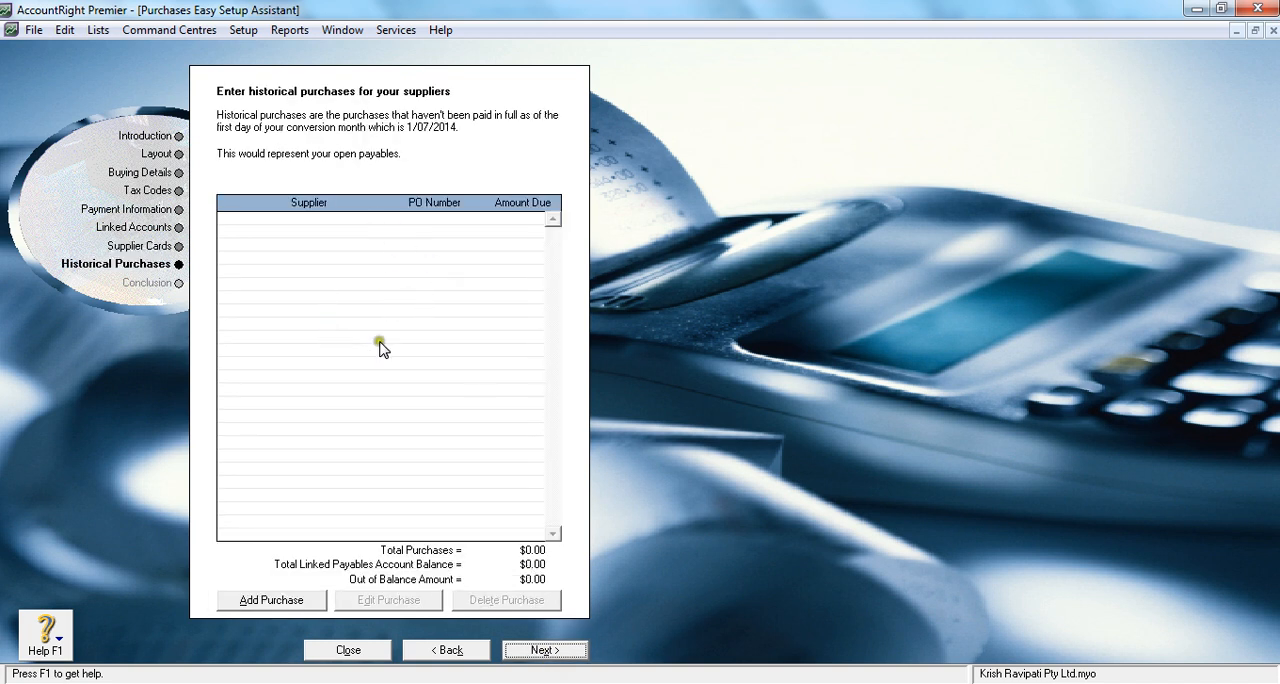
{"action": "left_click", "coordinate": [544, 650]}
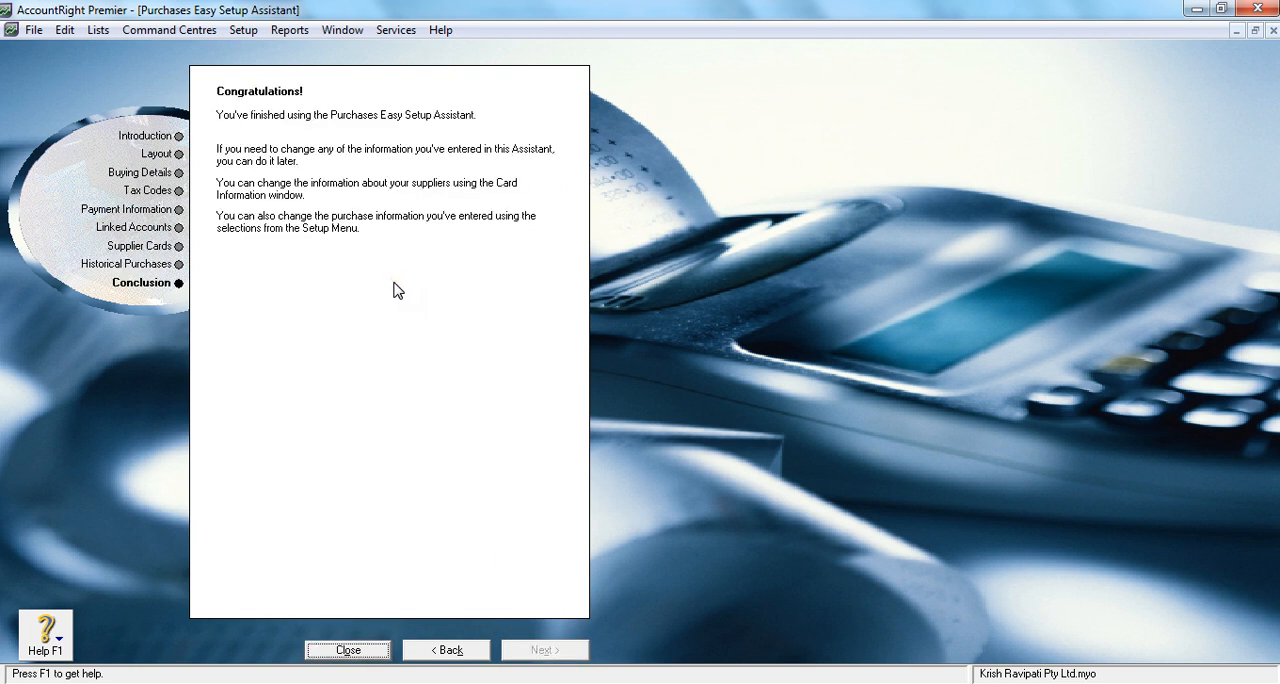